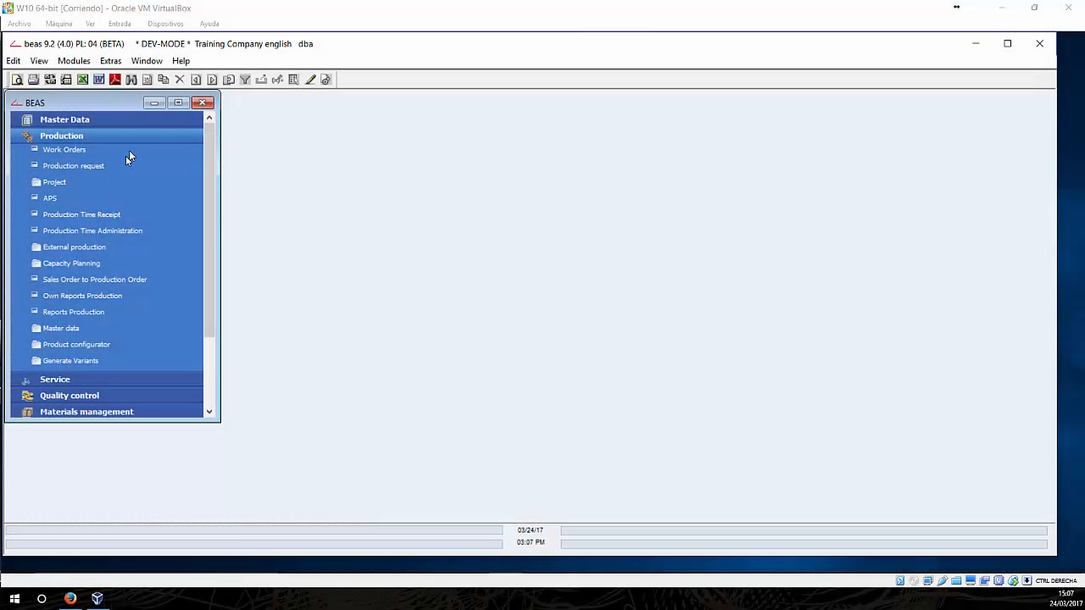
{"action": "mouse_move", "coordinate": [78, 151]}
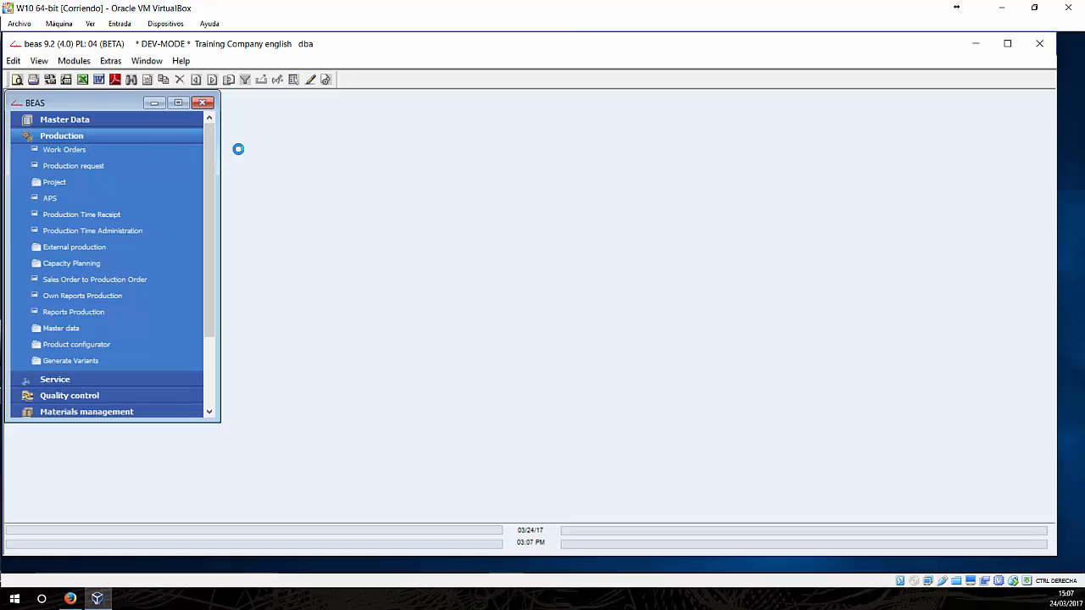
Show the Work Orders list and multi-select ranges of rows 5-8, then down to 12
{"action": "double_click", "coordinate": [64, 150]}
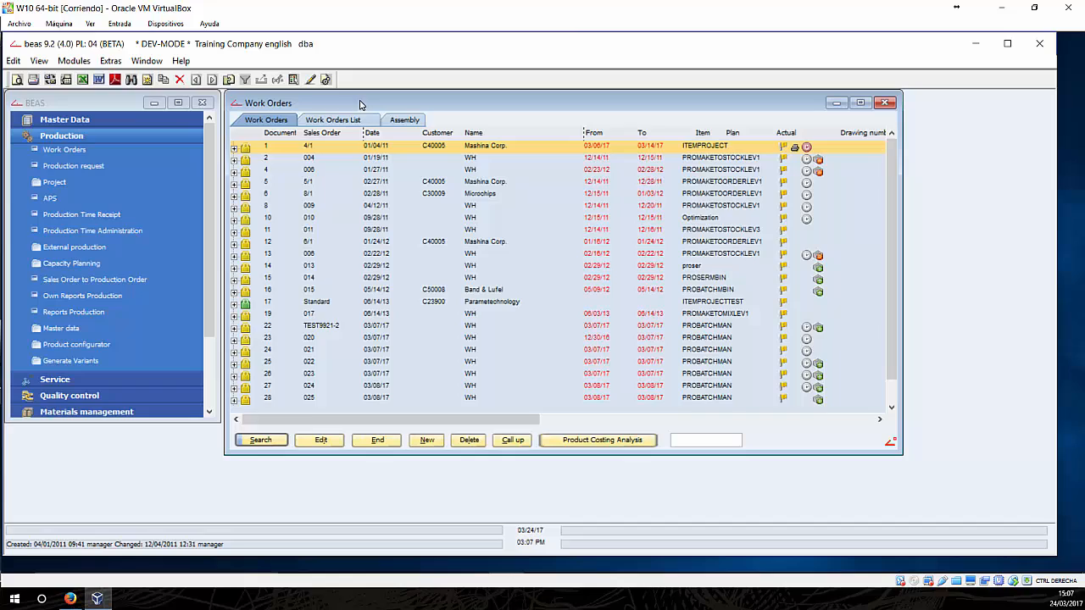
{"action": "mouse_move", "coordinate": [322, 185]}
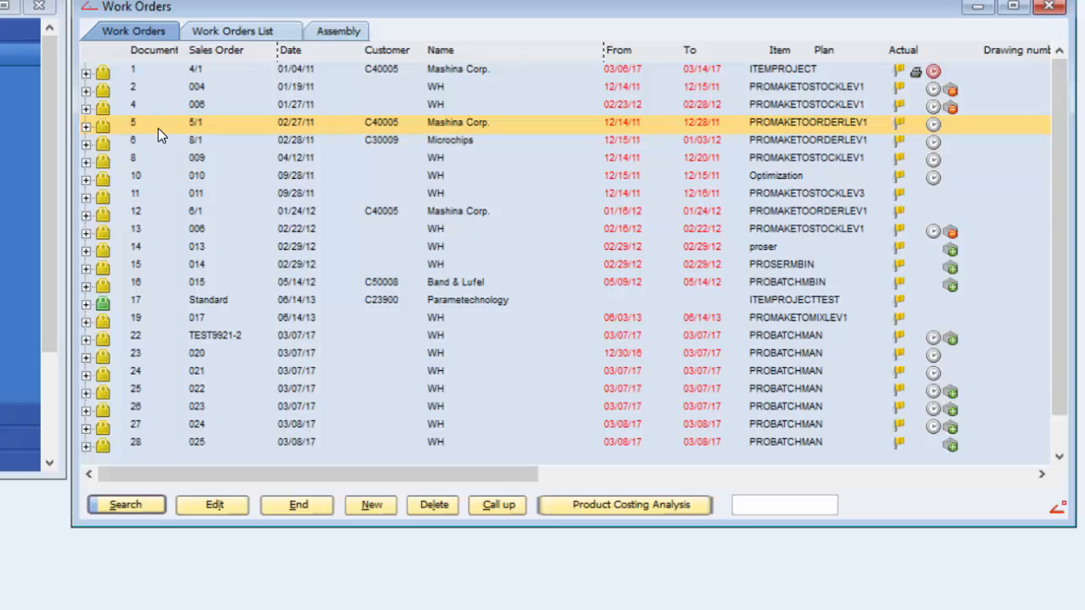
{"action": "mouse_move", "coordinate": [163, 168]}
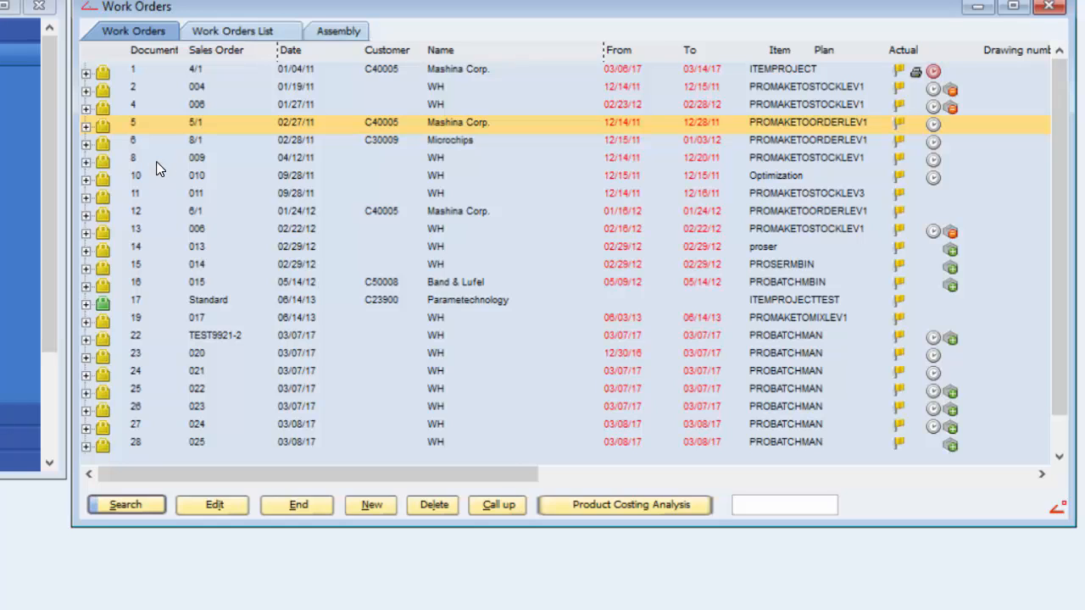
{"action": "mouse_move", "coordinate": [156, 163]}
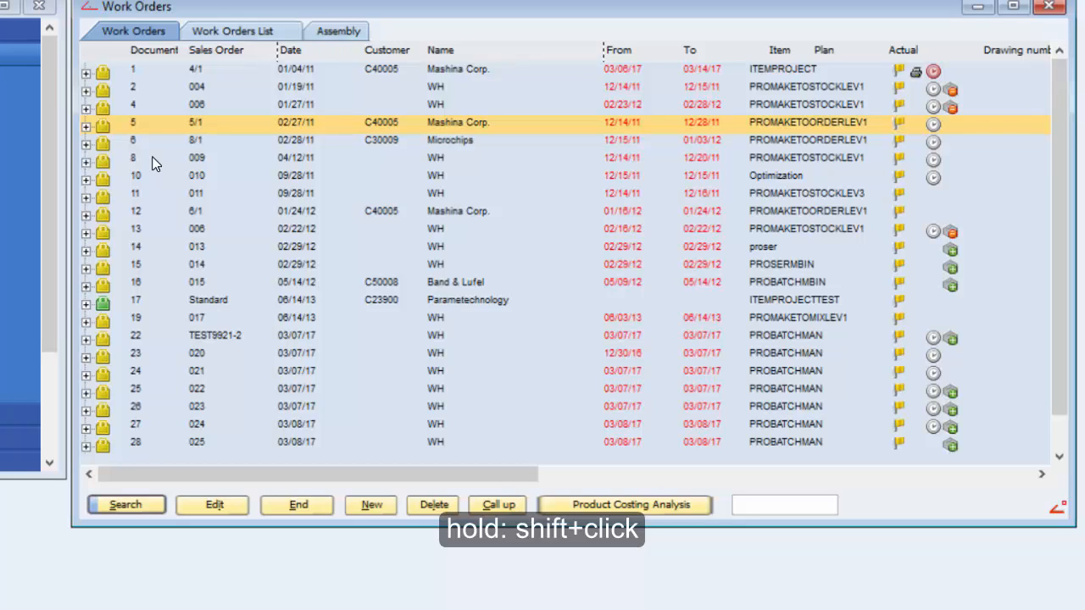
{"action": "left_click", "coordinate": [166, 158]}
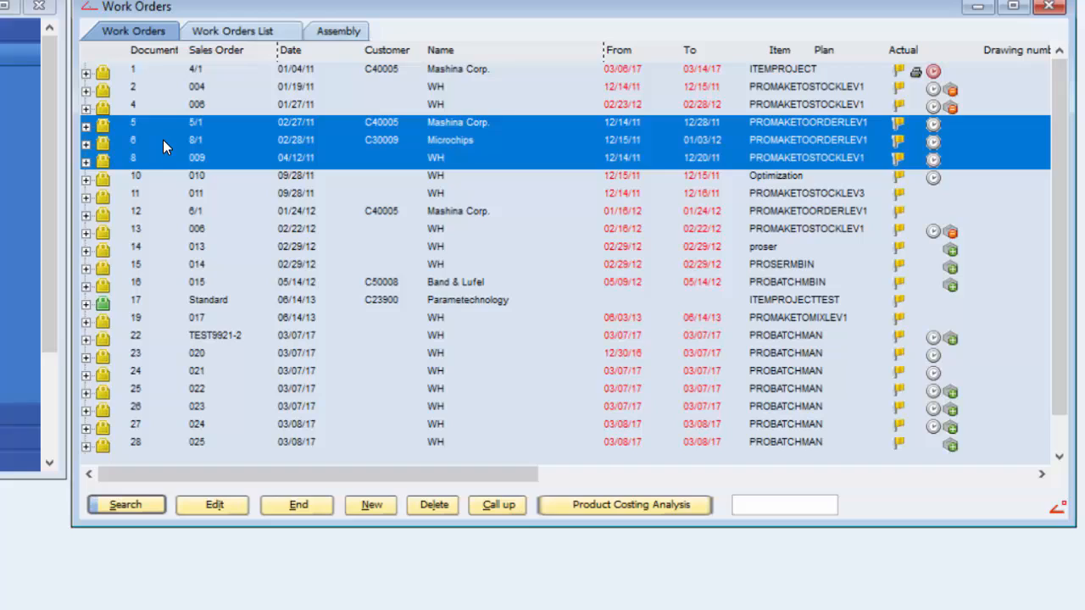
{"action": "mouse_move", "coordinate": [161, 173]}
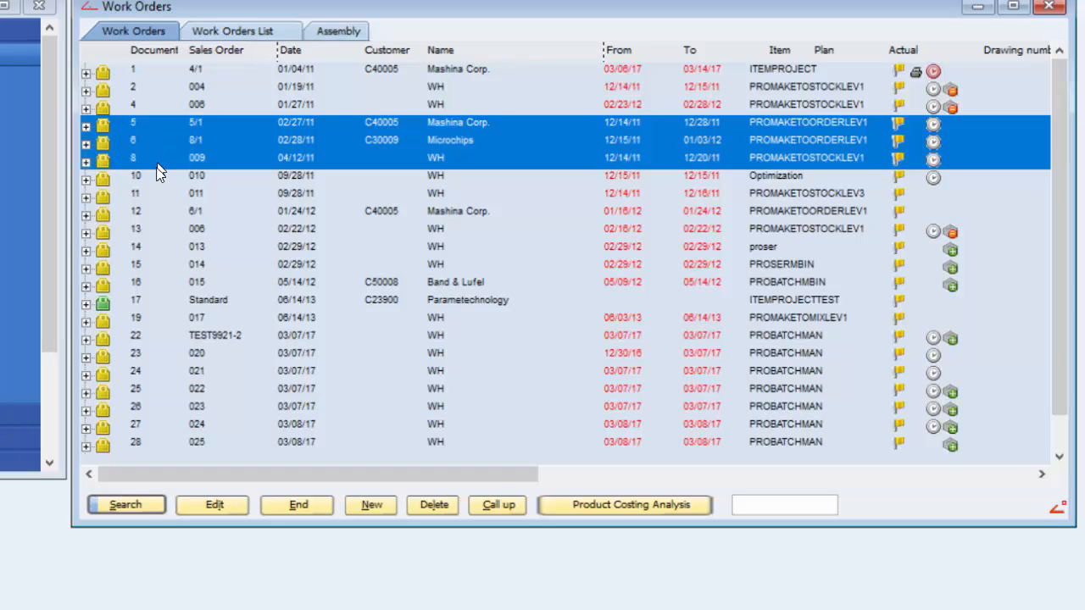
{"action": "mouse_move", "coordinate": [149, 217]}
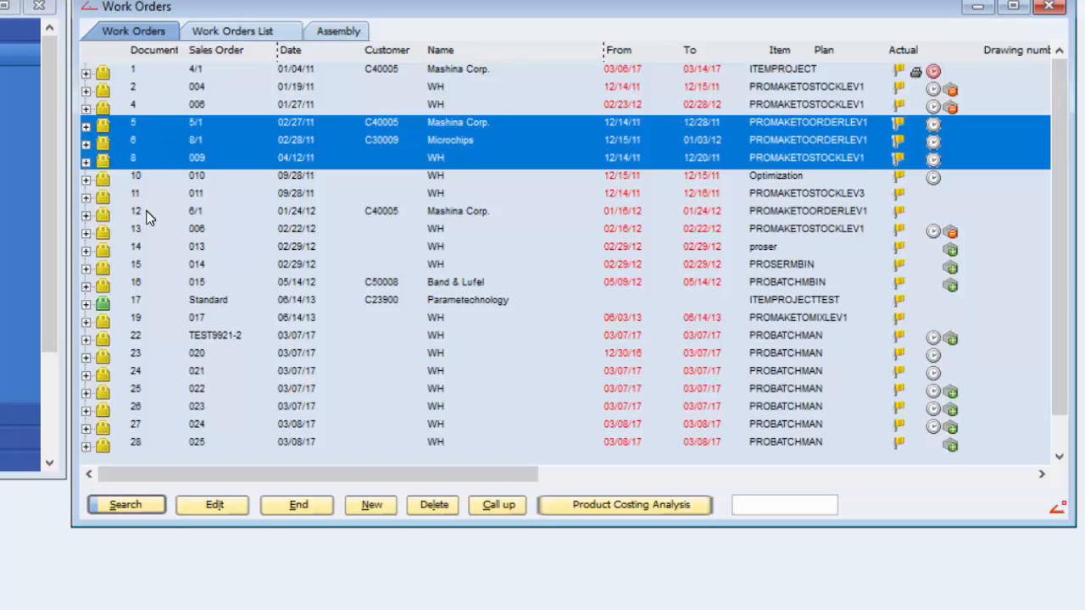
{"action": "mouse_move", "coordinate": [195, 222]}
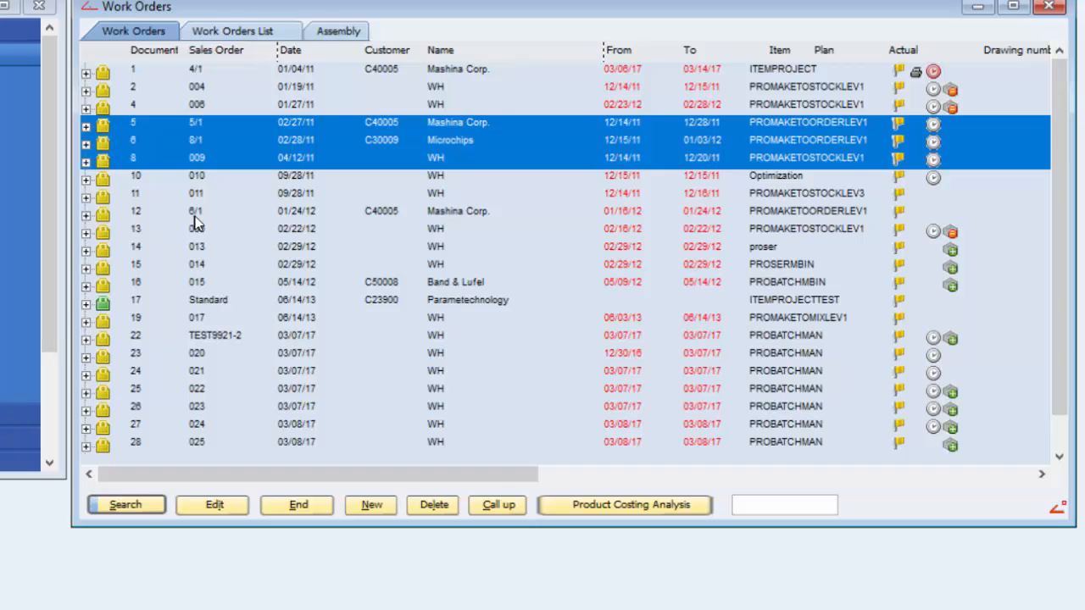
{"action": "mouse_move", "coordinate": [161, 220]}
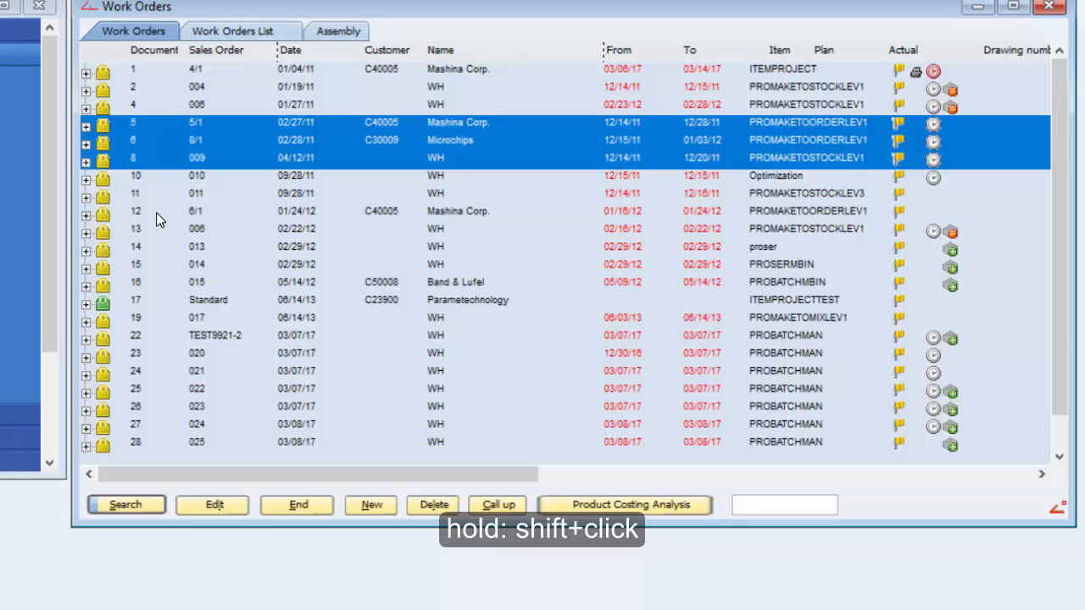
{"action": "left_click", "coordinate": [136, 211]}
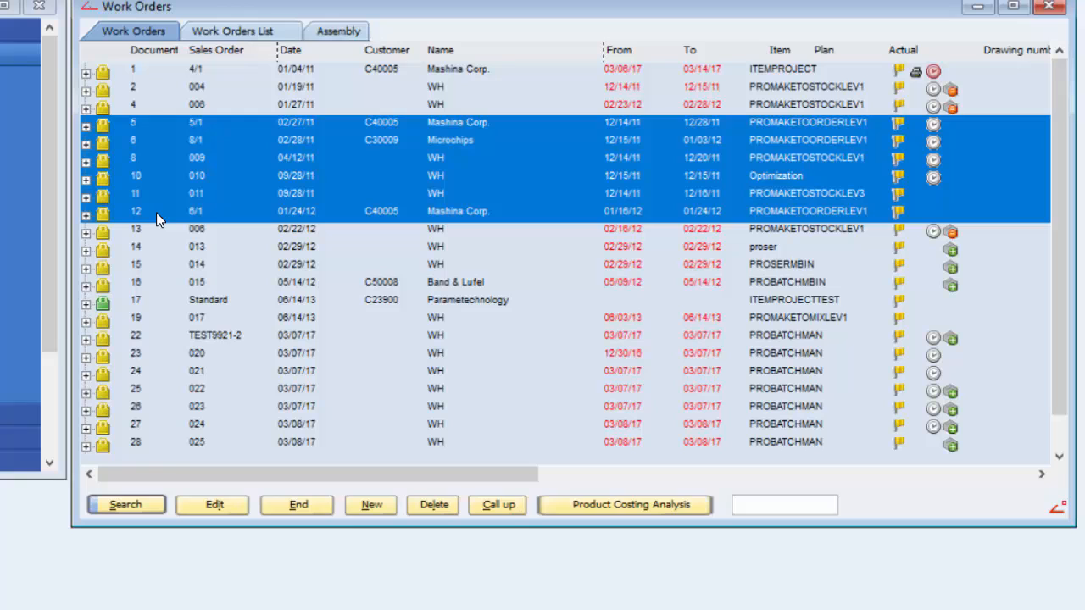
{"action": "mouse_move", "coordinate": [169, 210]}
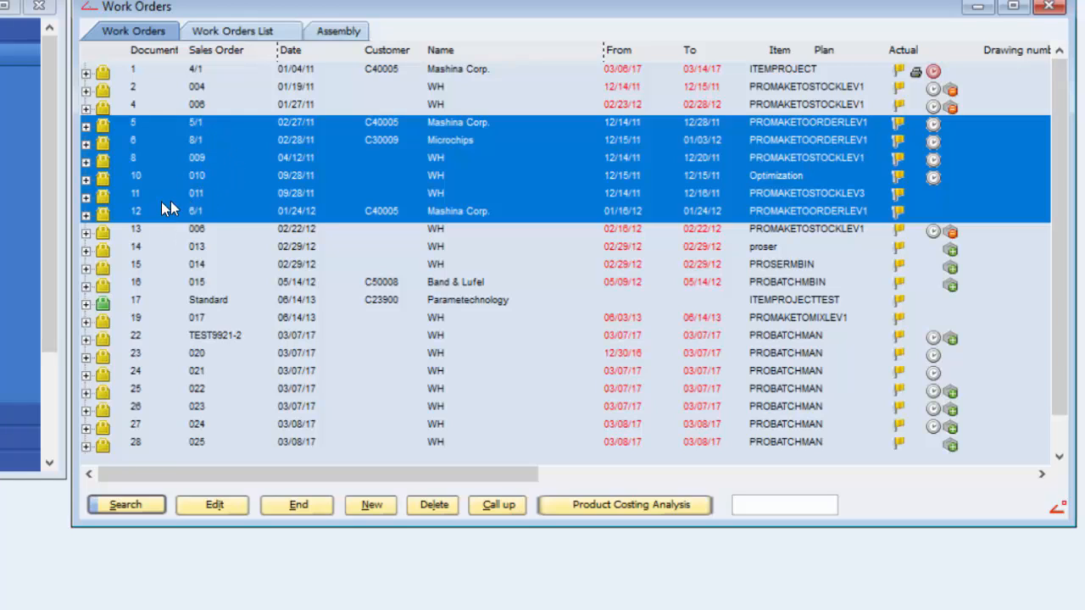
Select work orders 11, 6, 8 and 12 individually, then close the list
{"action": "left_click", "coordinate": [197, 194]}
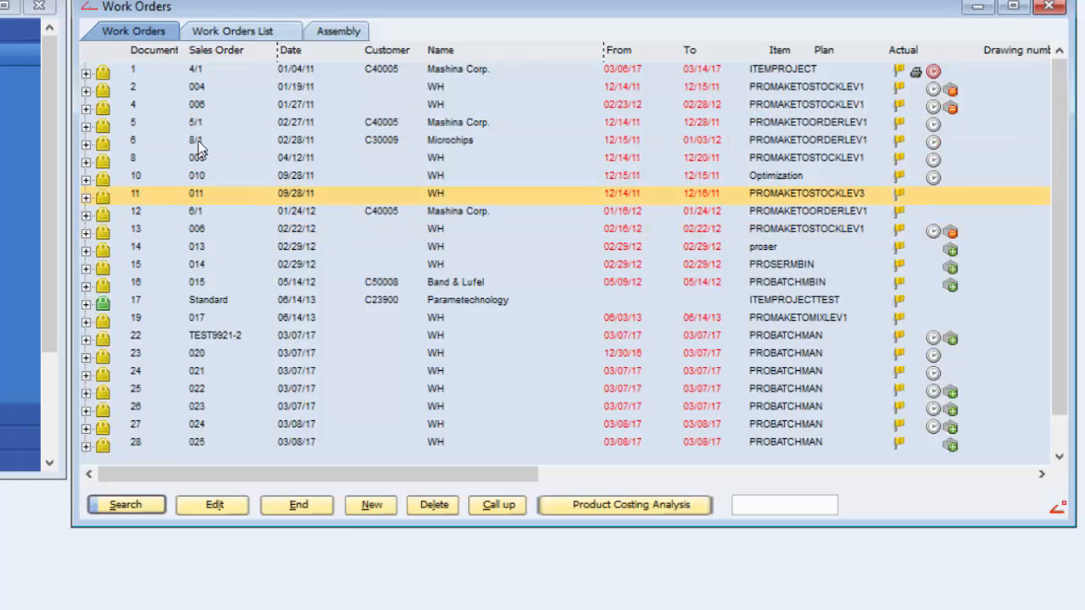
{"action": "left_click", "coordinate": [203, 139]}
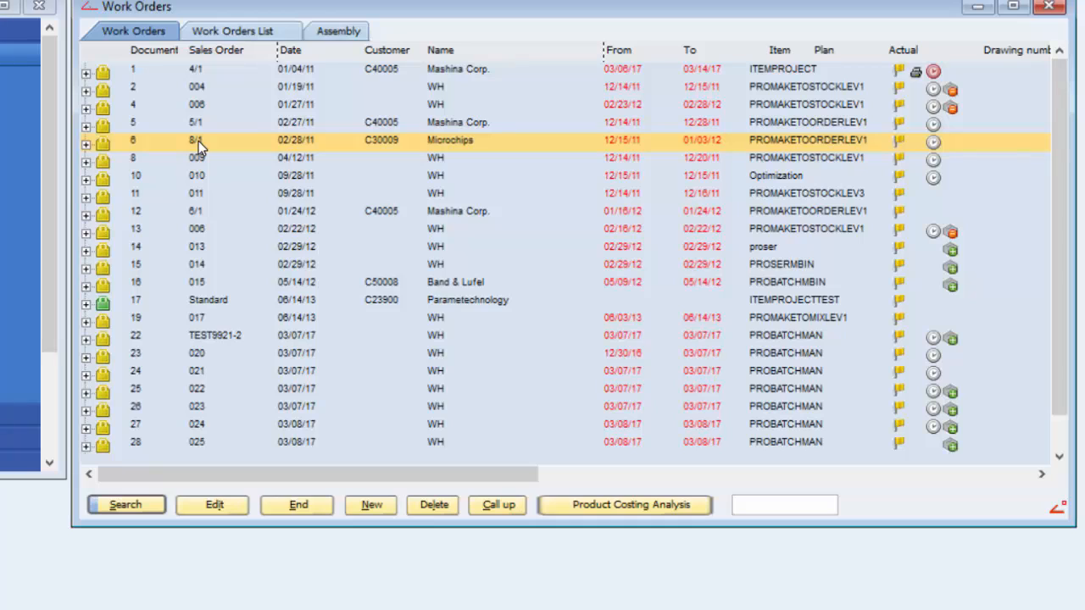
{"action": "mouse_move", "coordinate": [437, 108]}
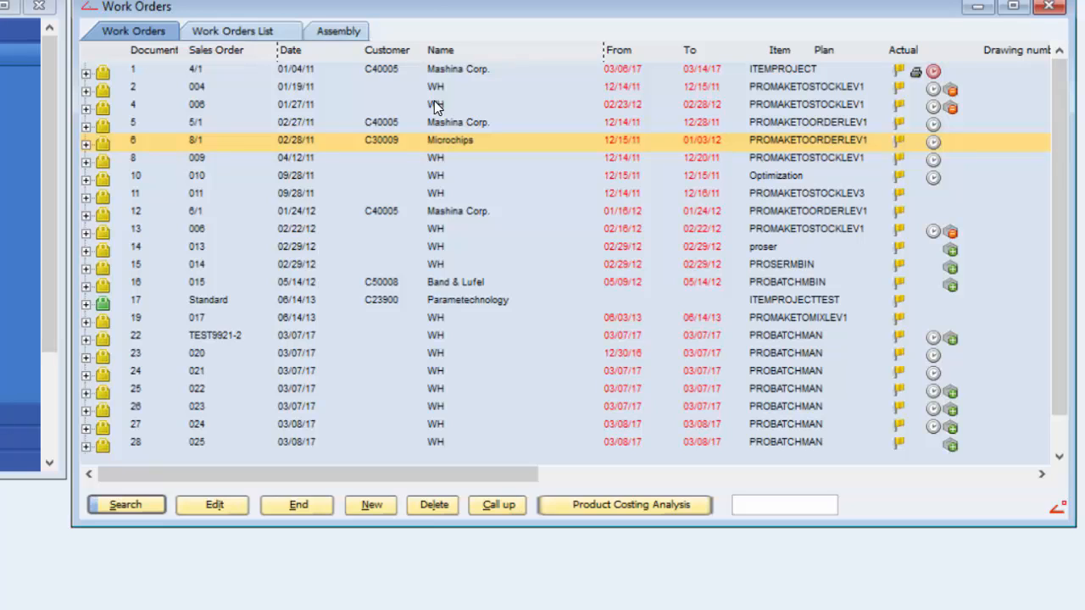
{"action": "mouse_move", "coordinate": [374, 14]}
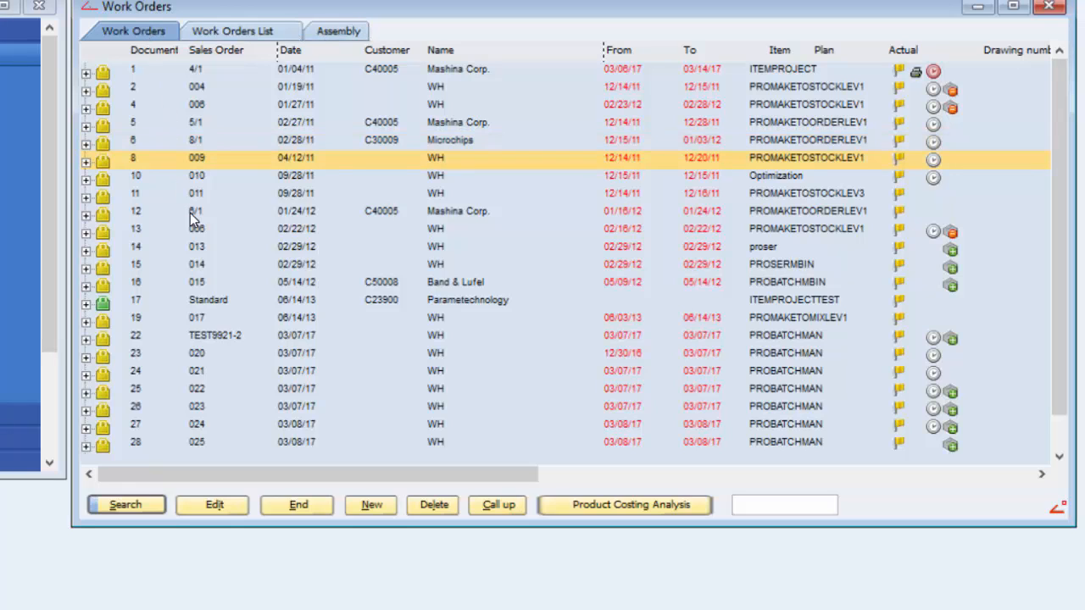
{"action": "left_click", "coordinate": [195, 211]}
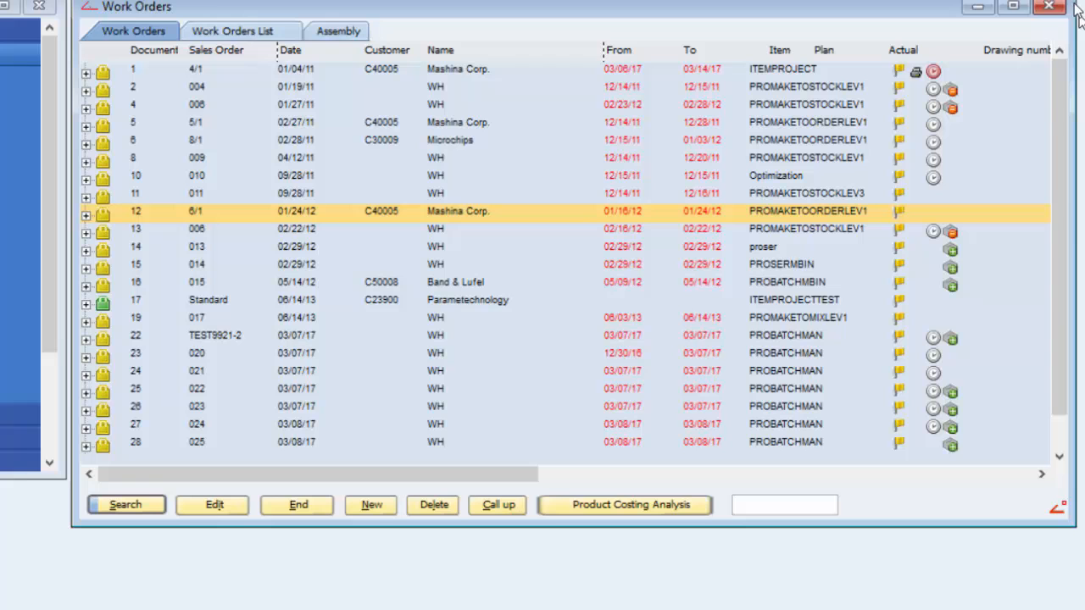
{"action": "left_click", "coordinate": [1049, 7]}
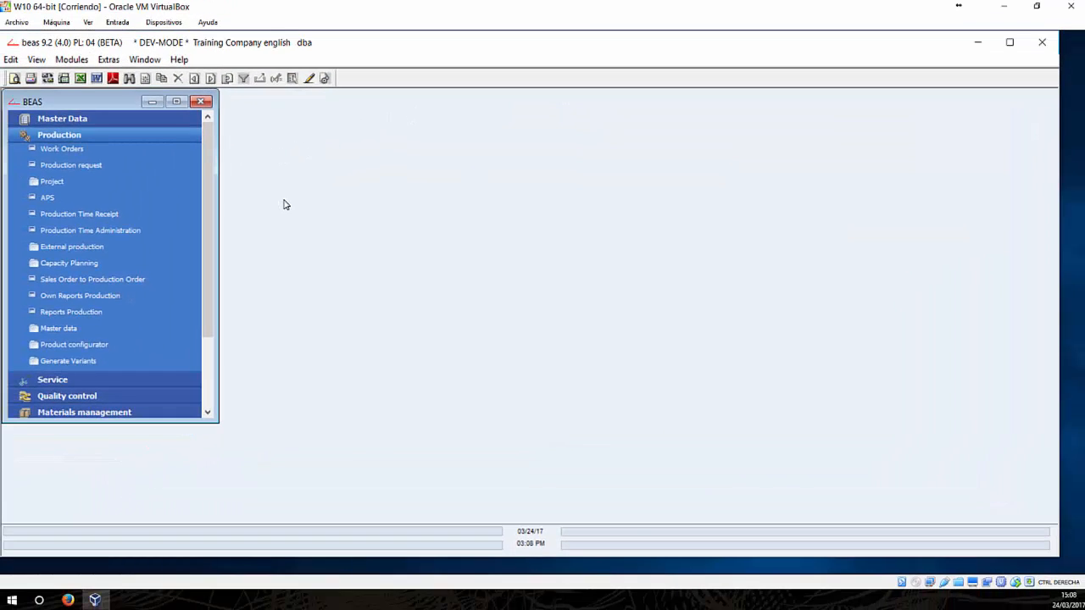
Bring up the script event trace (Ctrl+N+D) and scroll through the logged Work Orders events
{"action": "key", "text": "ctrl+n+d"}
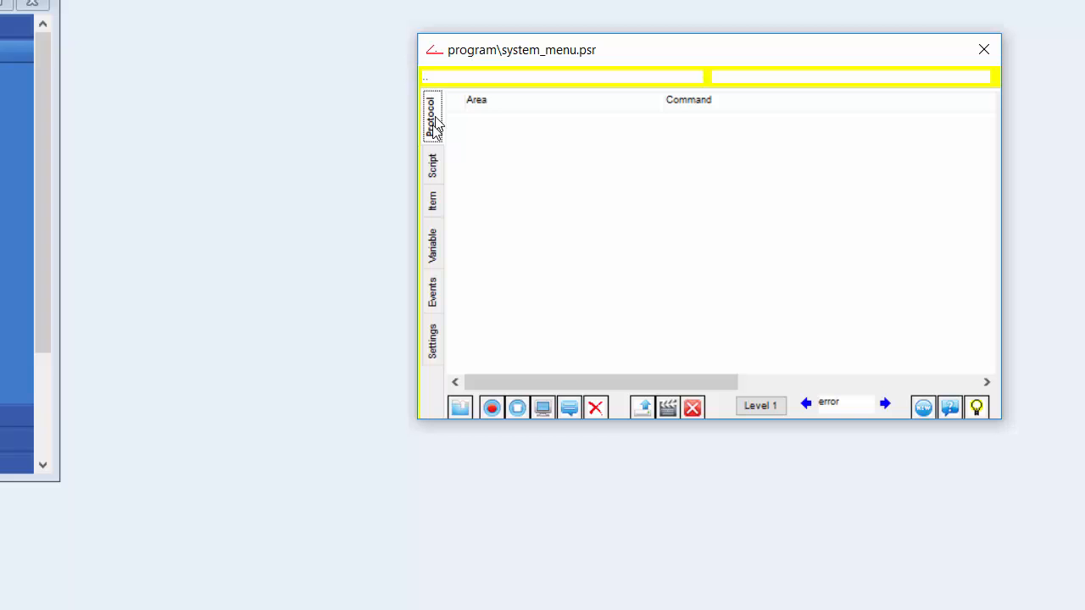
{"action": "mouse_move", "coordinate": [526, 62]}
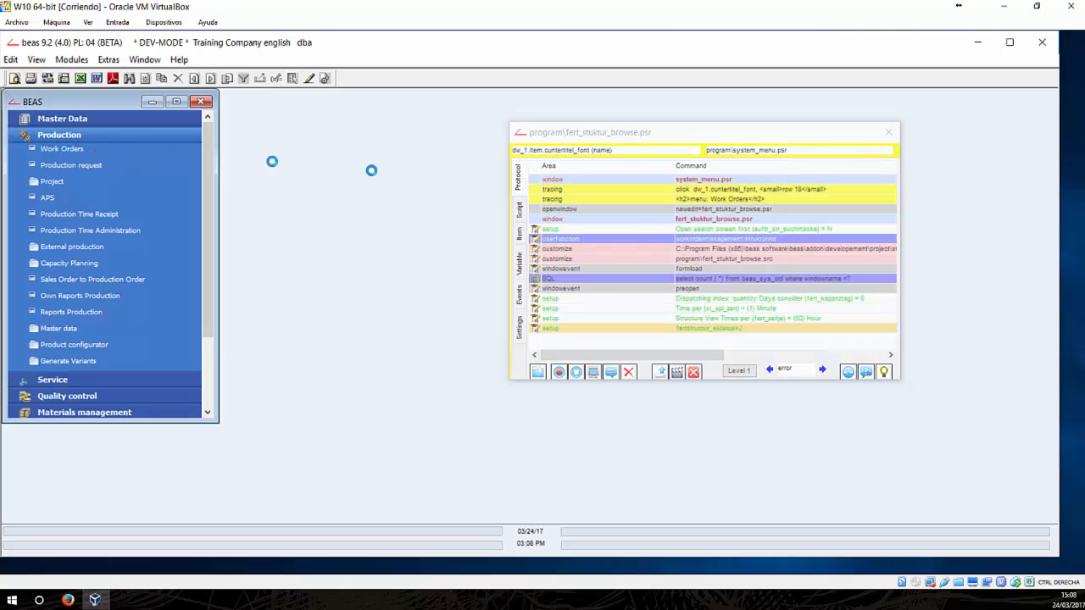
{"action": "scroll", "scroll_direction": "down", "scroll_amount": 3}
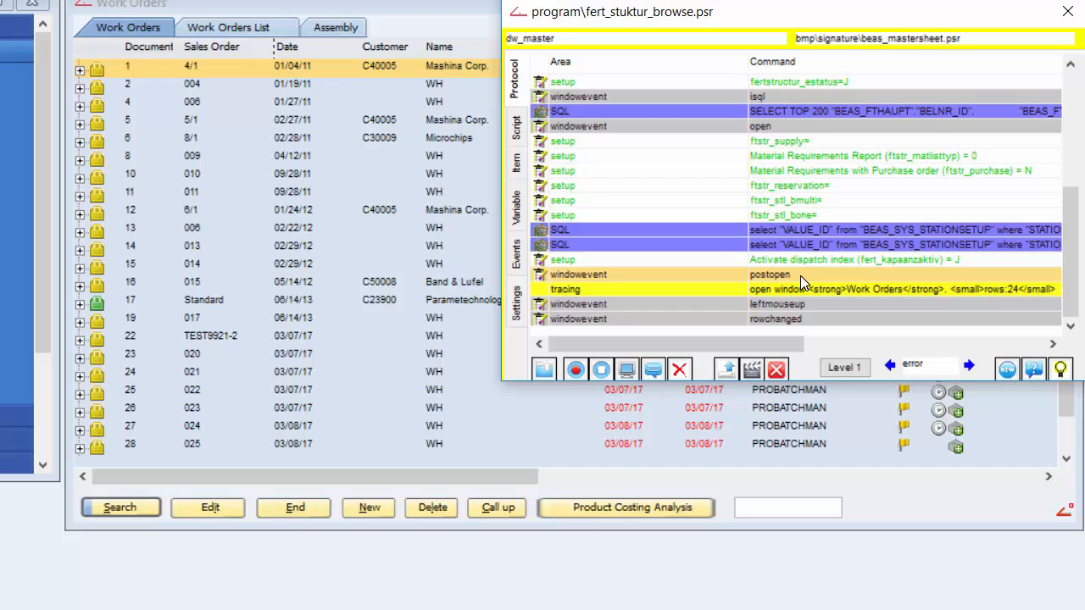
{"action": "double_click", "coordinate": [770, 274]}
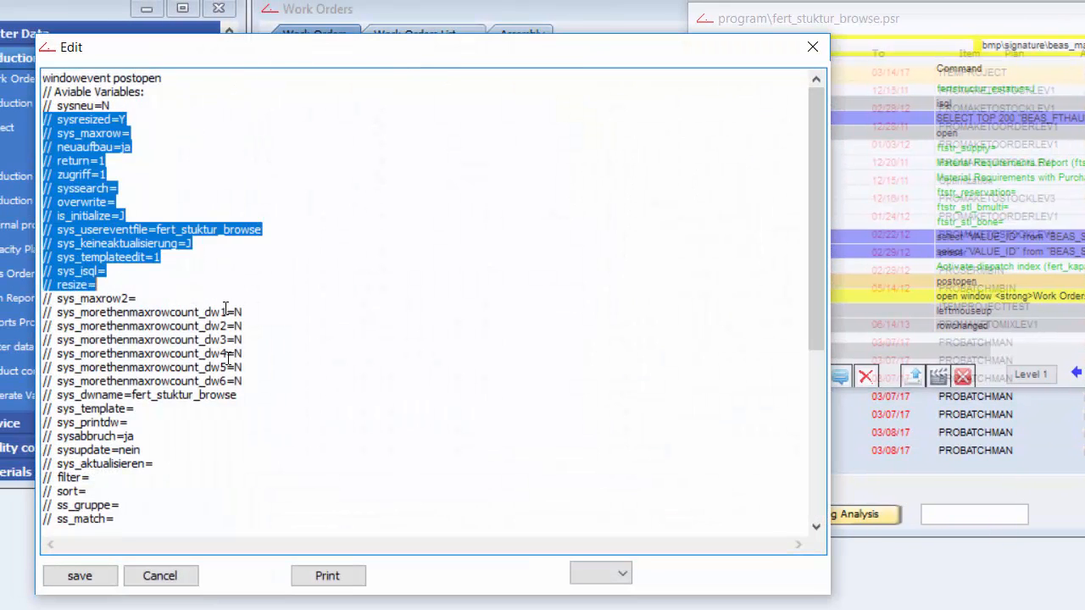
{"action": "scroll", "scroll_direction": "down", "scroll_amount": 3}
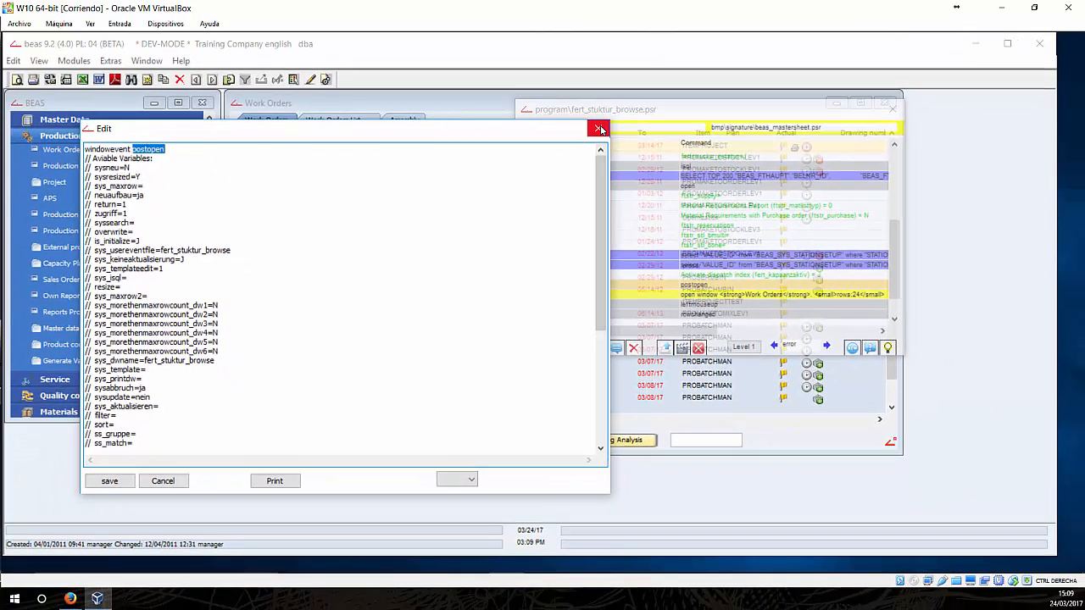
{"action": "left_click", "coordinate": [600, 129]}
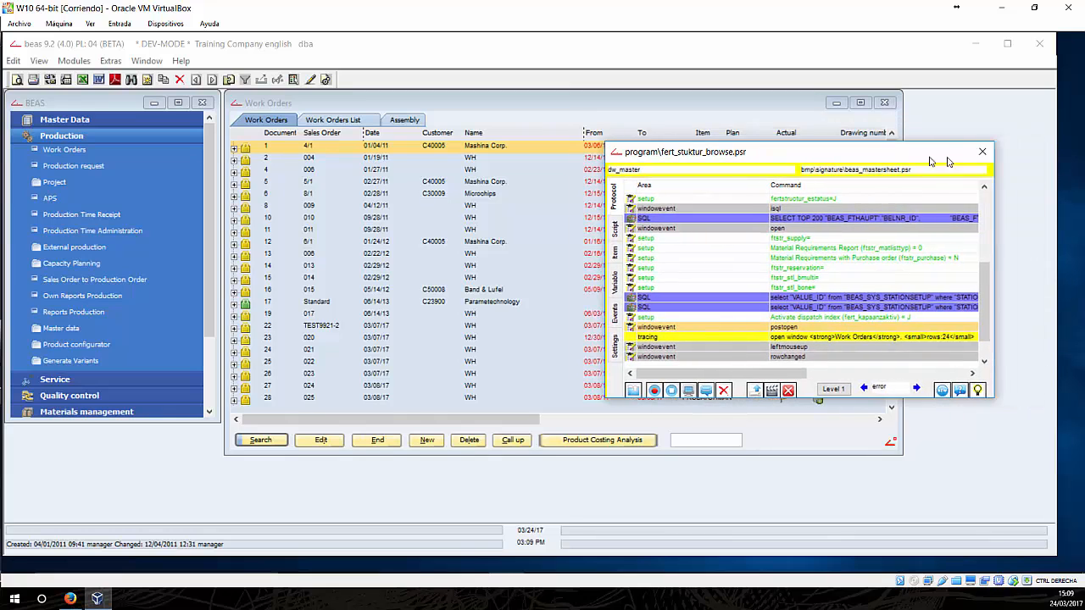
Close the debugger trace and open the Usersource editor for Work Orders (Ctrl+N+U)
{"action": "left_click", "coordinate": [984, 151]}
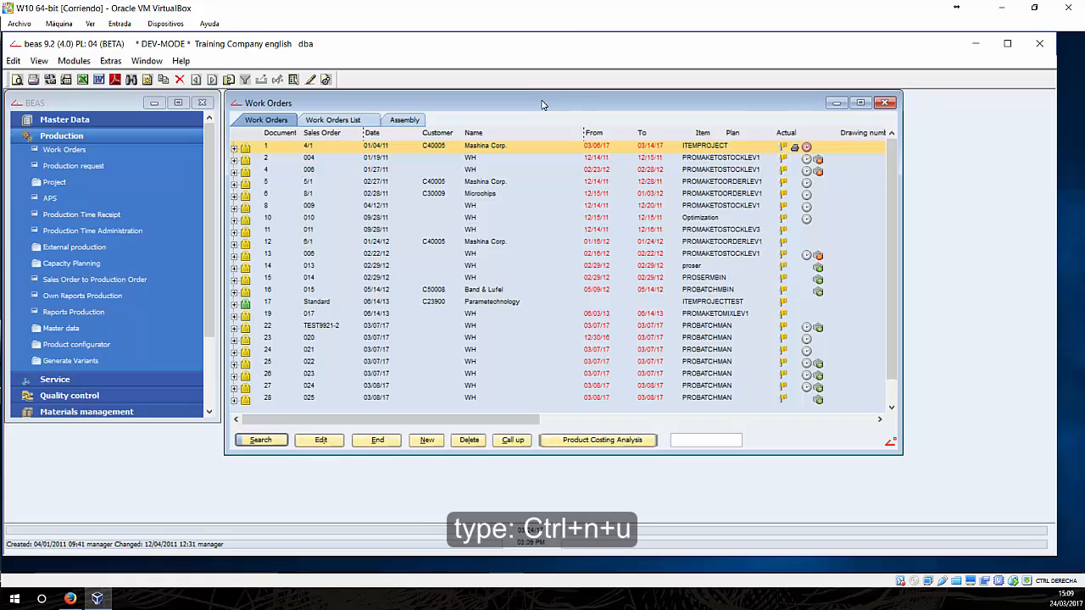
{"action": "key", "text": "Ctrl+n+u"}
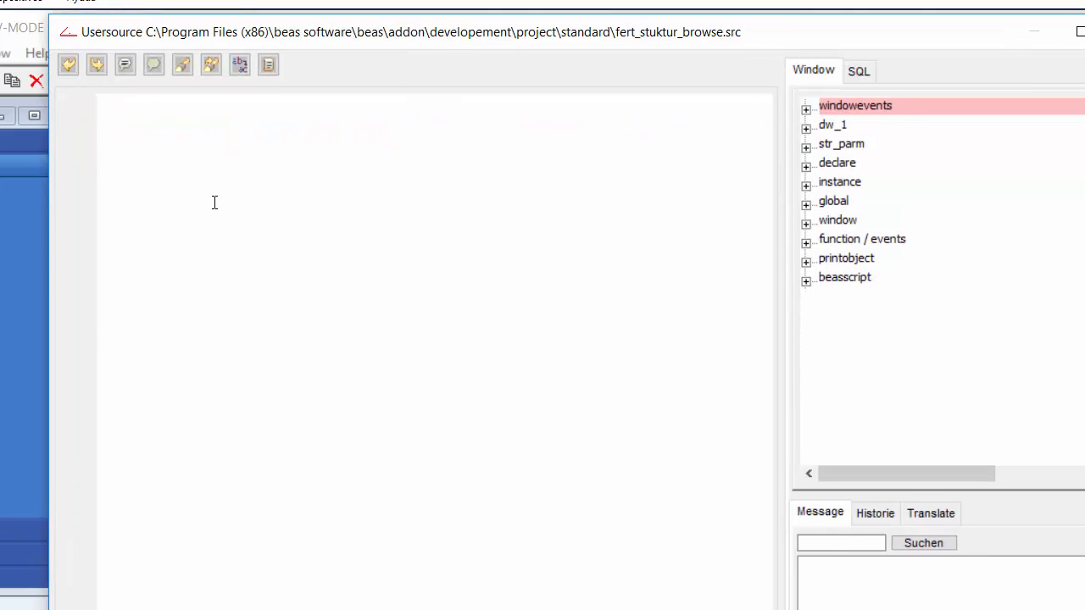
Write a windowevent postopen block closed with end event
{"action": "type", "text": "wind"}
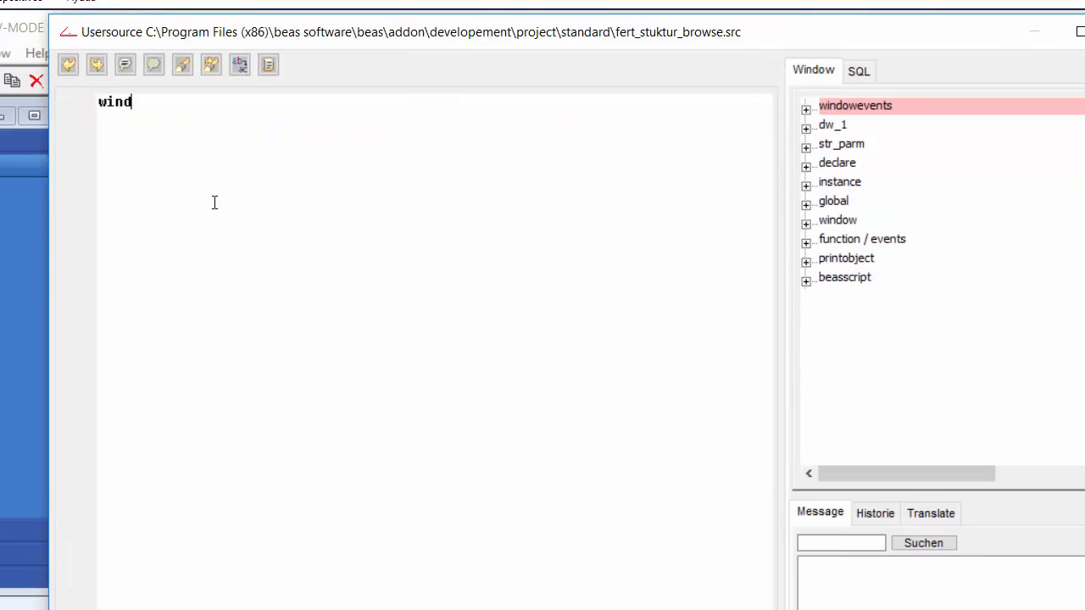
{"action": "type", "text": "o"}
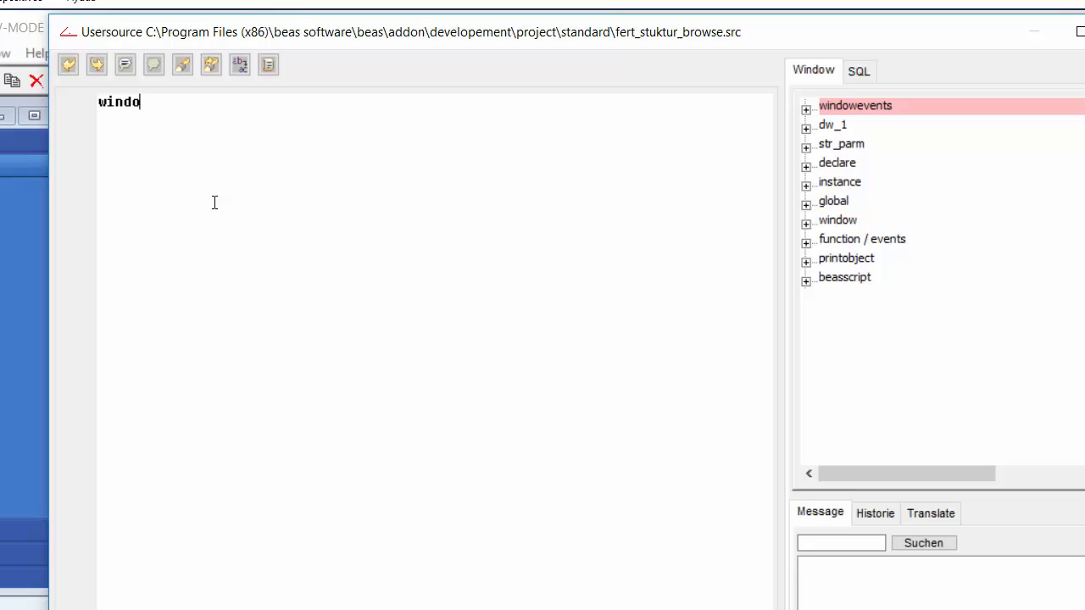
{"action": "type", "text": "wevent"}
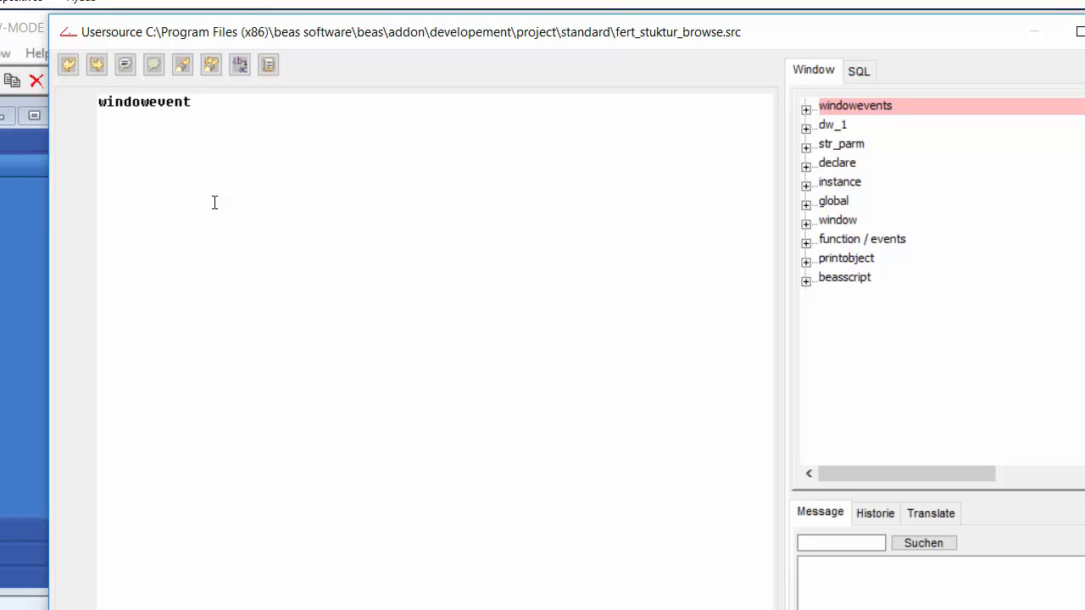
{"action": "type", "text": "postopen"}
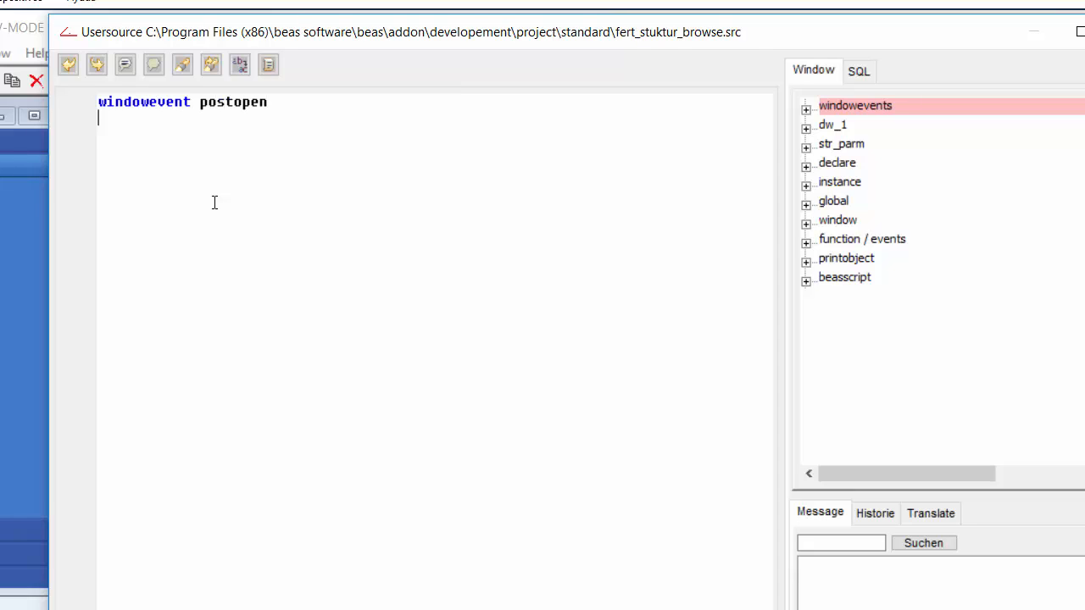
{"action": "type", "text": "end event"}
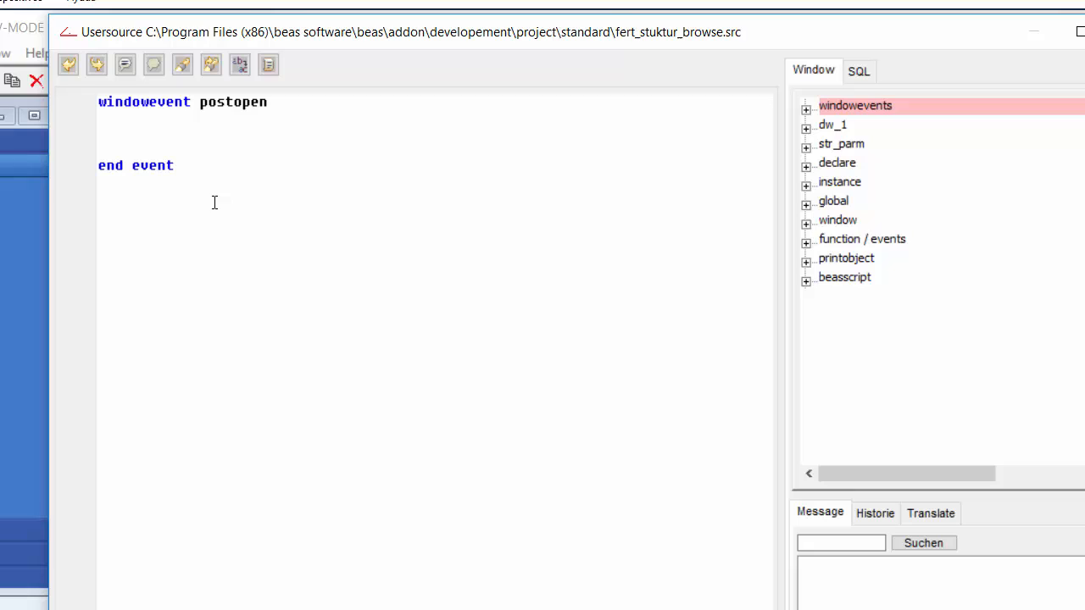
Add addbutton=example=example()=design=button=Example inside the postopen event
{"action": "type", "text": "add"}
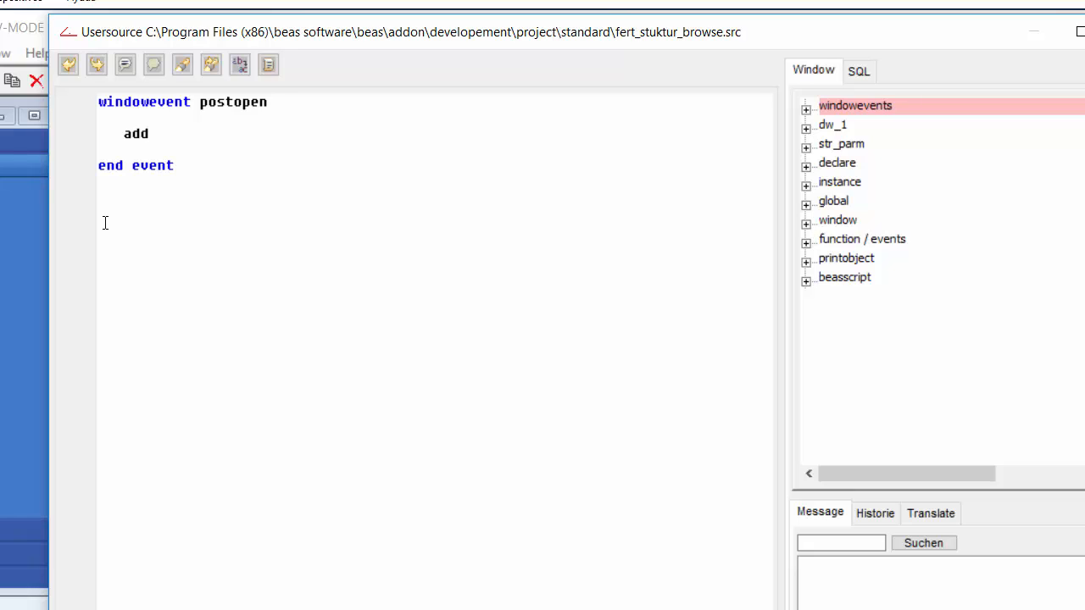
{"action": "type", "text": "button="}
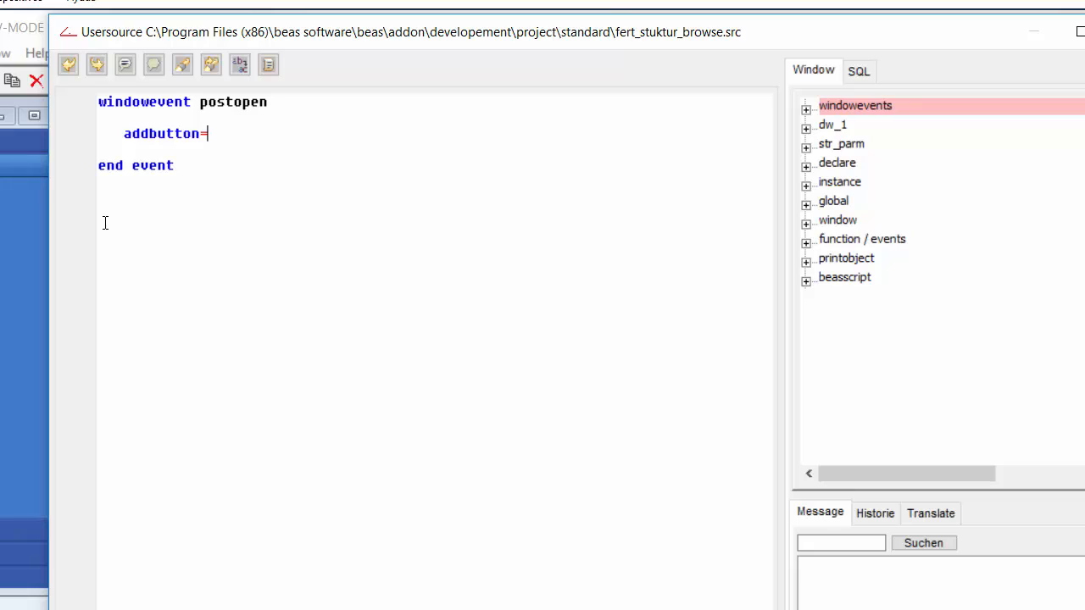
{"action": "type", "text": "ex"}
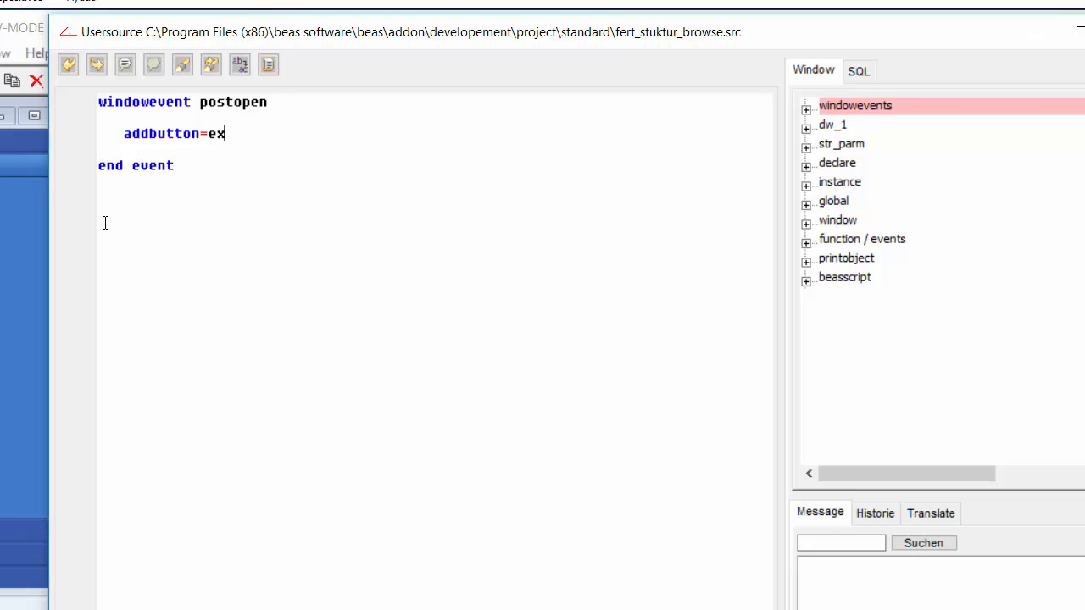
{"action": "type", "text": "ample="}
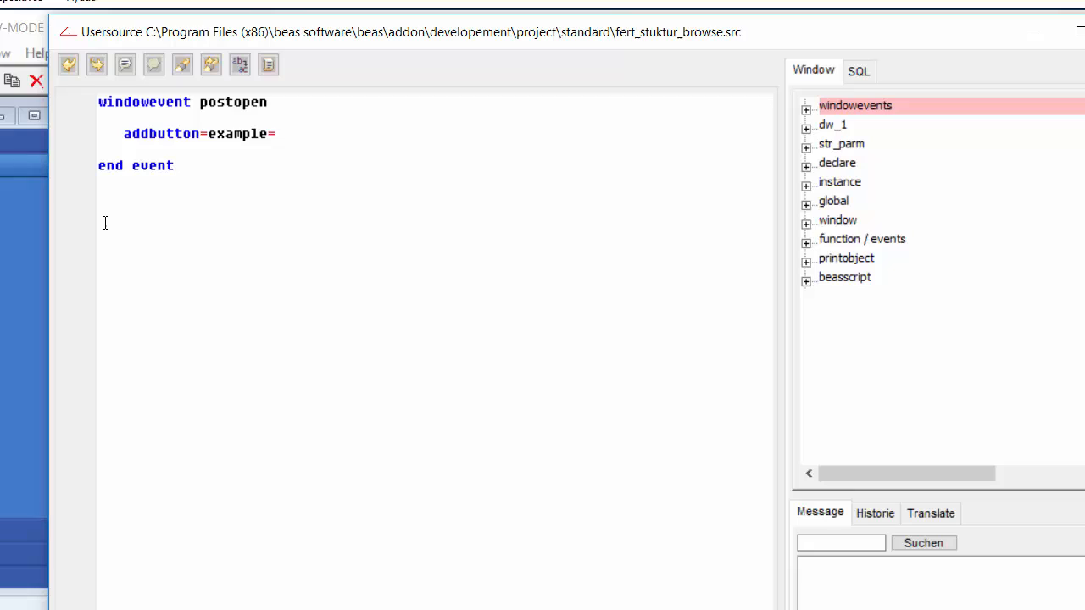
{"action": "type", "text": "example()="}
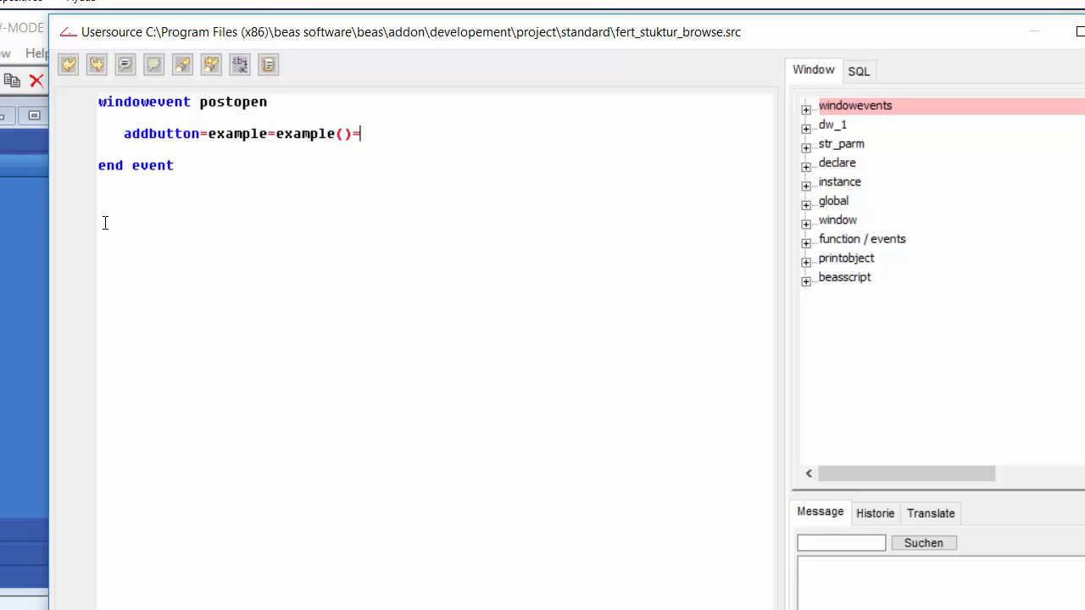
{"action": "type", "text": "design=button="}
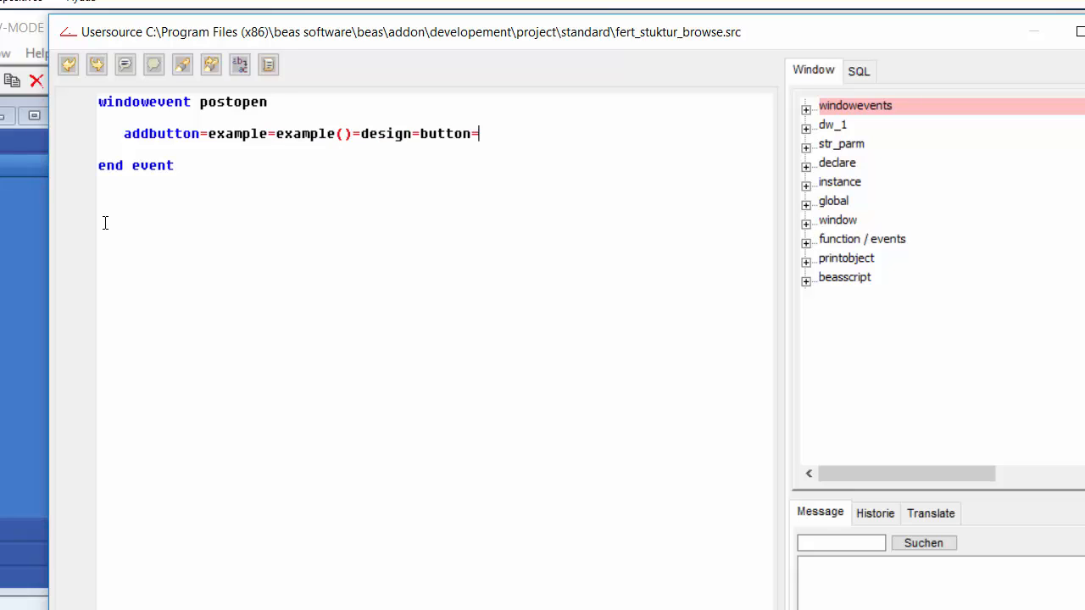
{"action": "type", "text": "Example"}
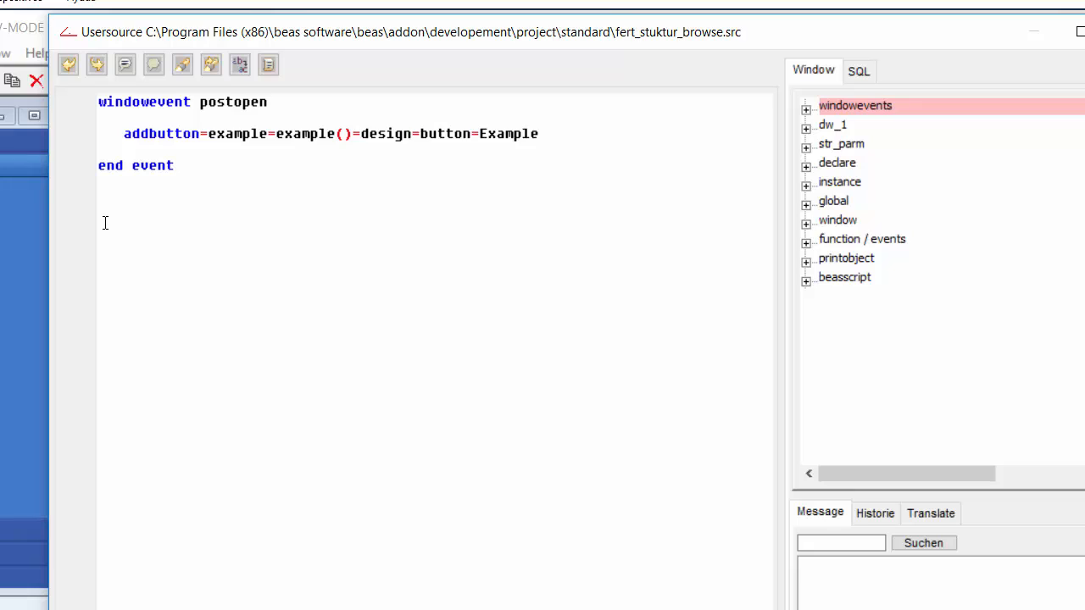
{"action": "double_click", "coordinate": [238, 132]}
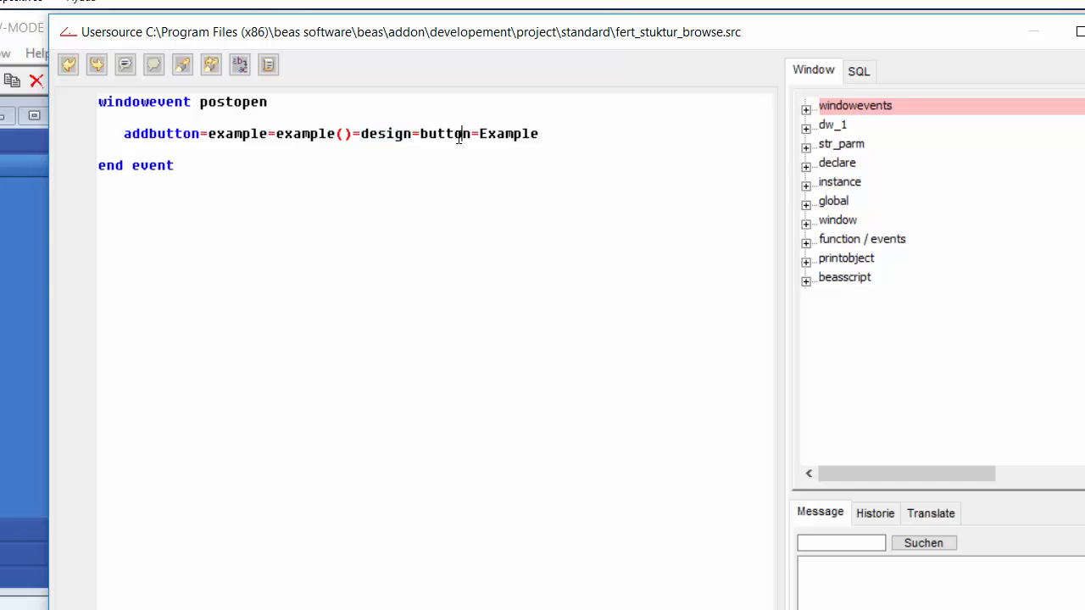
{"action": "double_click", "coordinate": [507, 132]}
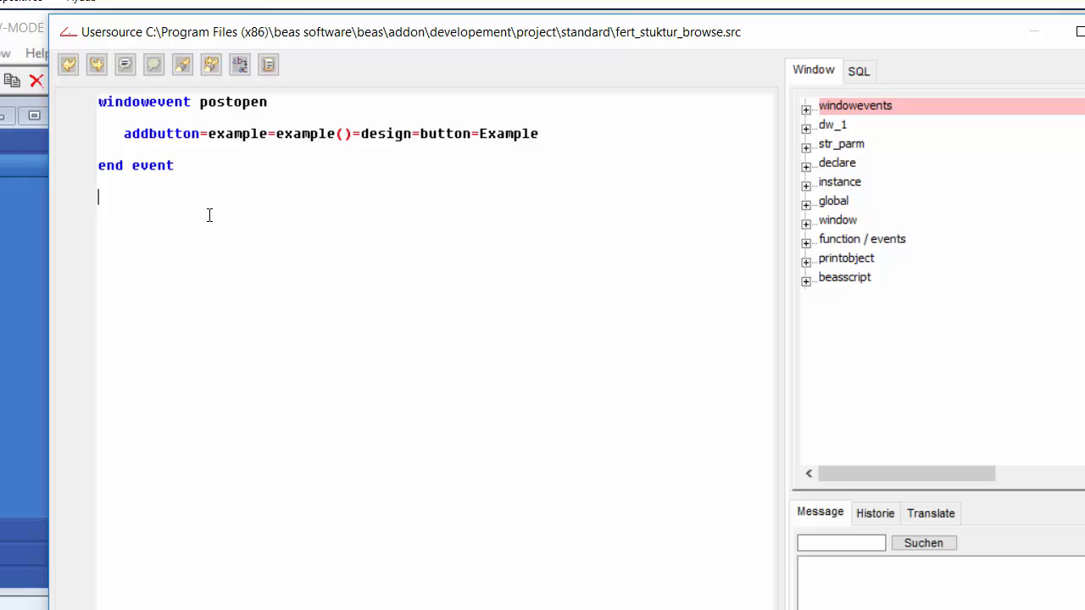
{"action": "left_click", "coordinate": [298, 134]}
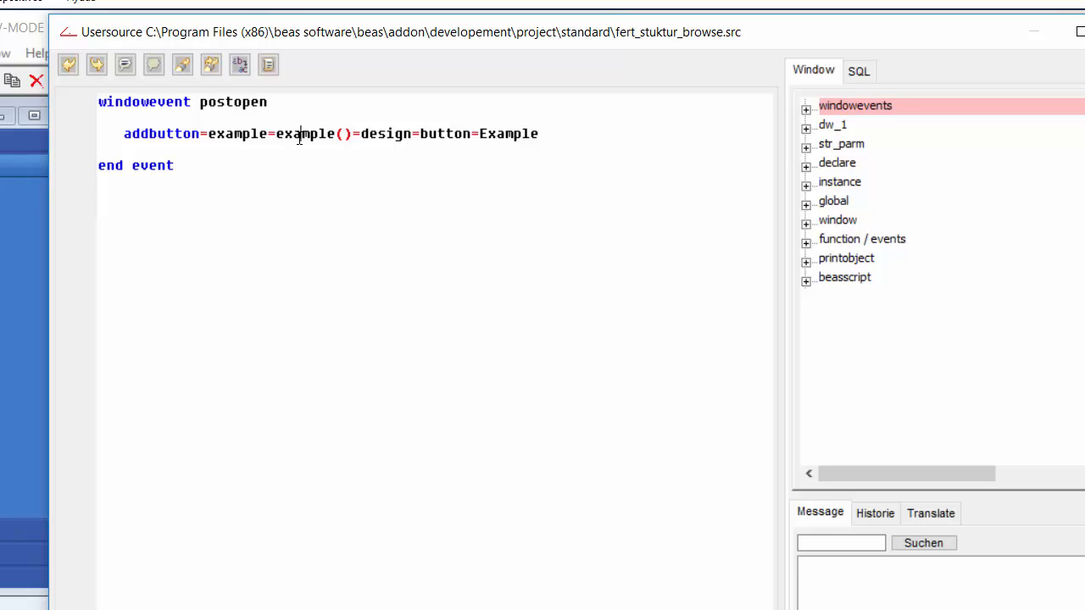
{"action": "double_click", "coordinate": [303, 134]}
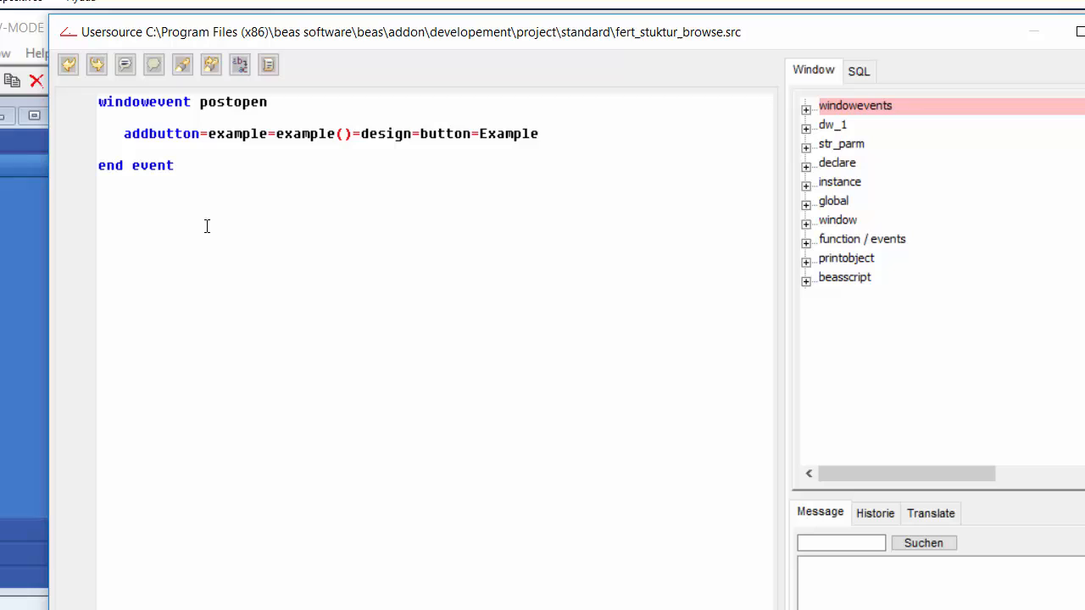
Define global function example with messagebox=hello world, ending with end global
{"action": "type", "text": "function"}
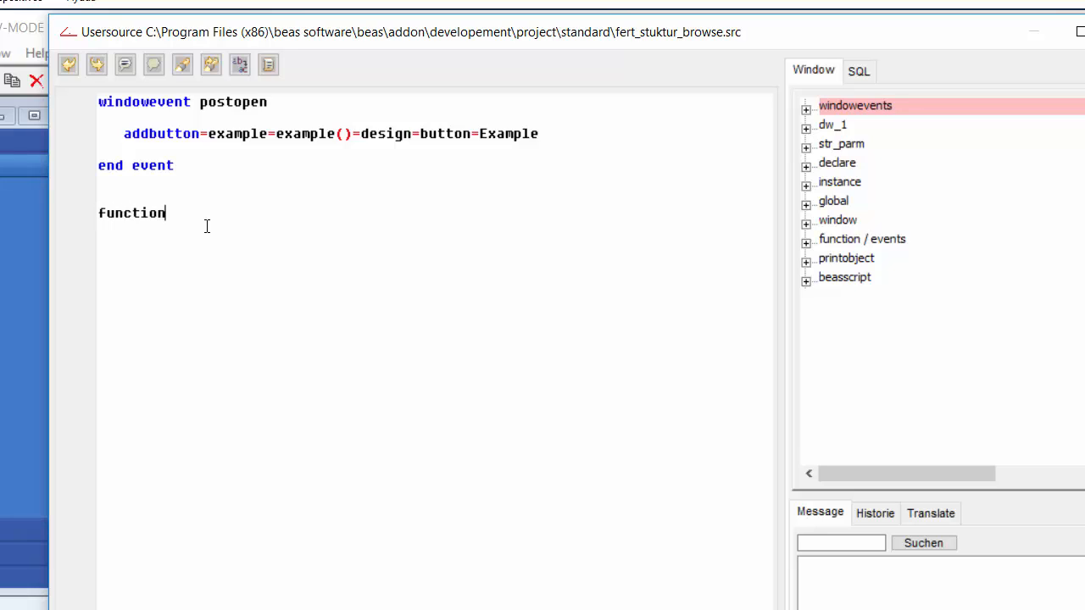
{"action": "type", "text": "examp"}
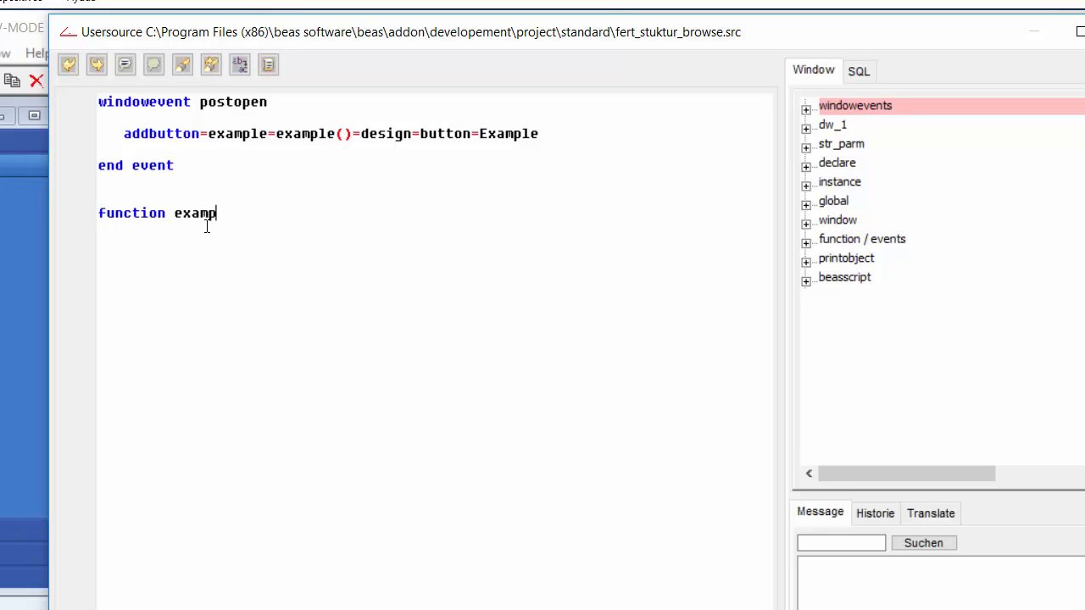
{"action": "type", "text": "le"}
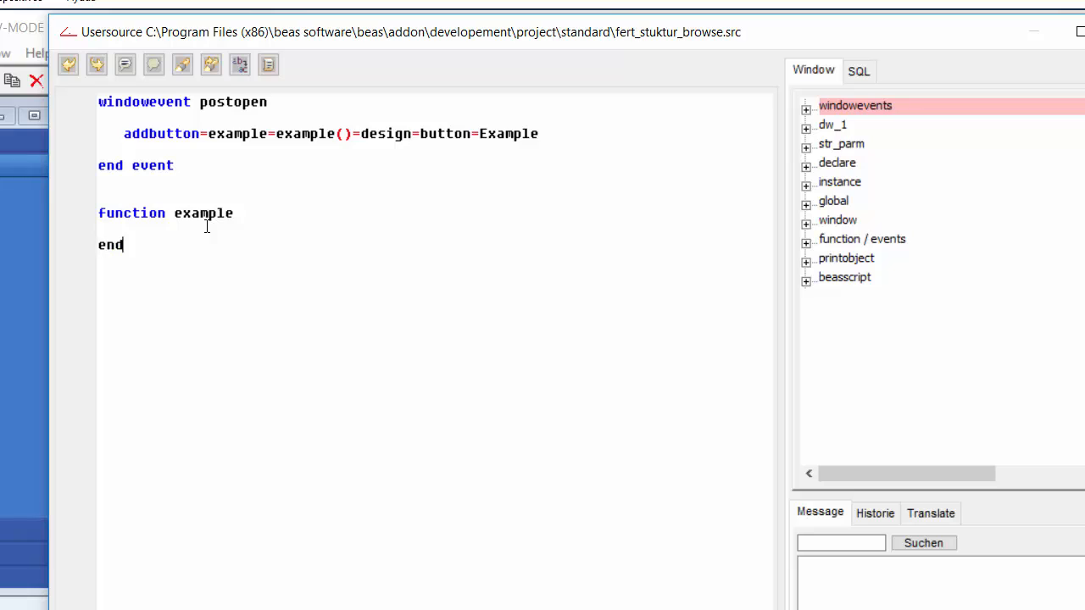
{"action": "type", "text": "function"}
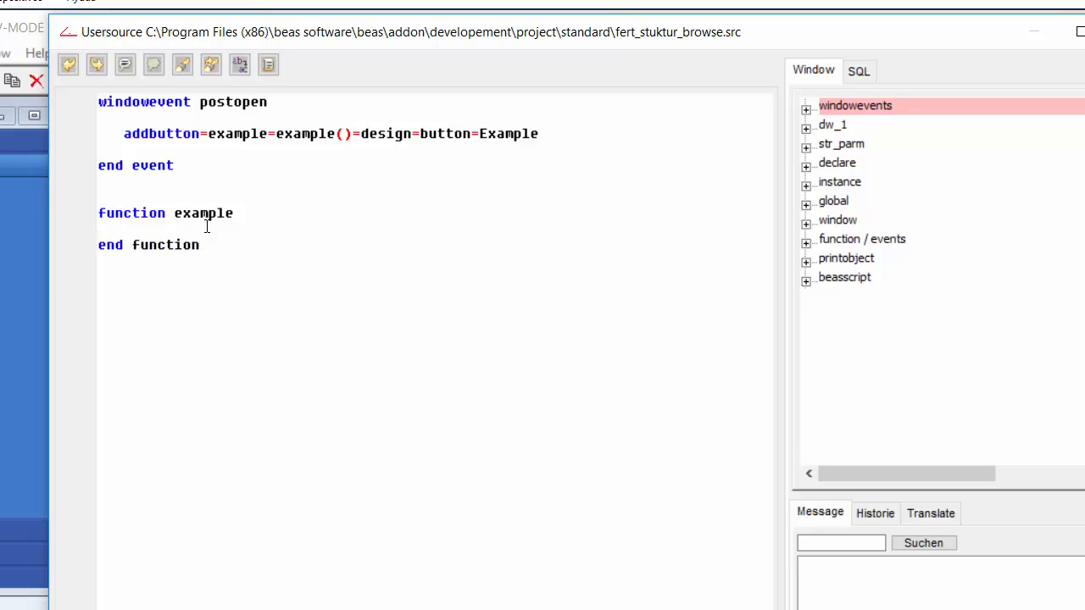
{"action": "type", "text": "gl"}
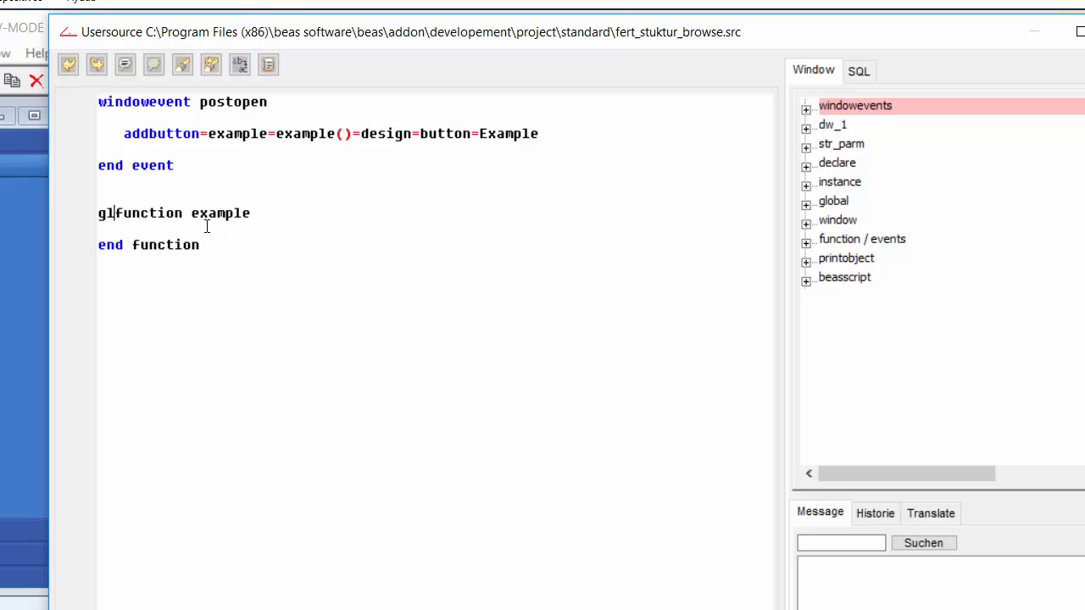
{"action": "type", "text": "obal"}
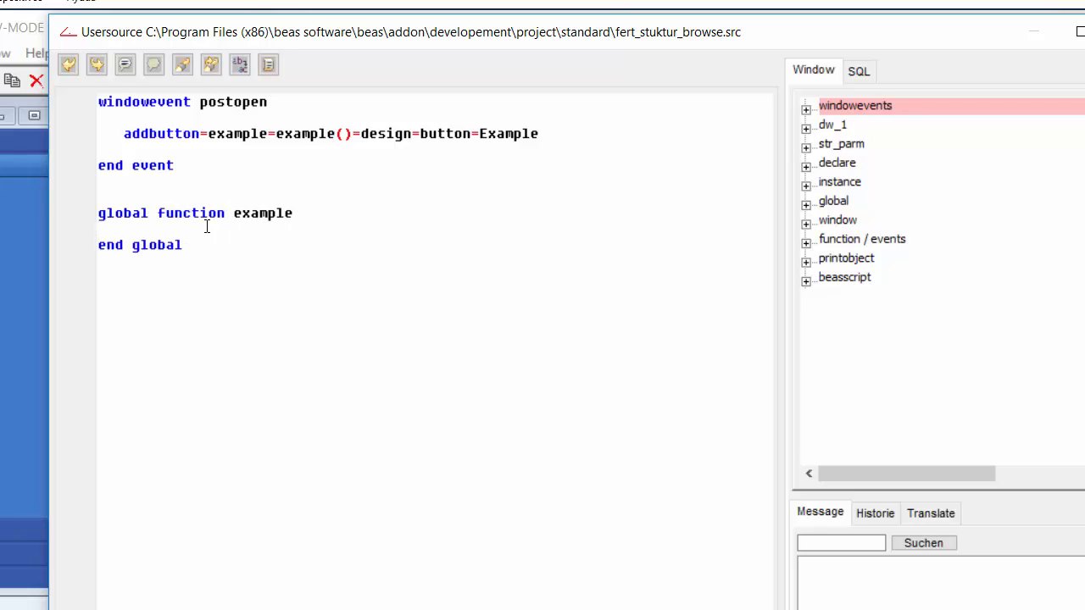
{"action": "type", "text": "message"}
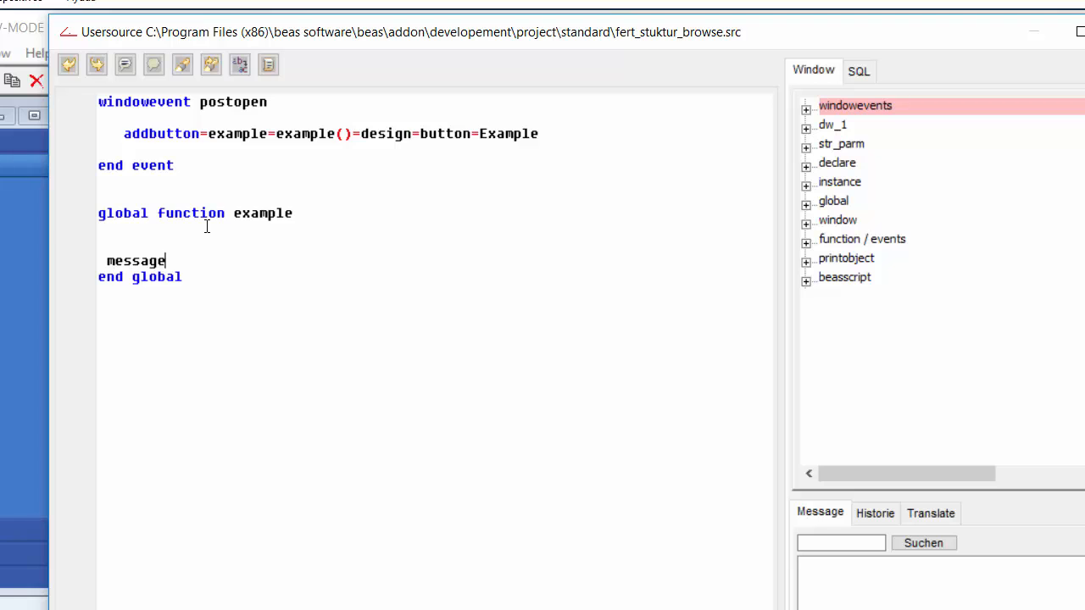
{"action": "type", "text": "box=hello world"}
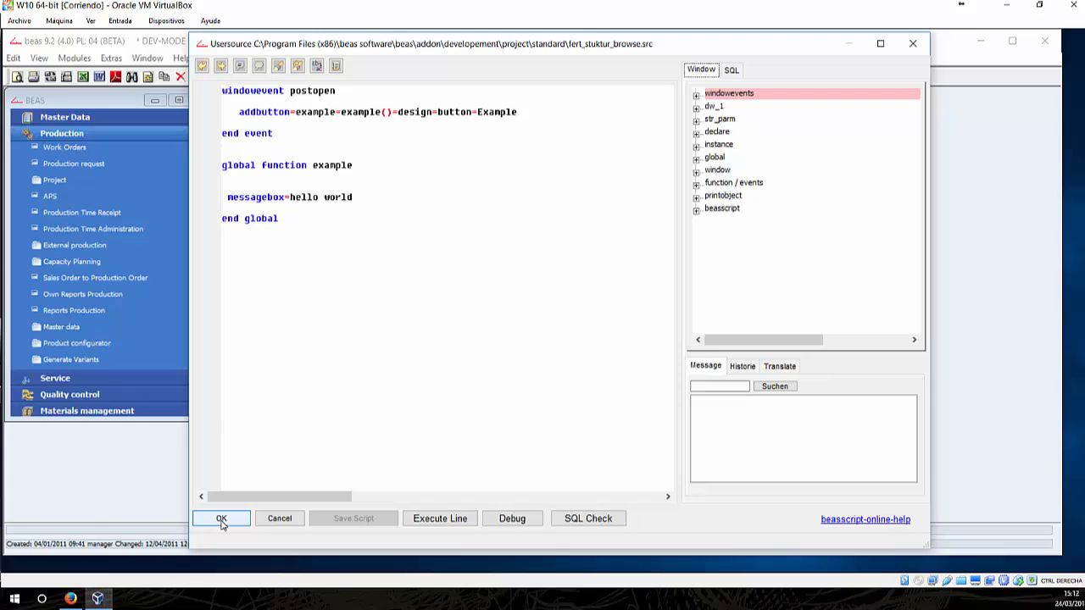
Save the script, reopen Work Orders and run the Example button to test hello world
{"action": "left_click", "coordinate": [220, 519]}
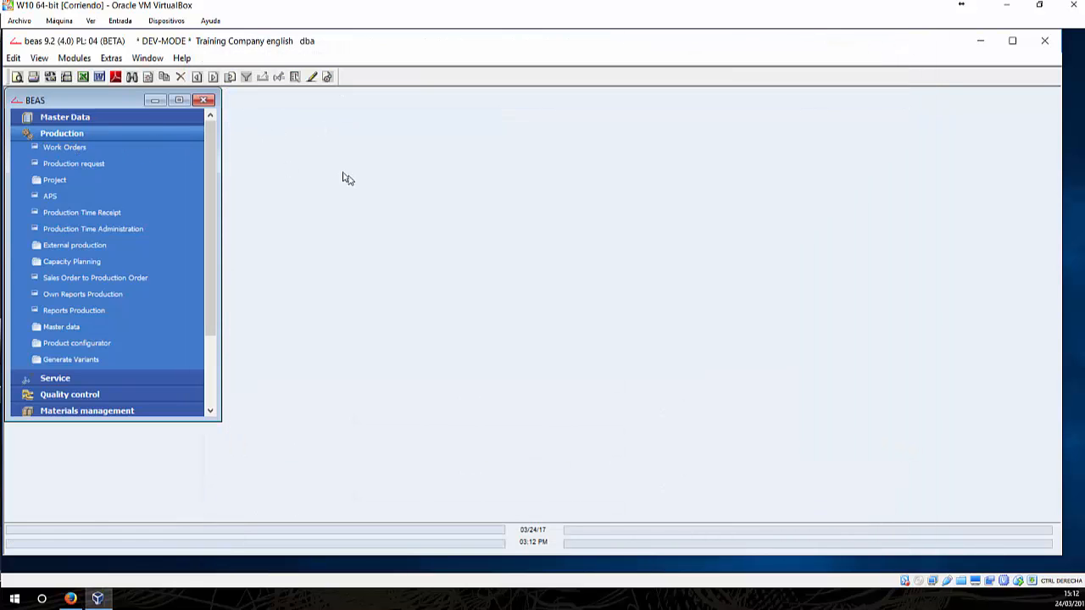
{"action": "left_click", "coordinate": [64, 146]}
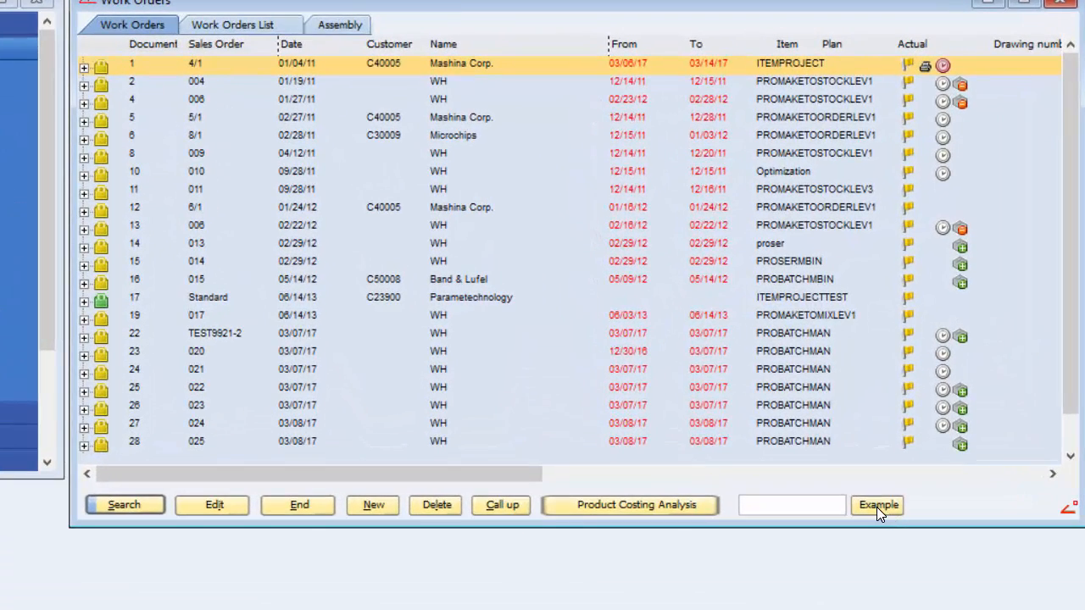
{"action": "left_click", "coordinate": [878, 505]}
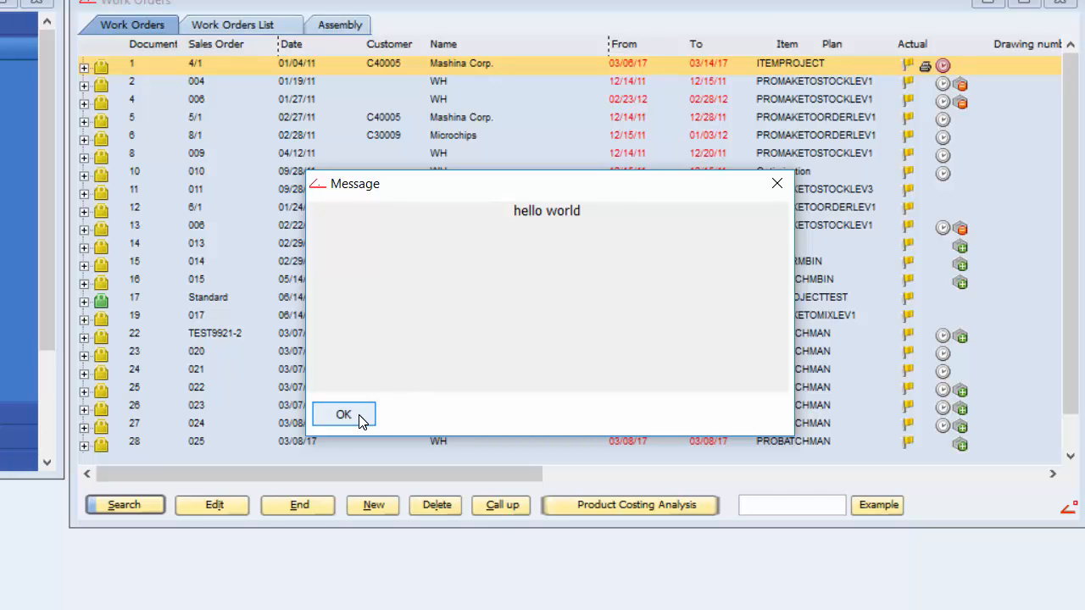
Reopen the Work Orders Usersource editor (Ctrl+N+U) for further editing
{"action": "left_click", "coordinate": [343, 413]}
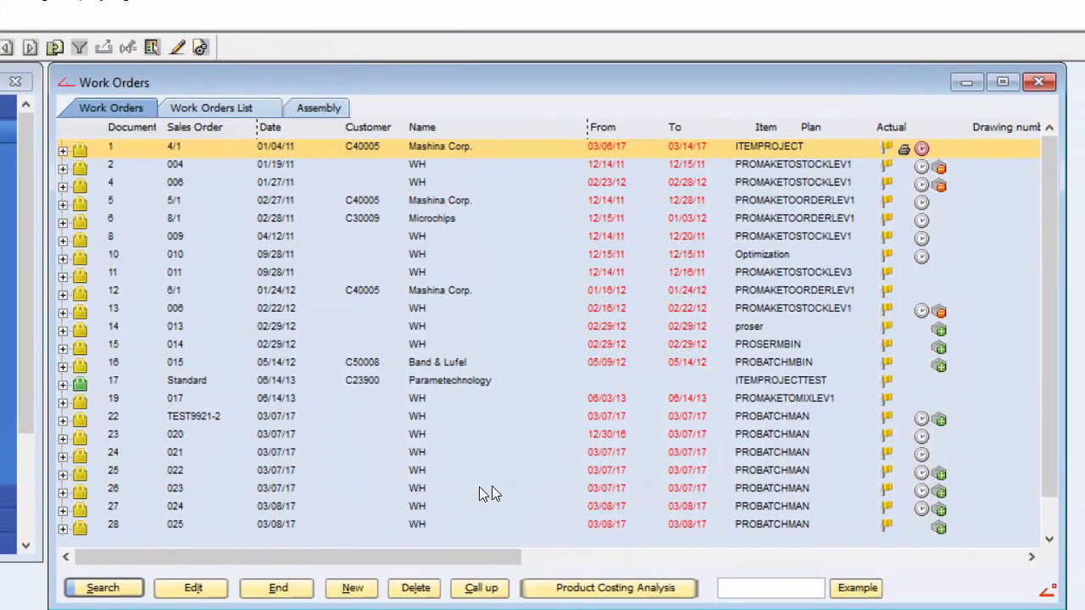
{"action": "key", "text": "ctrl+n+u"}
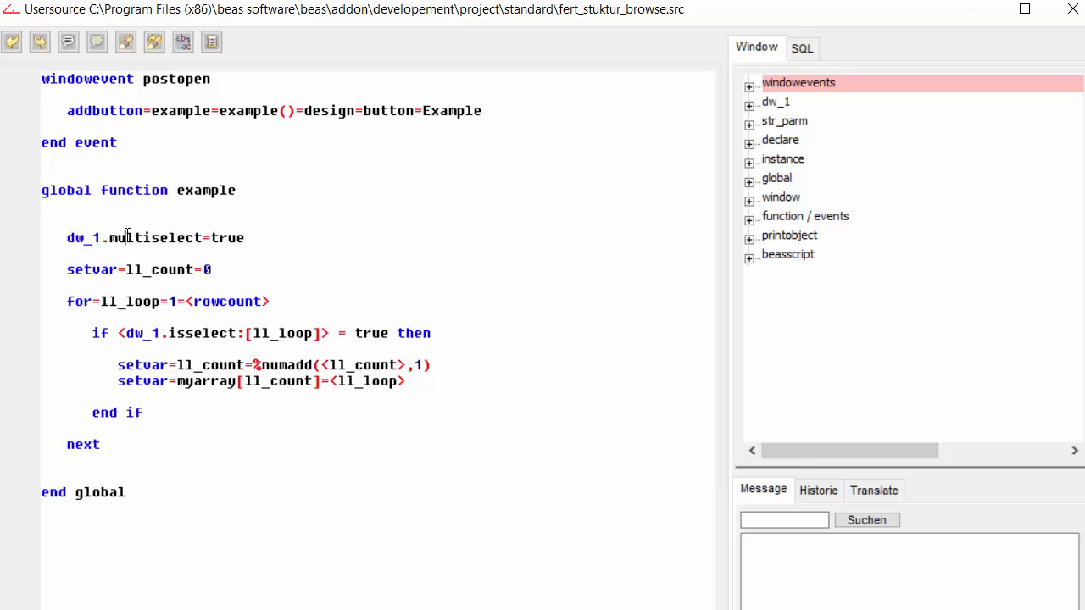
{"action": "double_click", "coordinate": [156, 237]}
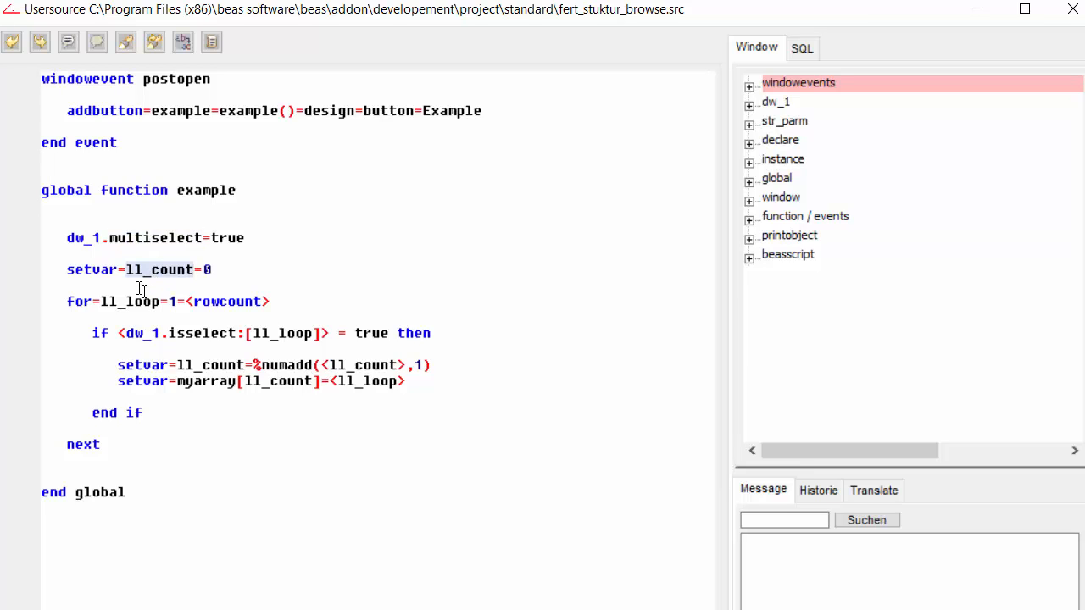
{"action": "double_click", "coordinate": [160, 270]}
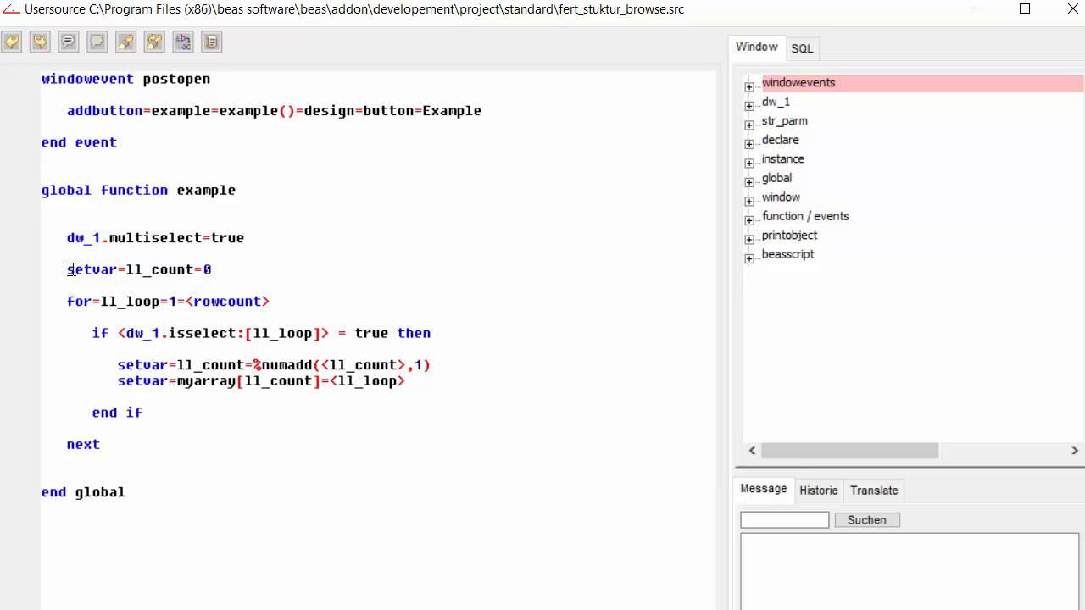
{"action": "double_click", "coordinate": [160, 270]}
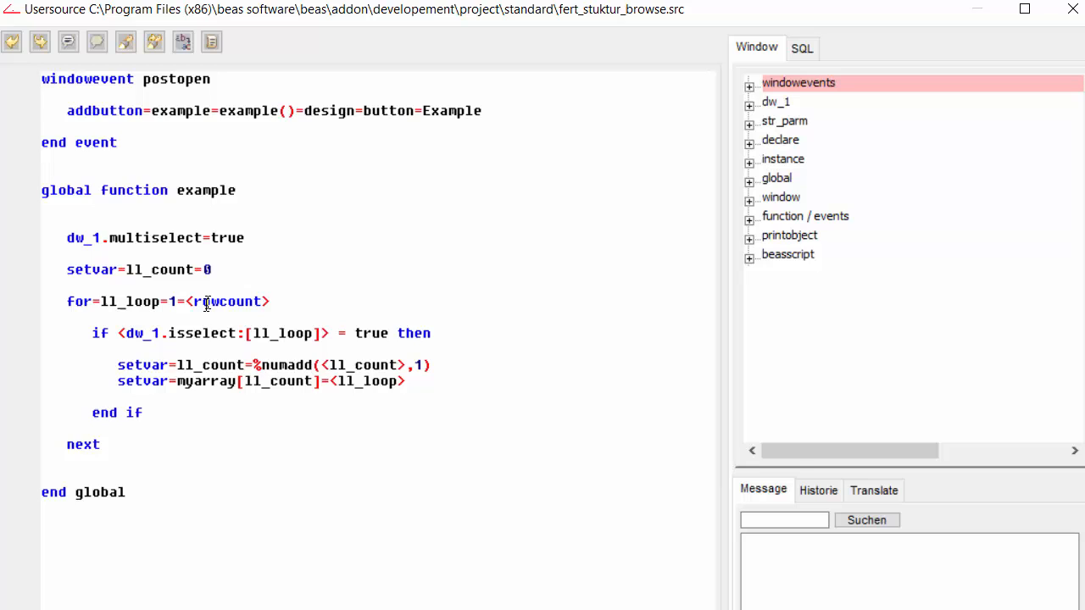
{"action": "triple_click", "coordinate": [170, 302]}
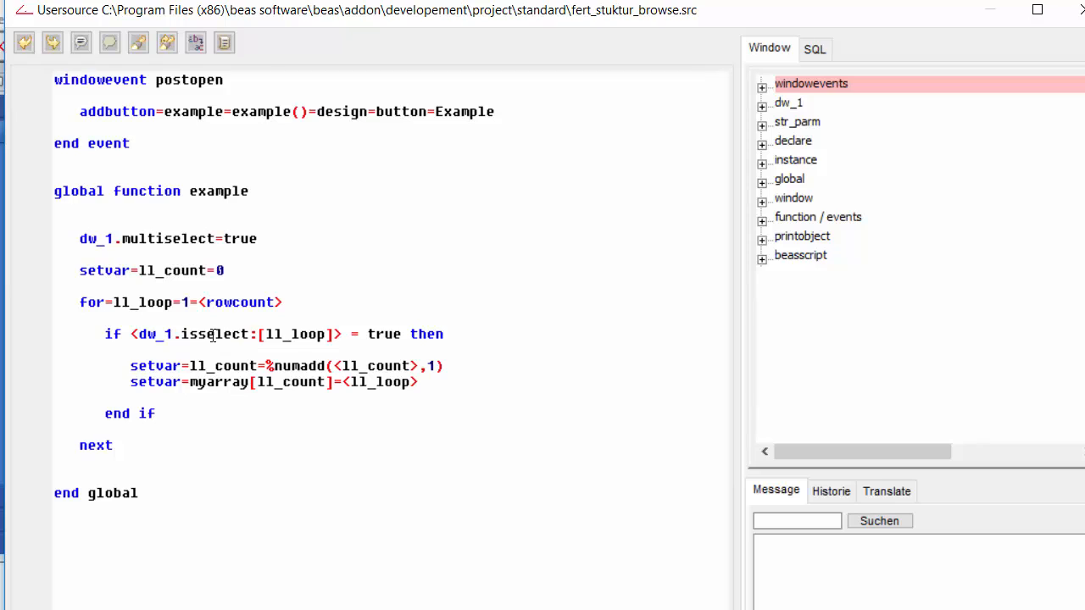
{"action": "double_click", "coordinate": [214, 334]}
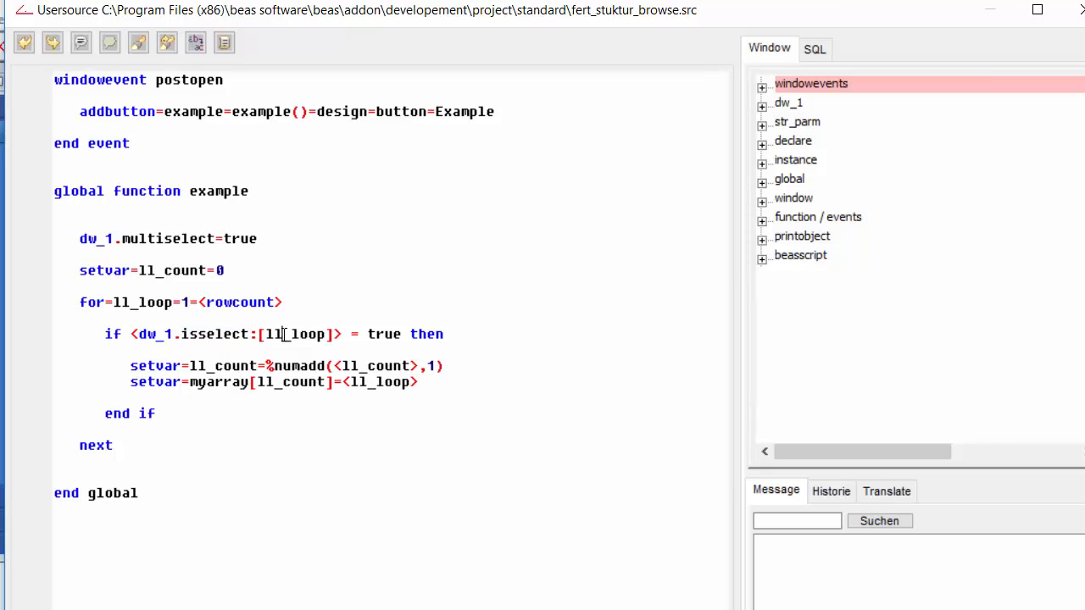
{"action": "double_click", "coordinate": [297, 334]}
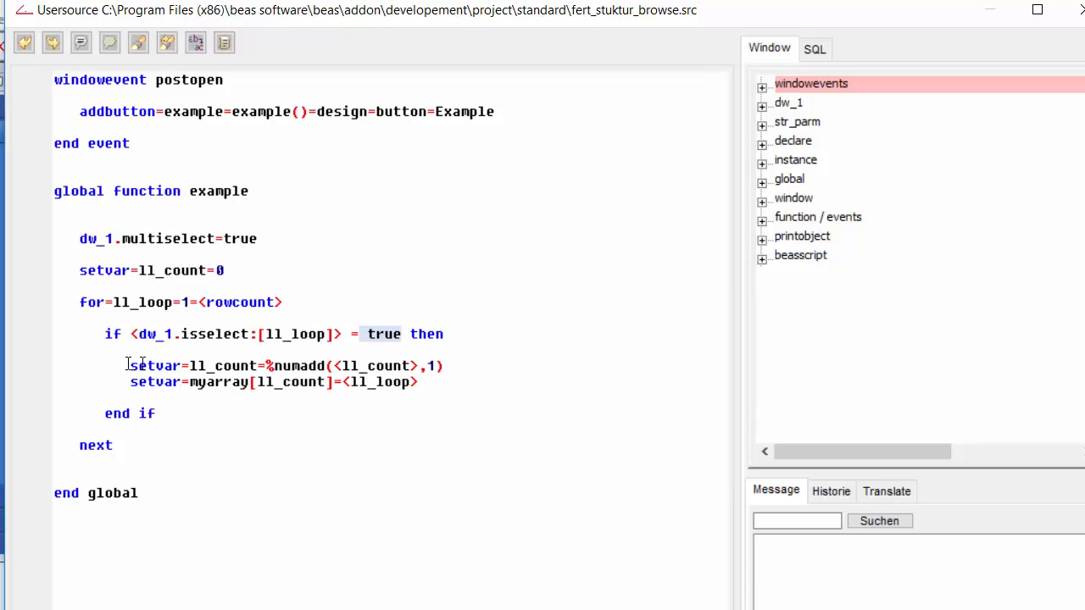
{"action": "double_click", "coordinate": [224, 366]}
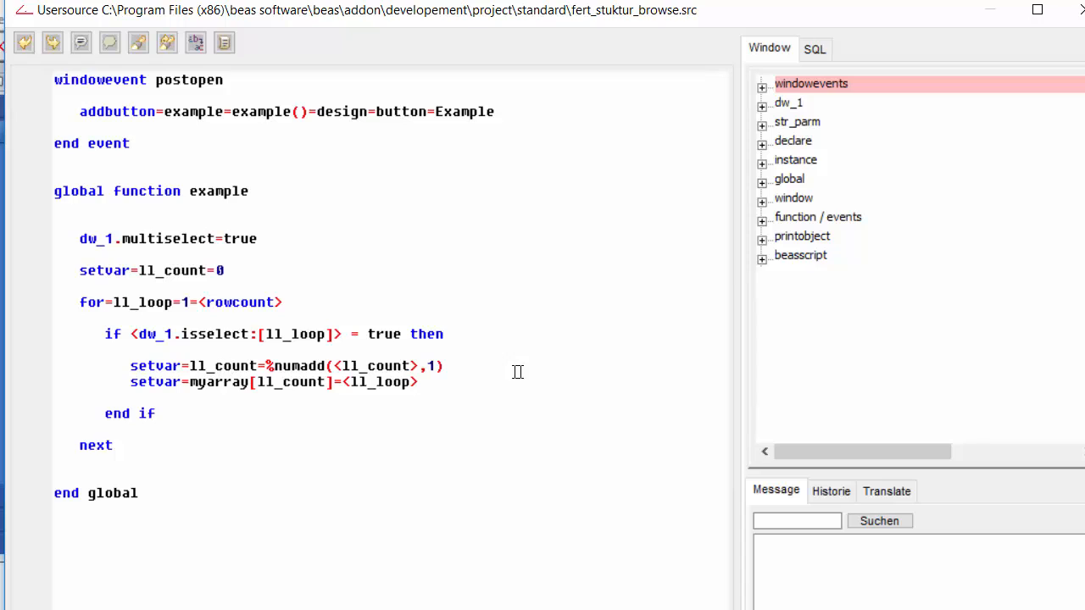
{"action": "double_click", "coordinate": [295, 366]}
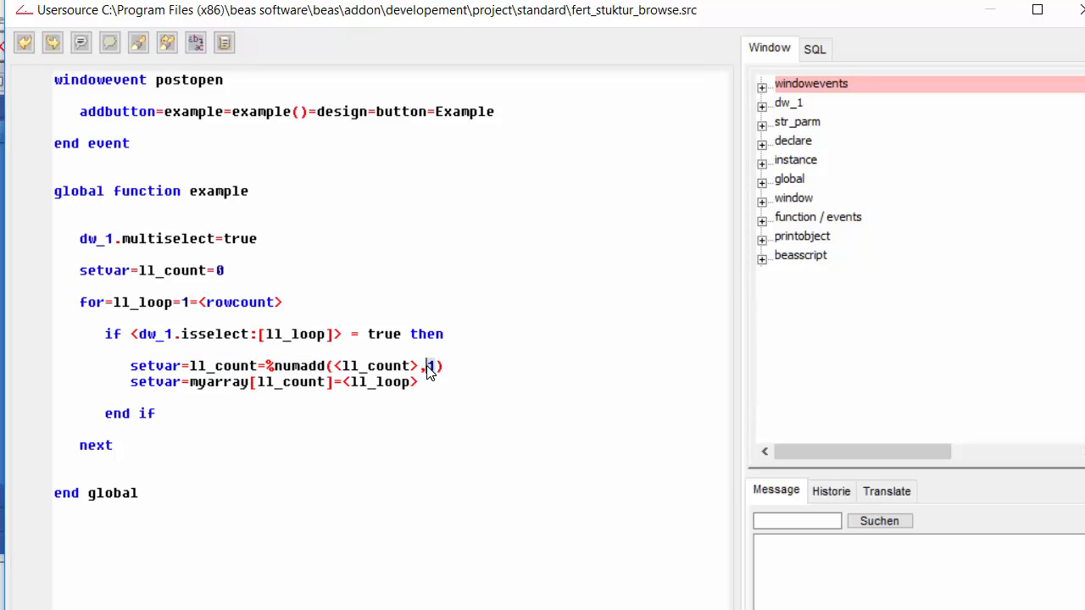
{"action": "double_click", "coordinate": [224, 366]}
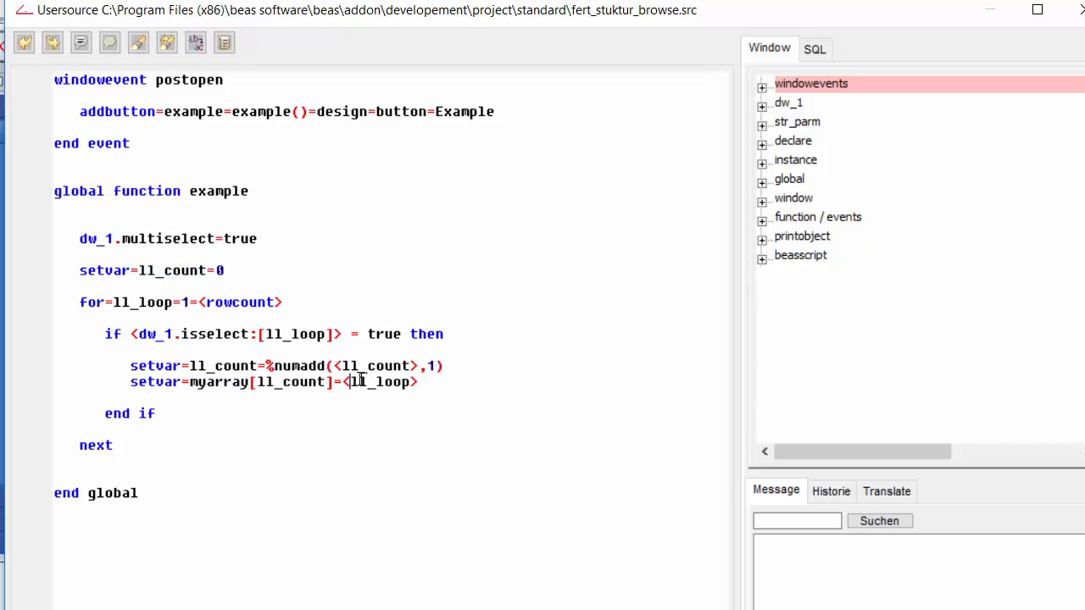
{"action": "double_click", "coordinate": [380, 382]}
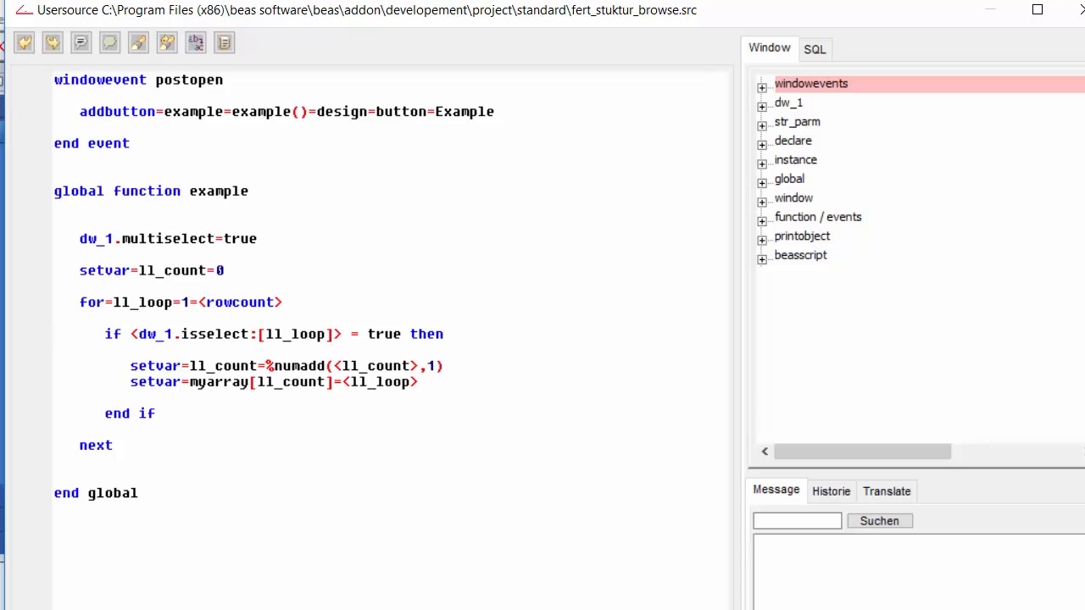
Add a second loop for=ll_loop=1=<ll_count> after the first one
{"action": "left_click", "coordinate": [180, 396]}
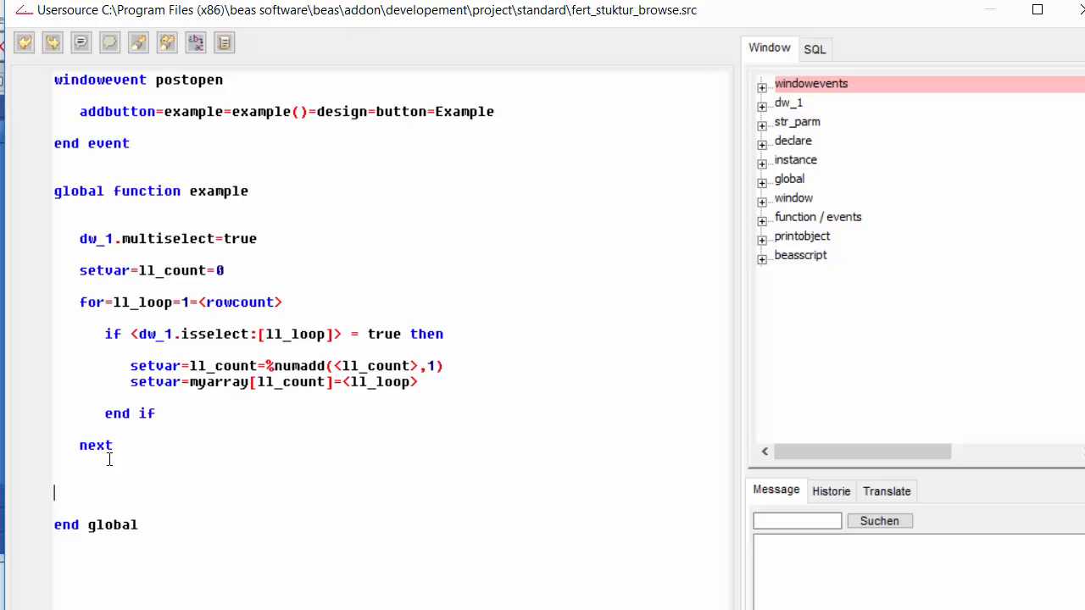
{"action": "type", "text": "for=ll_loop=1=<ll_count>"}
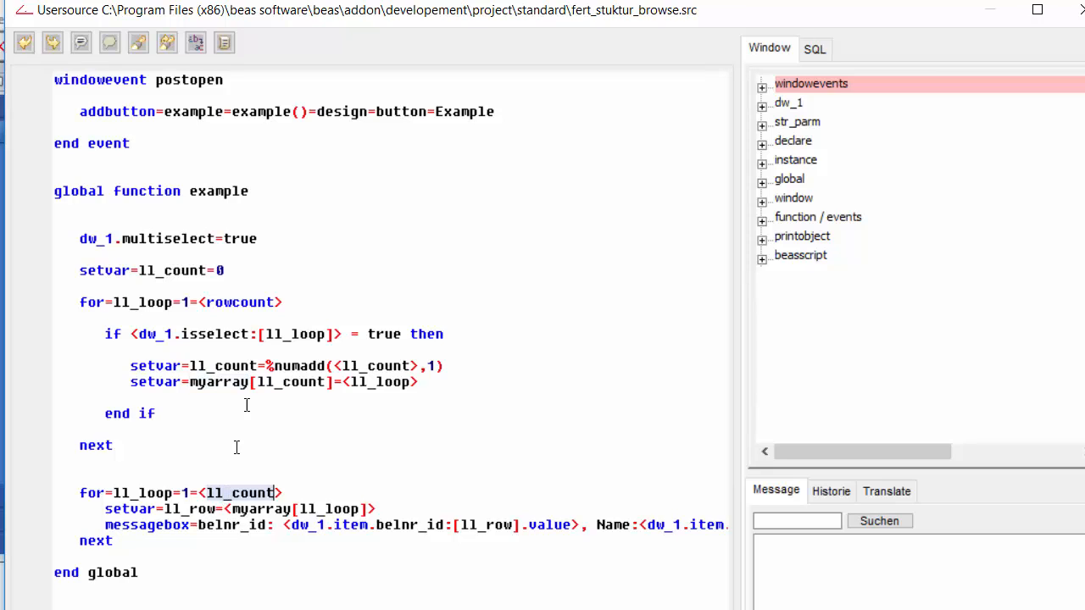
{"action": "double_click", "coordinate": [224, 366]}
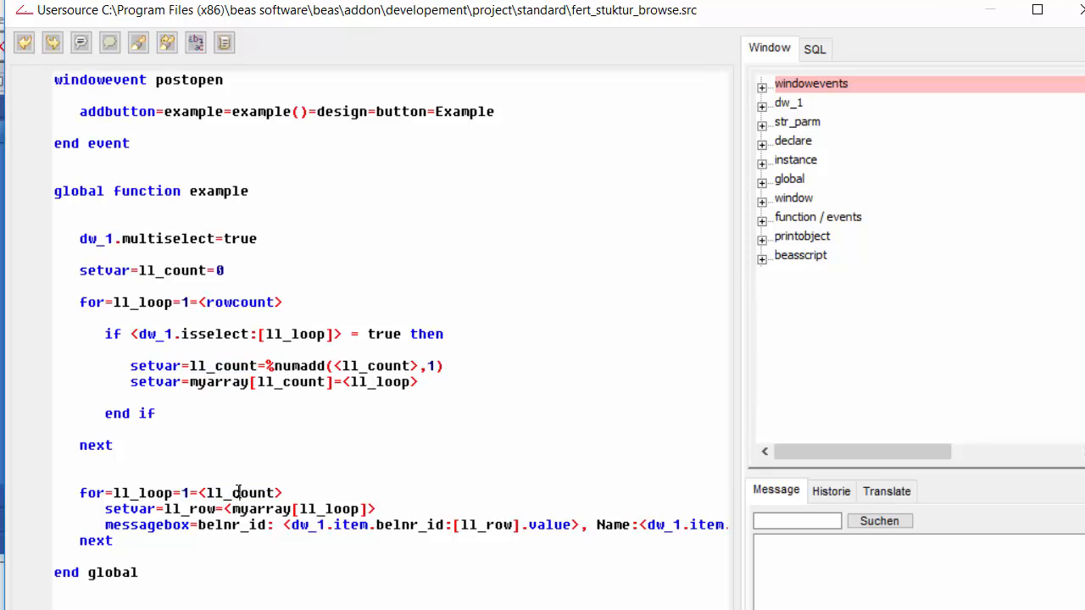
{"action": "double_click", "coordinate": [241, 492]}
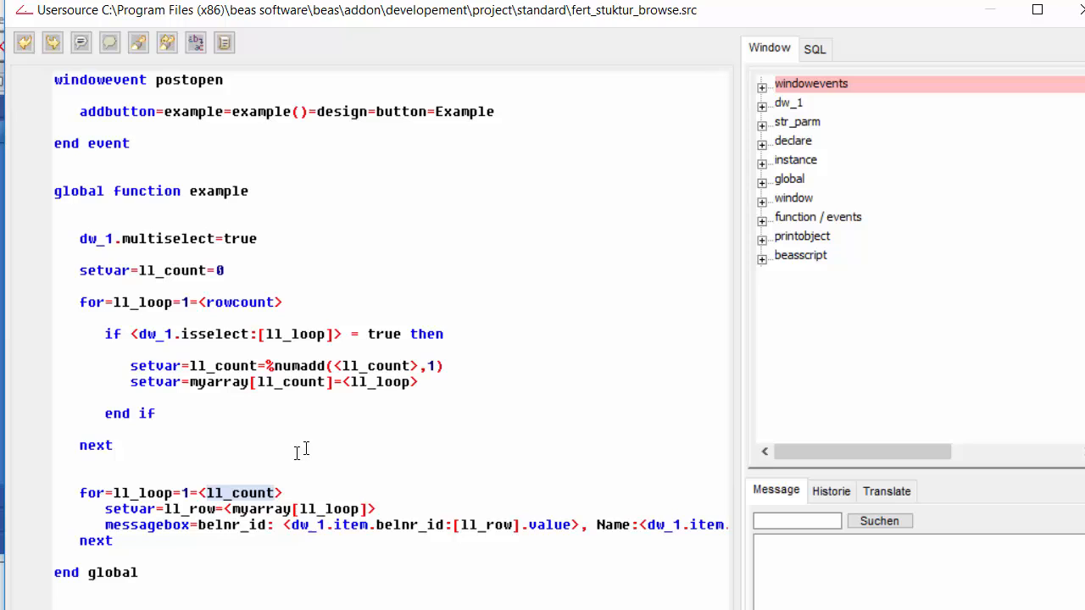
{"action": "double_click", "coordinate": [190, 508]}
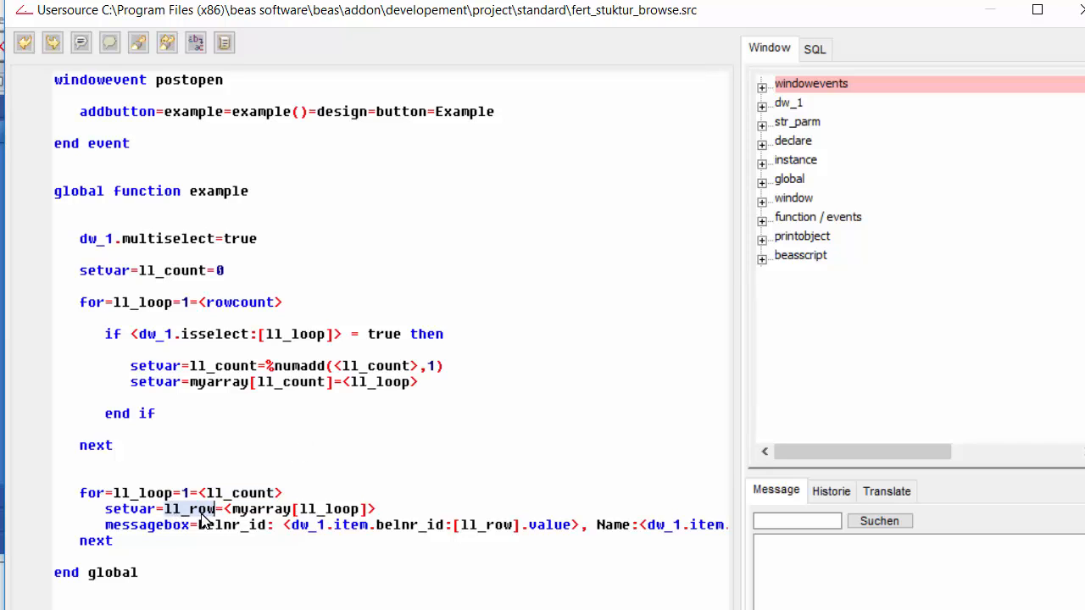
{"action": "mouse_move", "coordinate": [188, 517]}
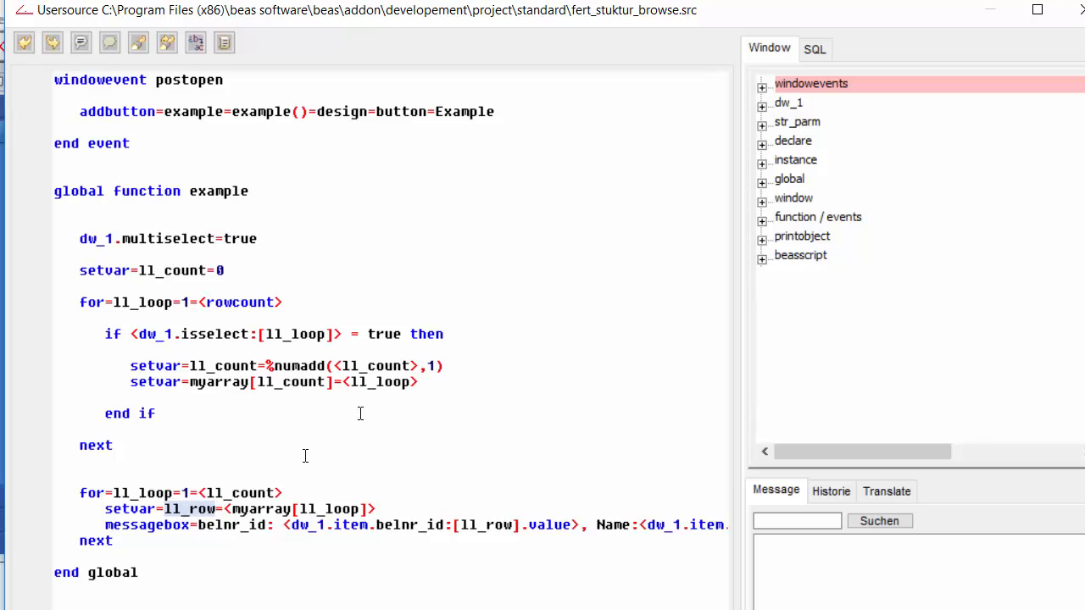
Set ll_row from myarray[ll_loop] and show a messagebox with belnr_id and kndname, then next
{"action": "double_click", "coordinate": [380, 382]}
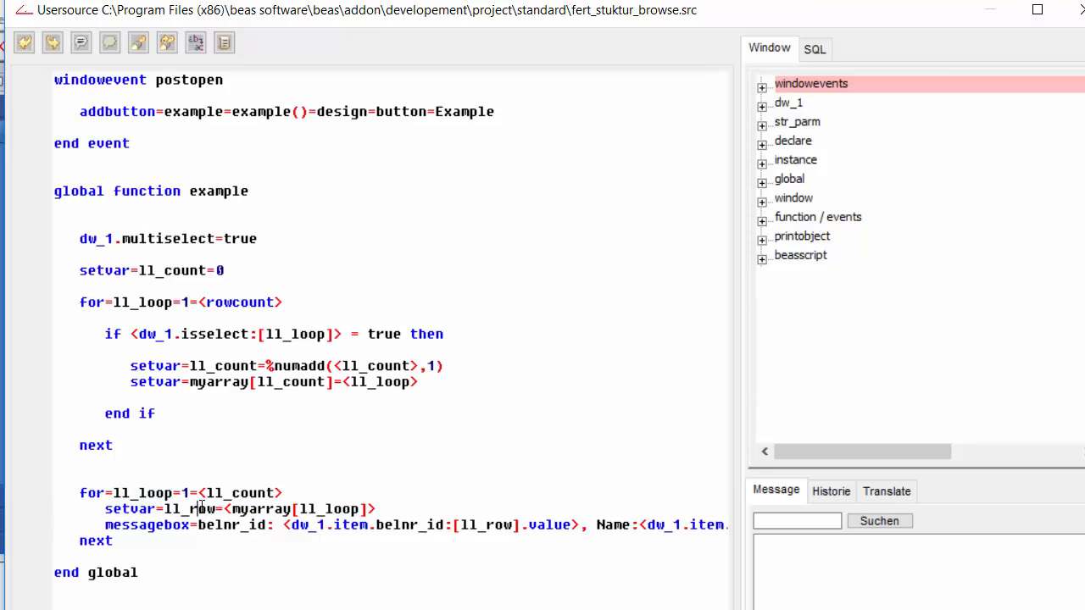
{"action": "double_click", "coordinate": [186, 509]}
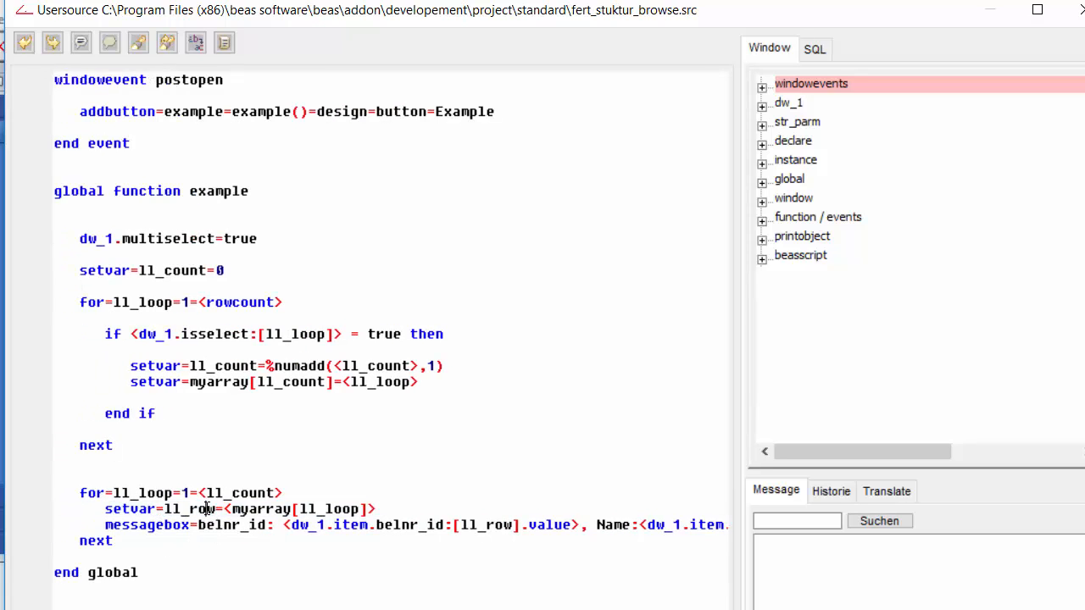
{"action": "double_click", "coordinate": [193, 508]}
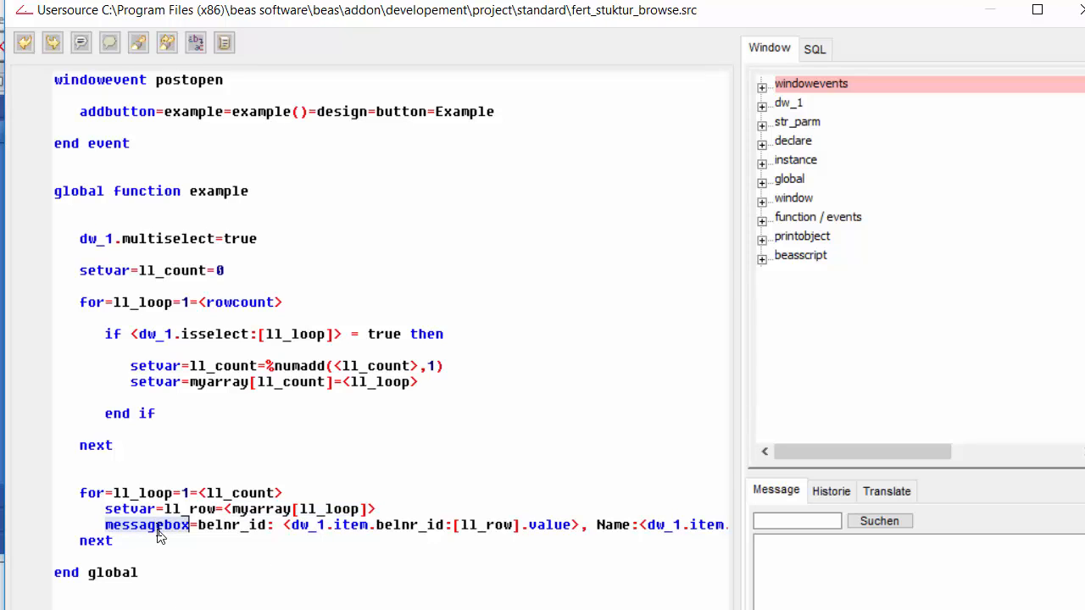
{"action": "scroll", "scroll_direction": "right", "scroll_amount": 3}
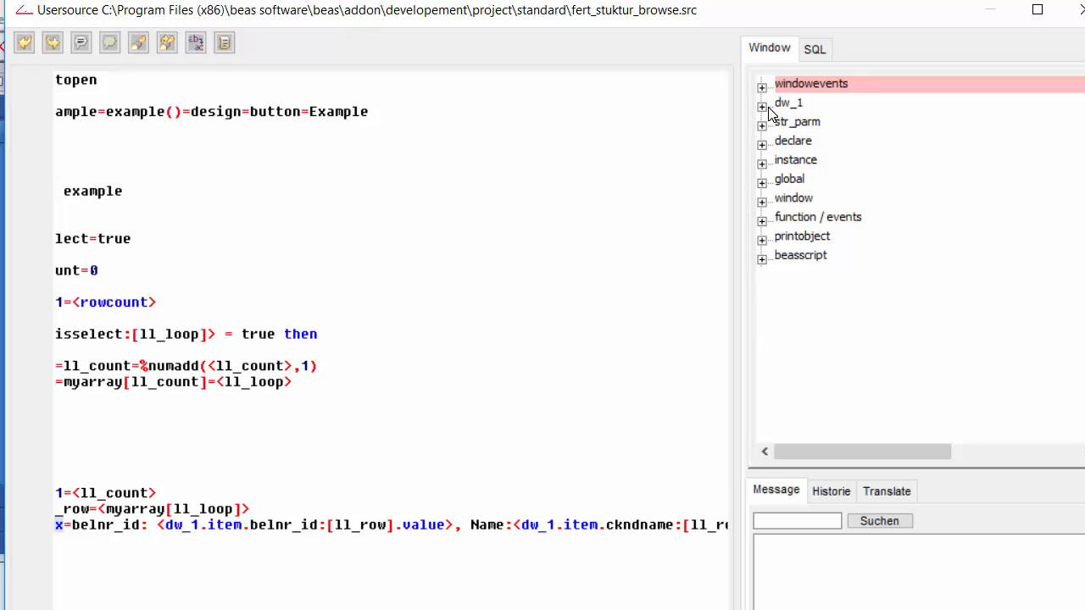
Expand dw_1 in the Window tree and browse item fields like belnr_id and kndname
{"action": "left_click", "coordinate": [763, 104]}
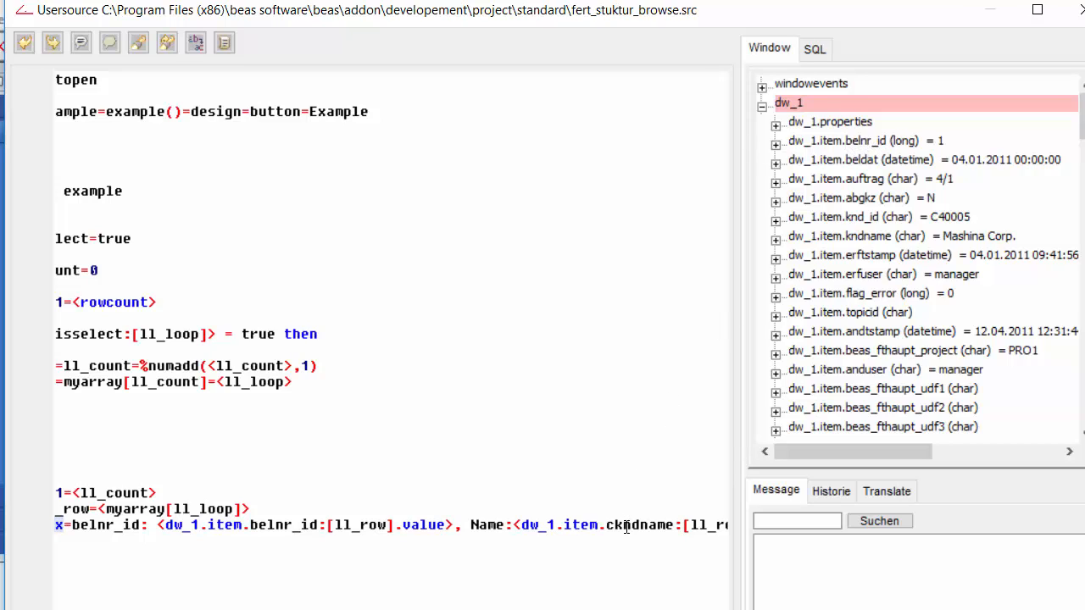
{"action": "mouse_move", "coordinate": [627, 533]}
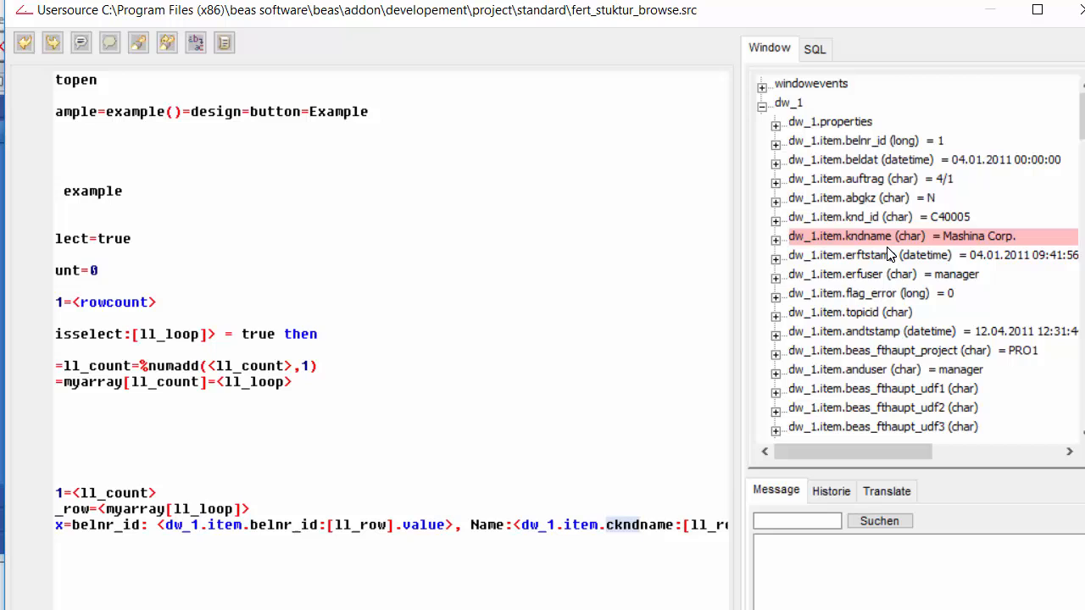
{"action": "scroll", "scroll_direction": "down", "scroll_amount": 3}
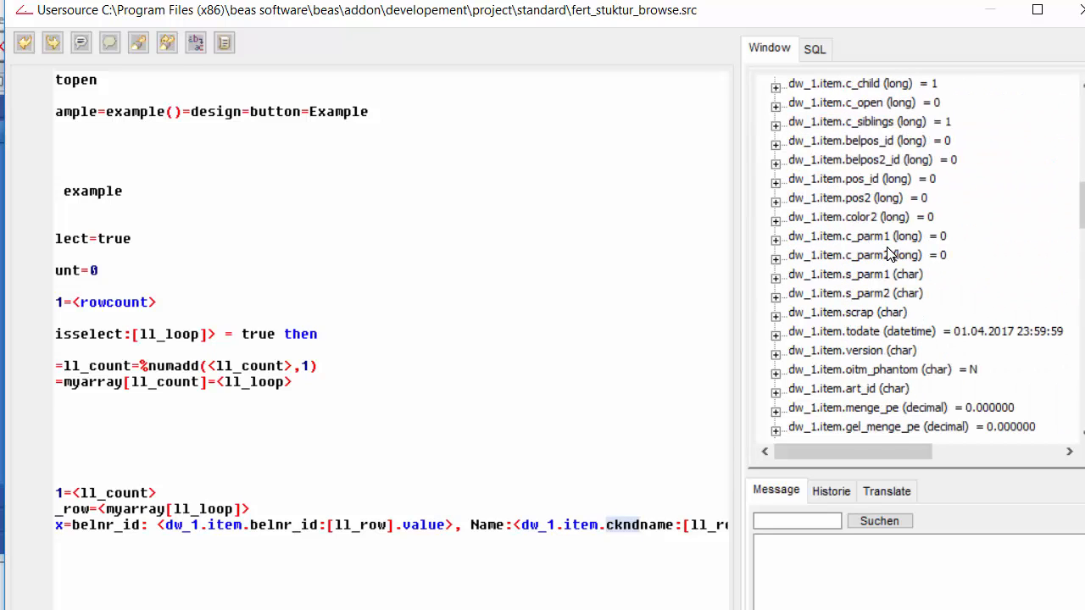
{"action": "scroll", "scroll_direction": "down", "scroll_amount": 3}
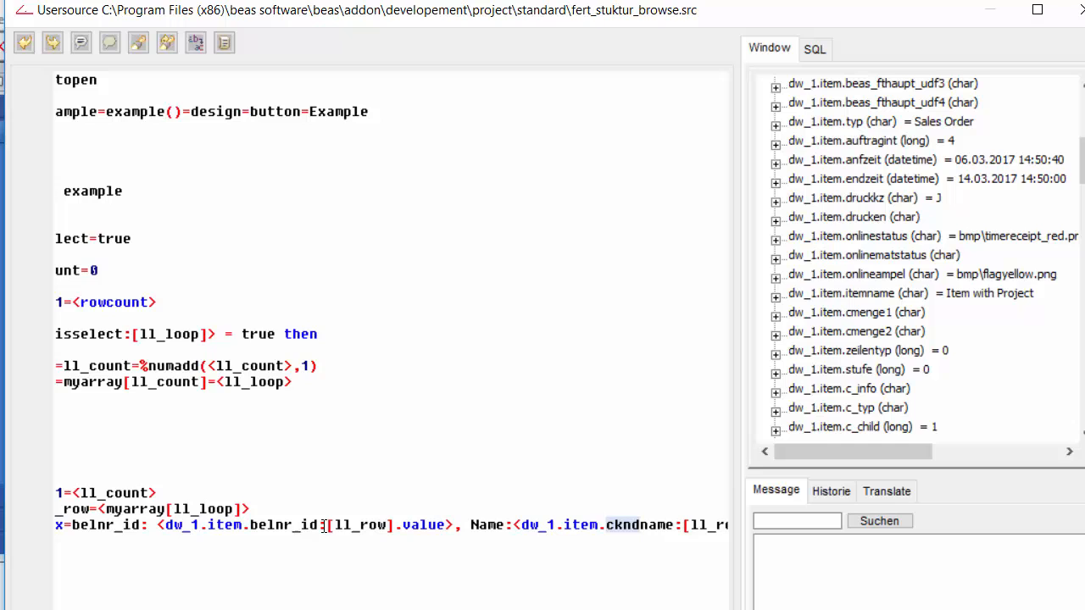
{"action": "double_click", "coordinate": [360, 526]}
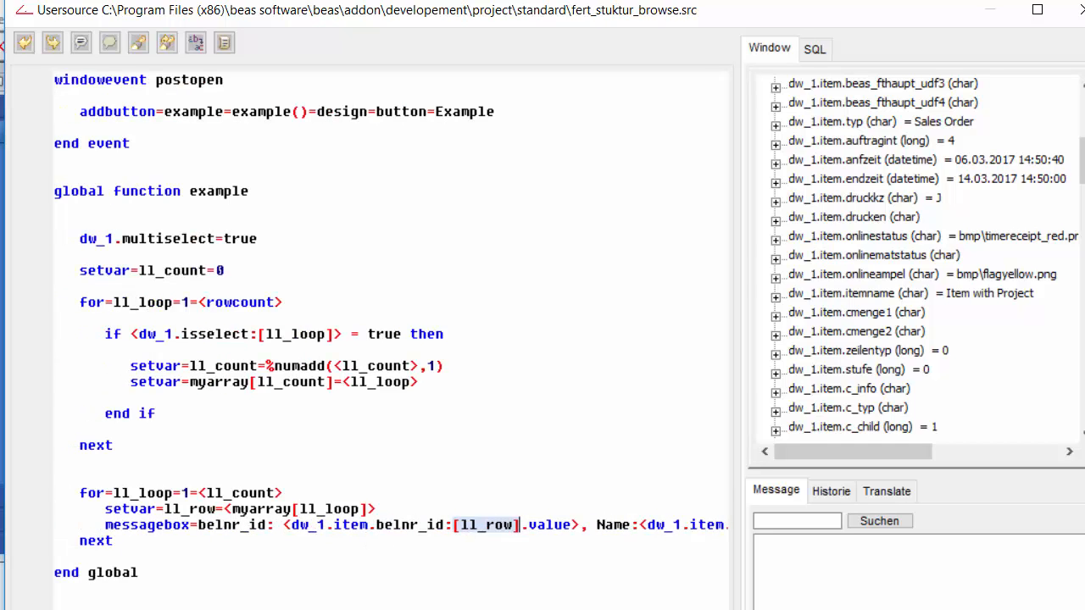
{"action": "double_click", "coordinate": [188, 508]}
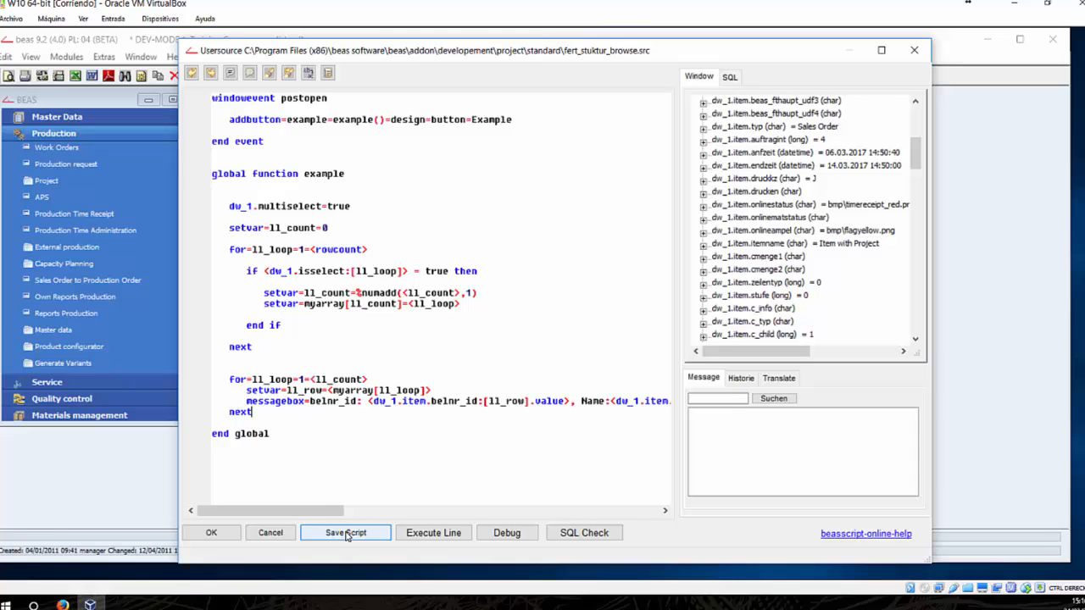
Save the two-loop script, close the editor and pick a work order in the list
{"action": "left_click", "coordinate": [346, 532]}
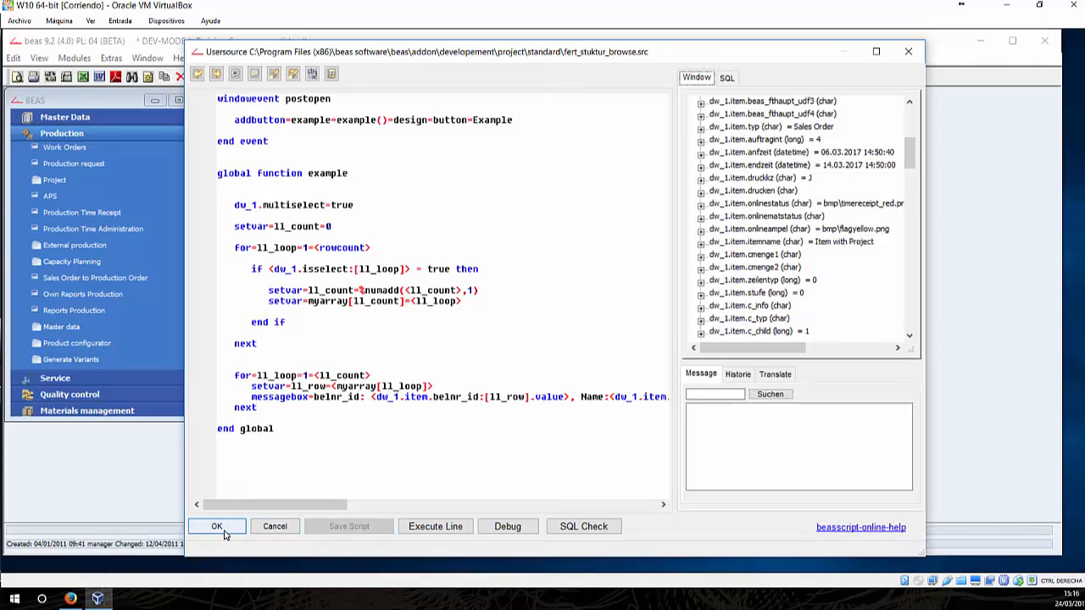
{"action": "left_click", "coordinate": [217, 526]}
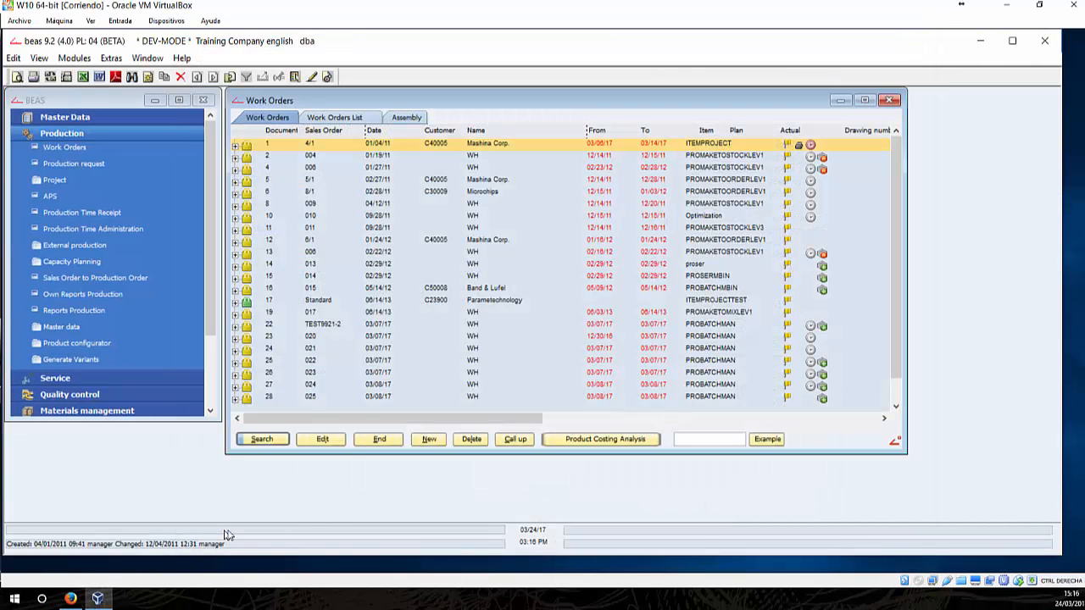
{"action": "mouse_move", "coordinate": [356, 229]}
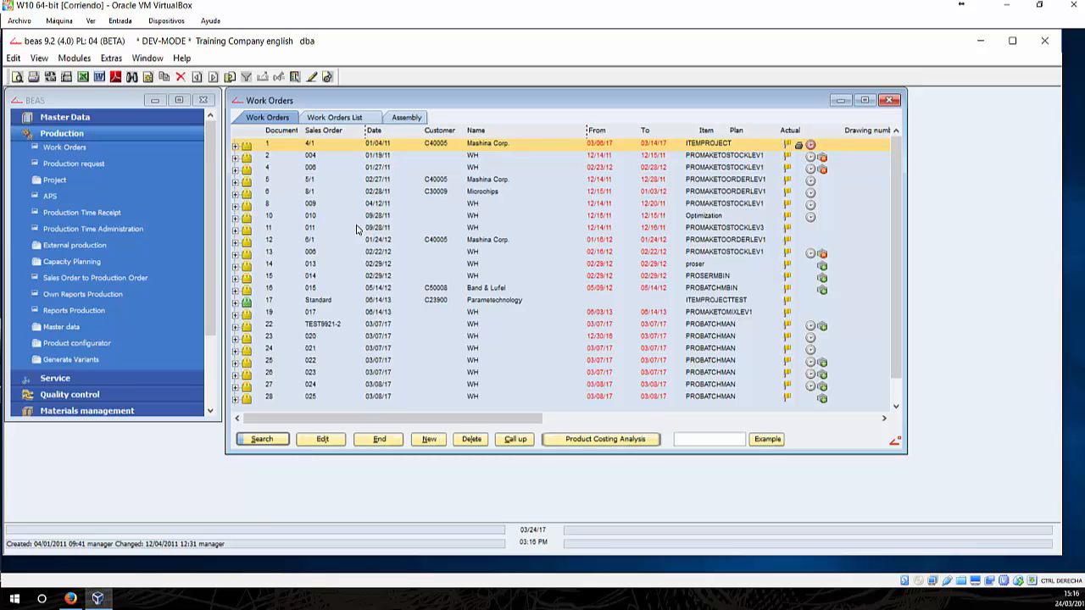
{"action": "left_click", "coordinate": [889, 100]}
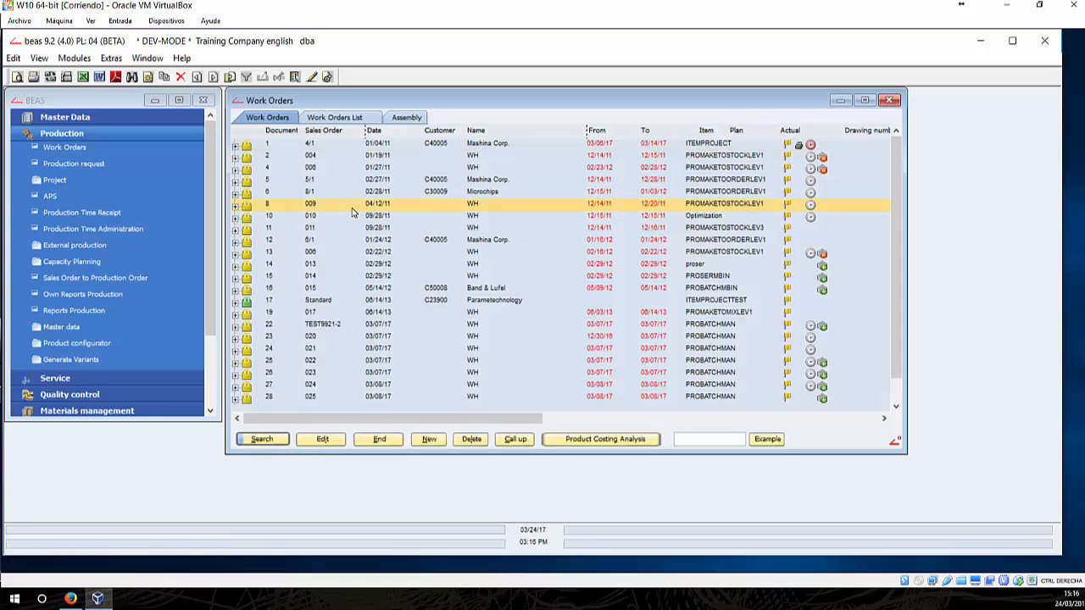
{"action": "mouse_move", "coordinate": [324, 184]}
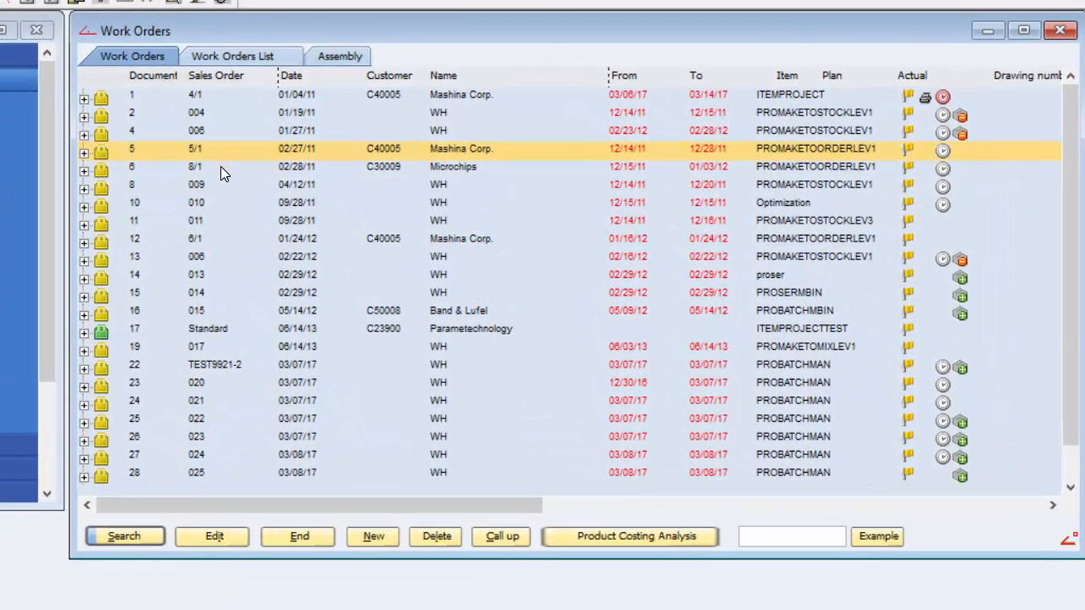
{"action": "mouse_move", "coordinate": [214, 195]}
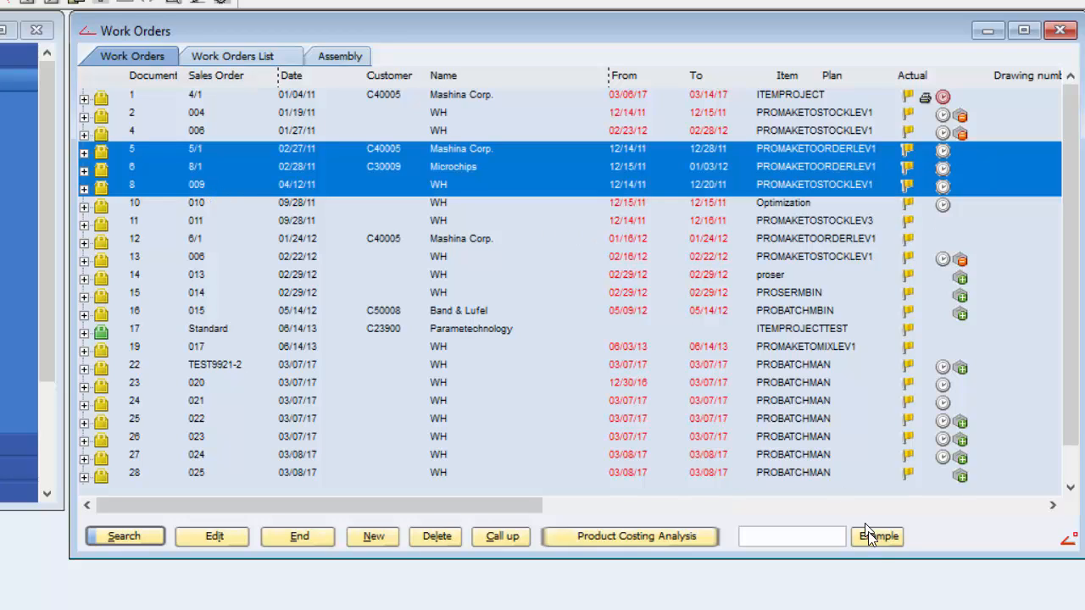
{"action": "mouse_move", "coordinate": [881, 546]}
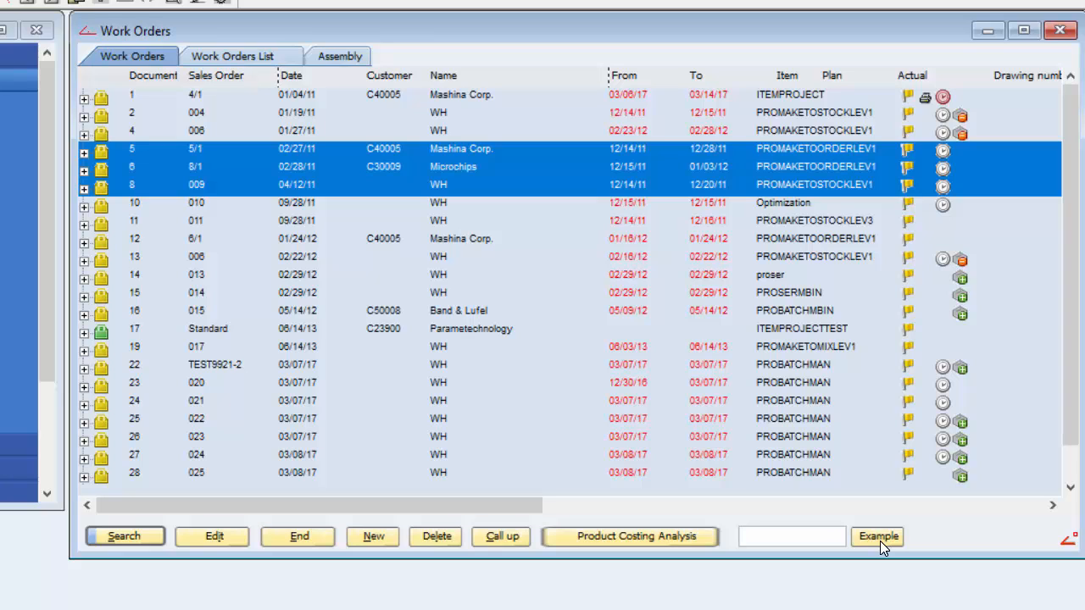
Run the Example button on the selected work orders 5, 6 and 8
{"action": "left_click", "coordinate": [878, 536]}
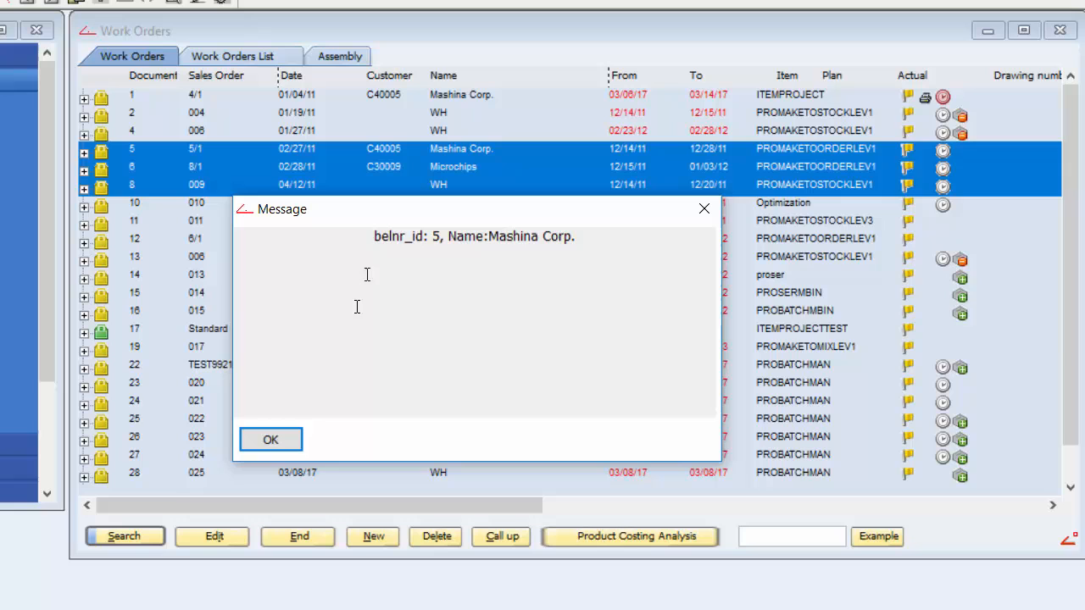
{"action": "mouse_move", "coordinate": [272, 439]}
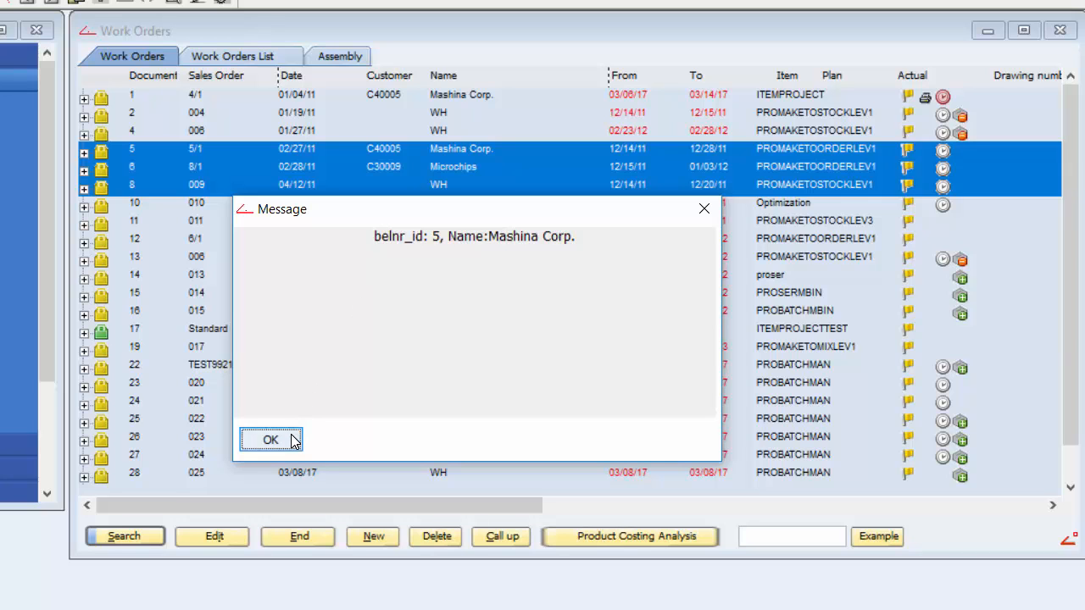
Dismiss the Example message boxes for work orders 5 Mashina Corp., 6 Microchips and 8 WH
{"action": "left_click", "coordinate": [271, 439]}
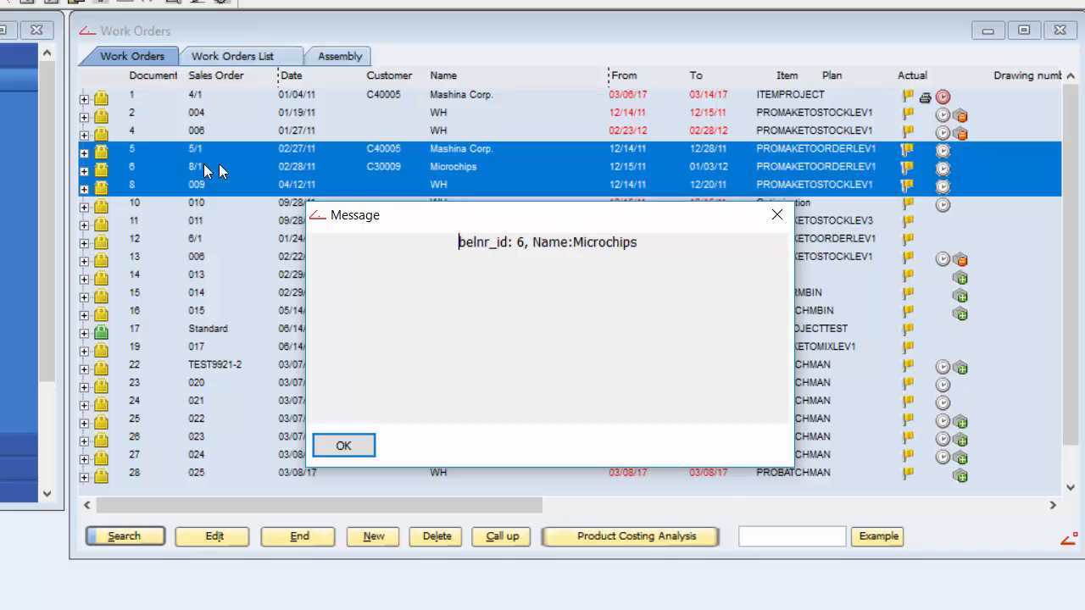
{"action": "left_click", "coordinate": [342, 446]}
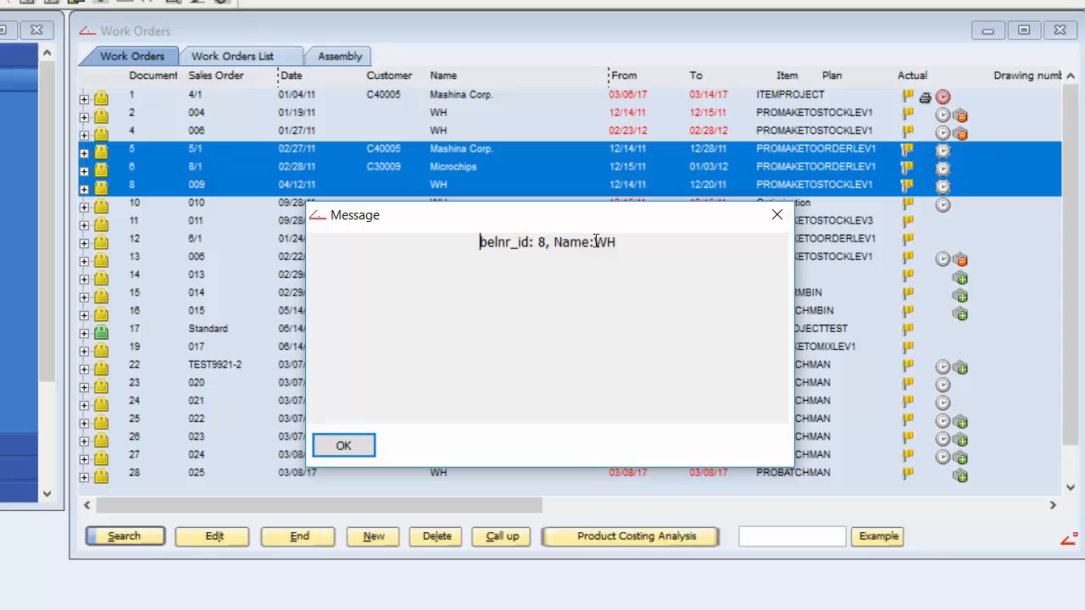
{"action": "mouse_move", "coordinate": [485, 217]}
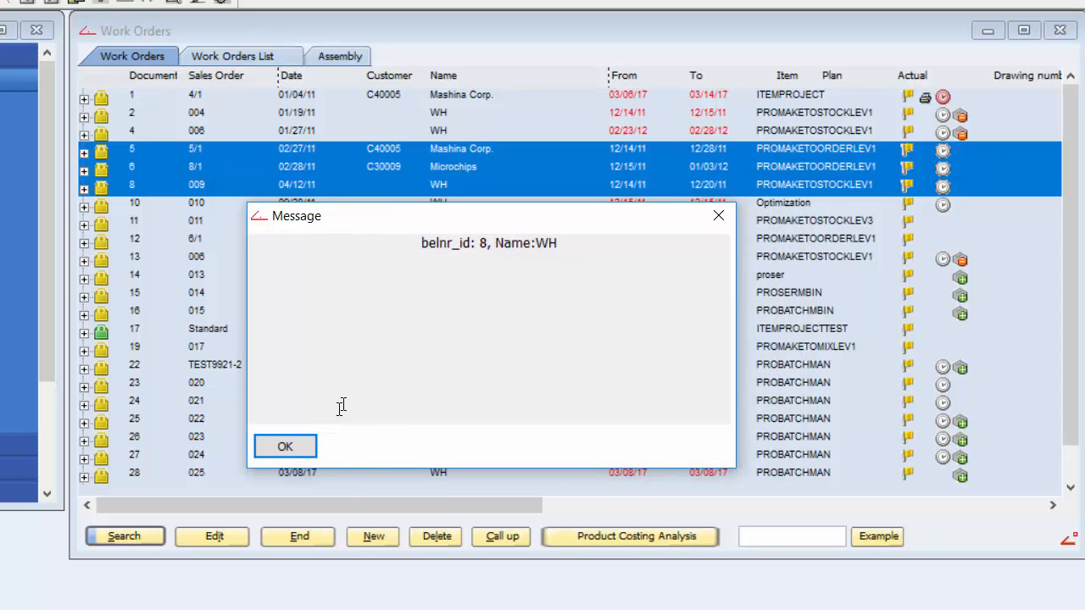
{"action": "left_click", "coordinate": [285, 448]}
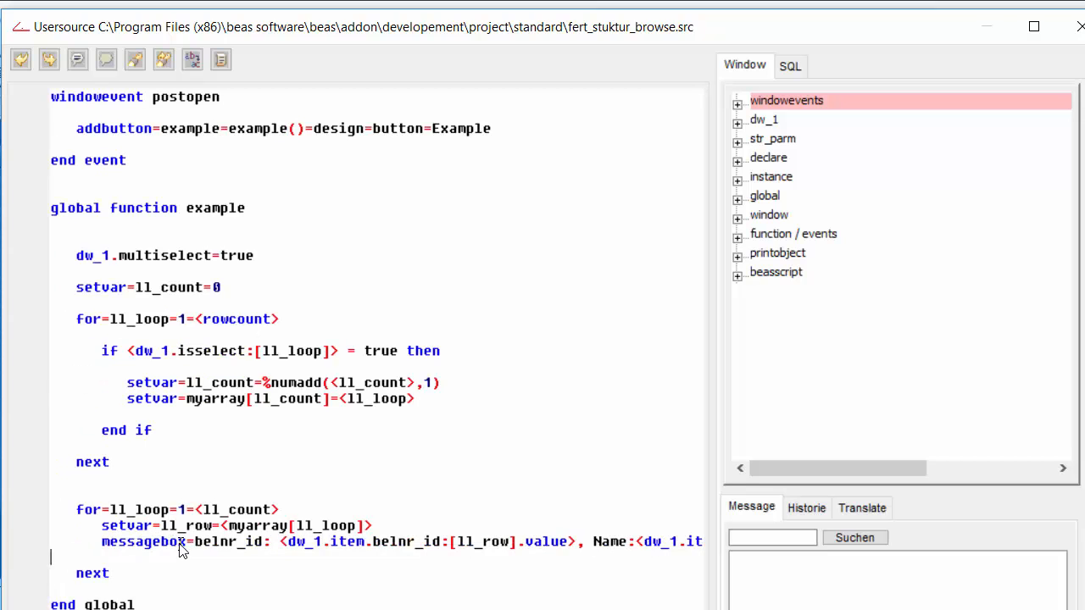
Briefly type an 'sql=select * from o' line, remove it, and expand the dw_1 field list
{"action": "type", "text": "sql="}
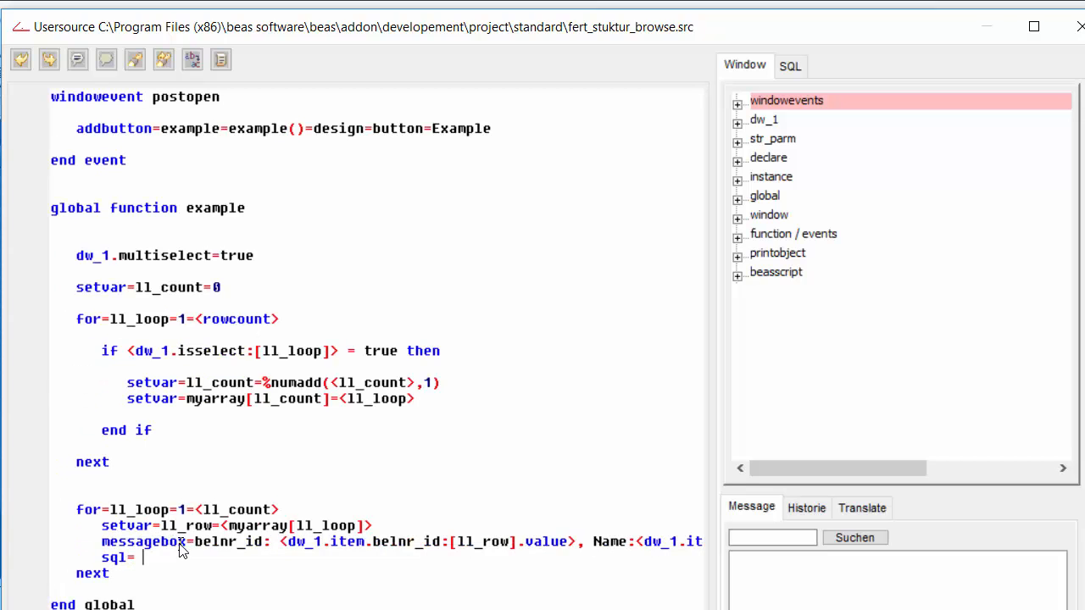
{"action": "type", "text": "select"}
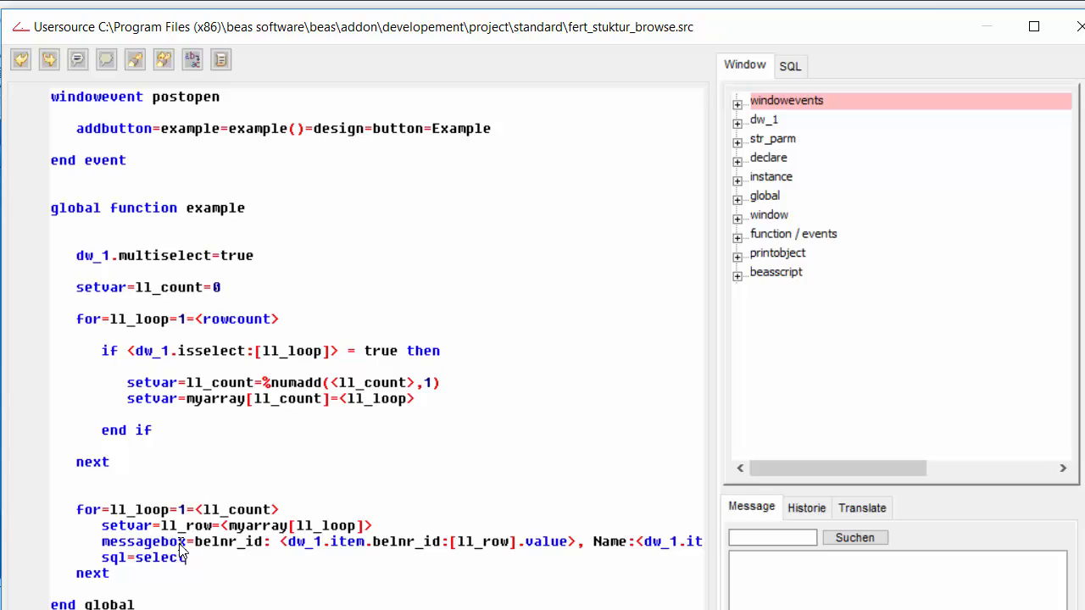
{"action": "type", "text": "* f"}
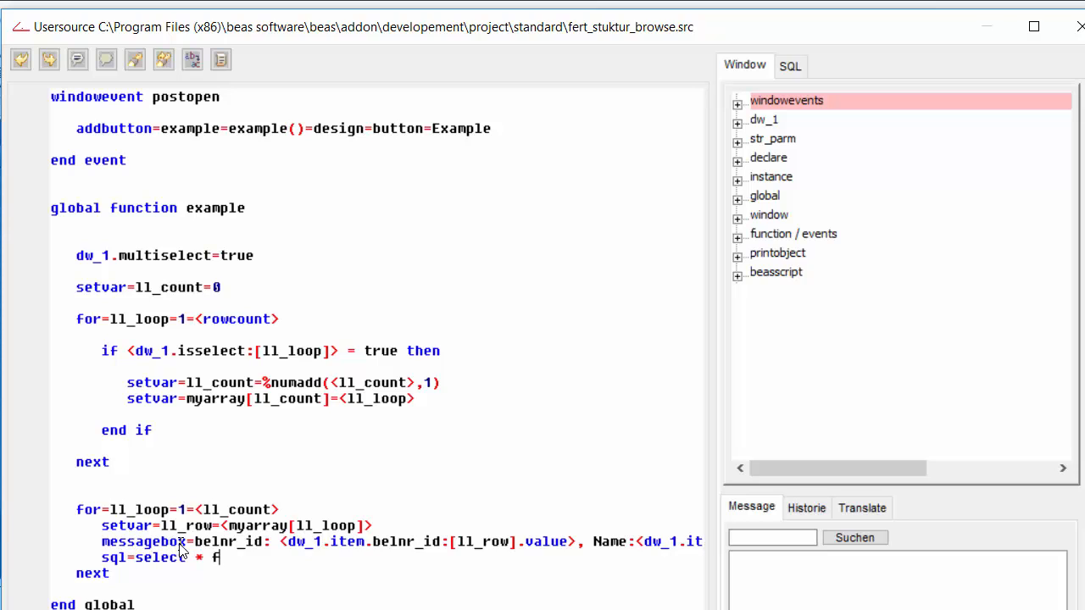
{"action": "type", "text": "from"}
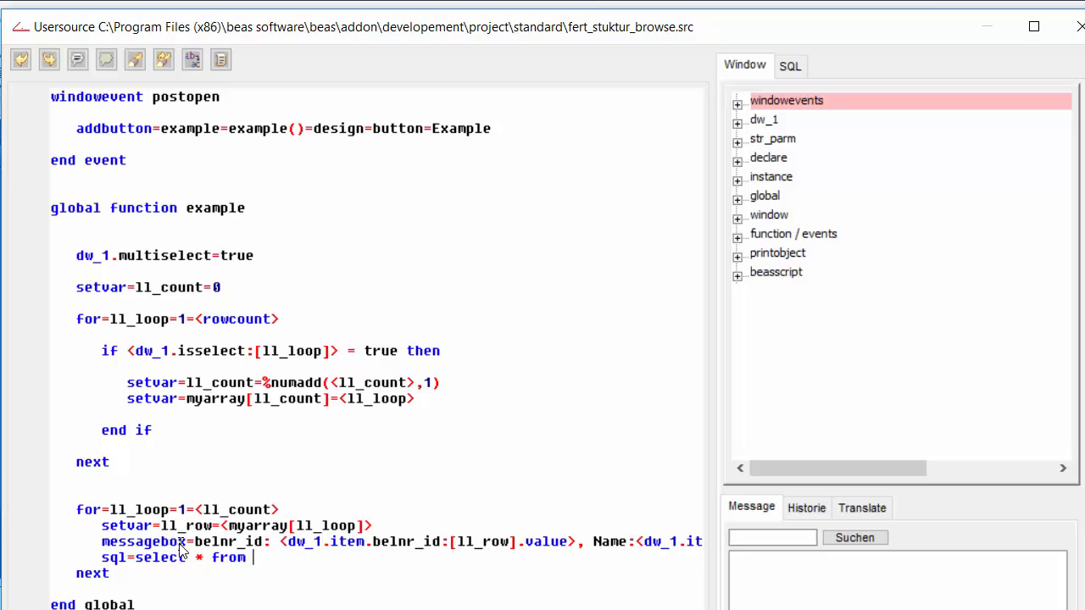
{"action": "type", "text": "o"}
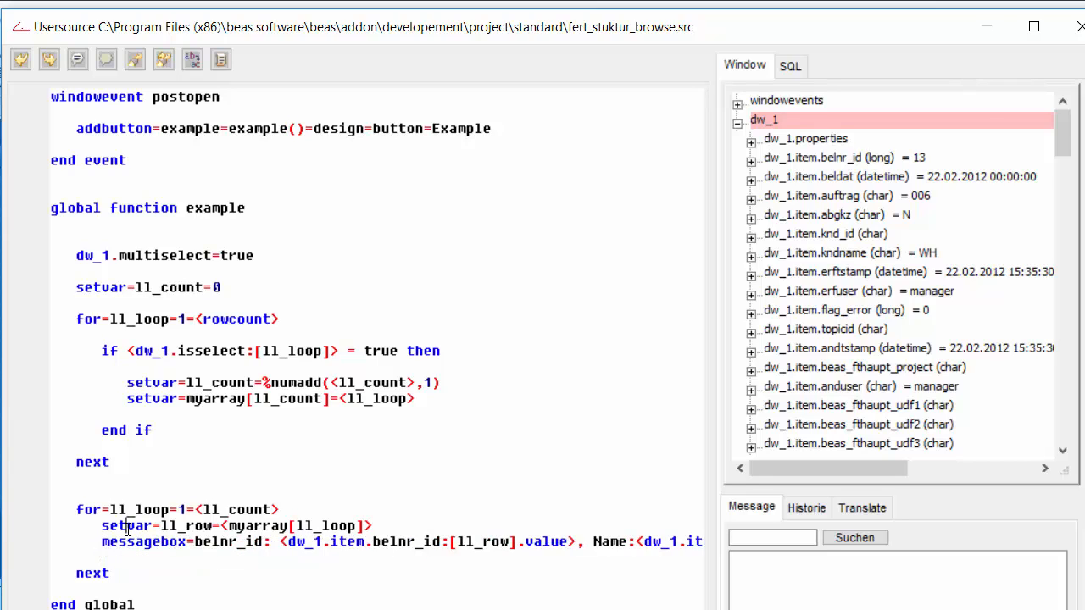
{"action": "double_click", "coordinate": [139, 543]}
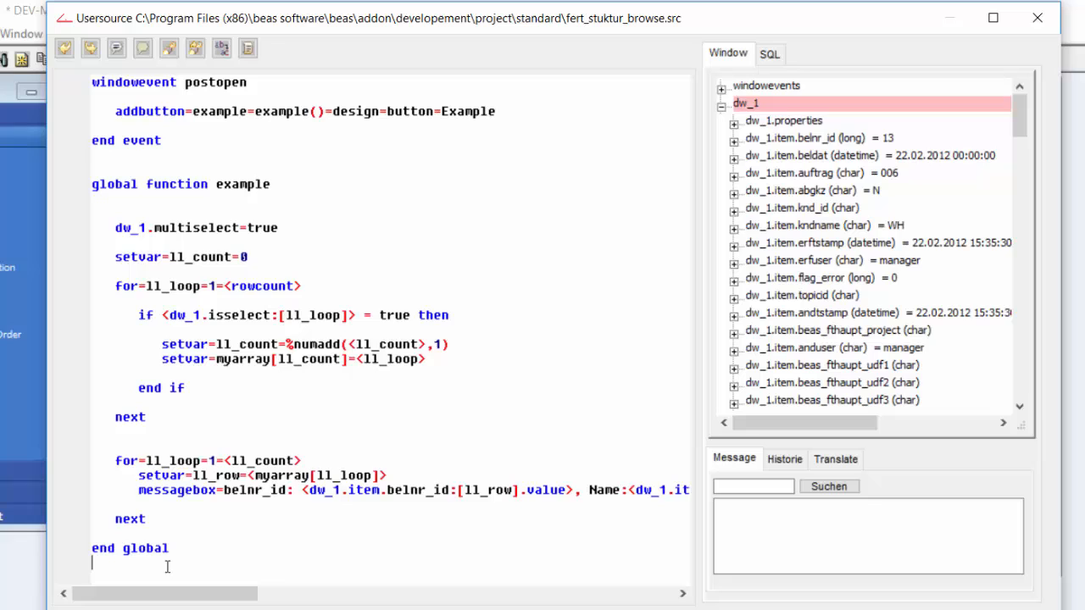
Comment out the messagebox line with // and call the new empty global function x() in the loop
{"action": "scroll", "scroll_direction": "down", "scroll_amount": 3}
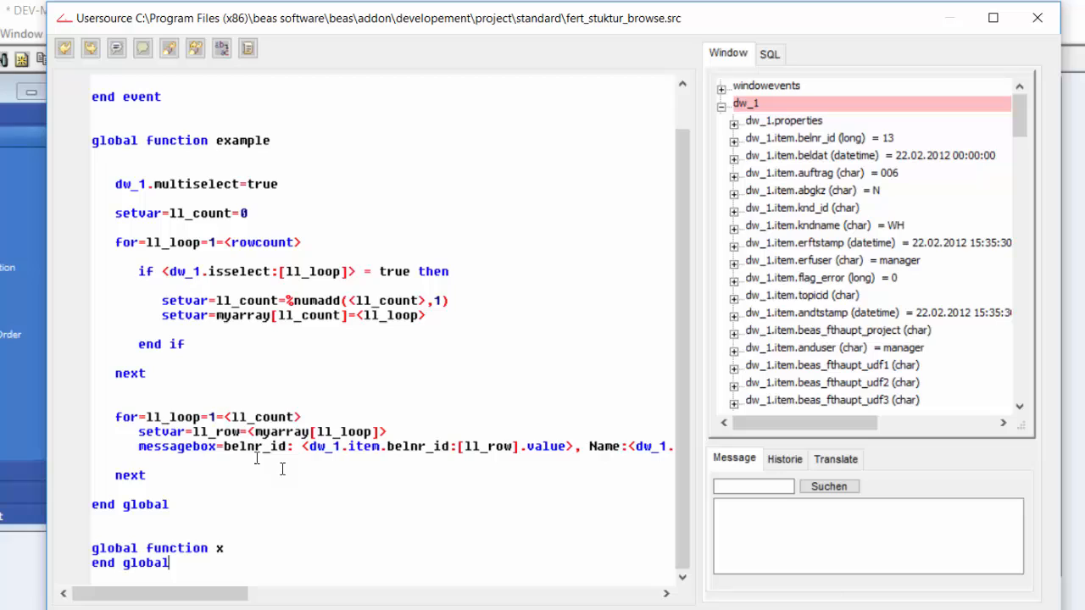
{"action": "type", "text": "//"}
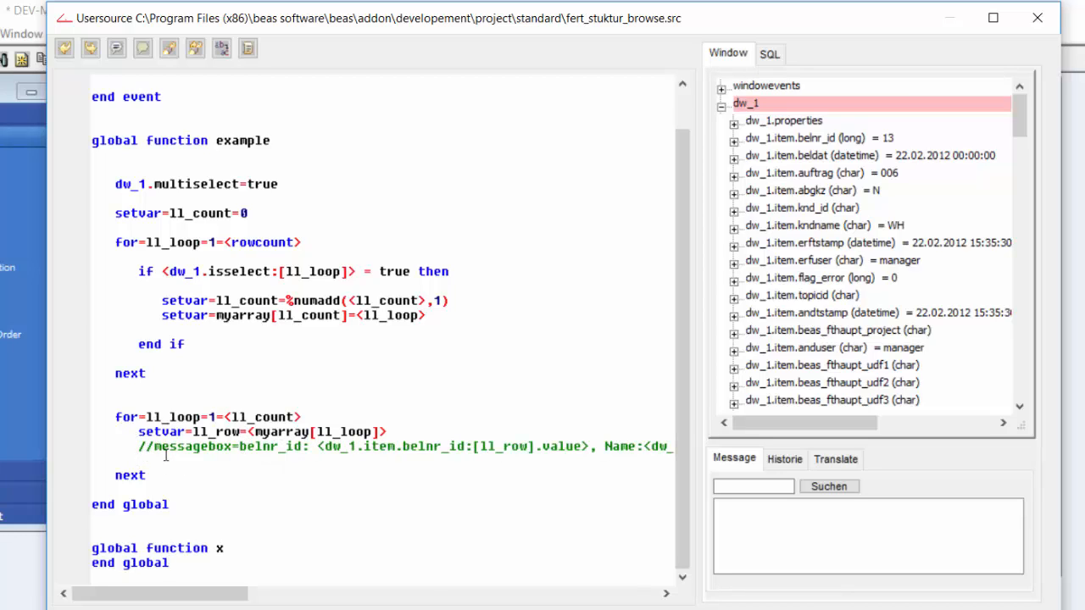
{"action": "type", "text": "x()"}
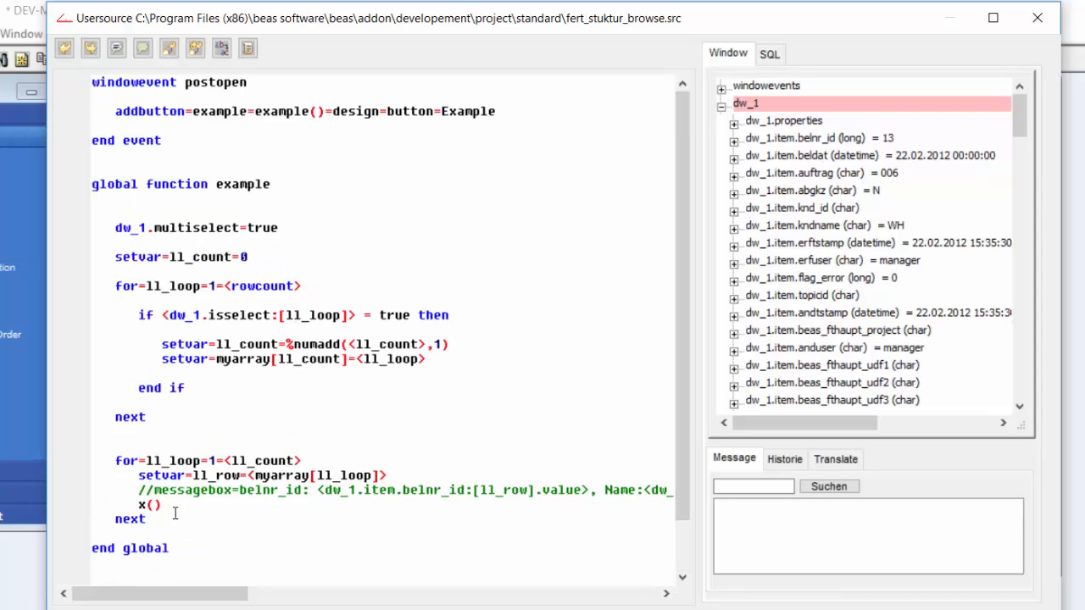
{"action": "scroll", "scroll_direction": "down", "scroll_amount": 3}
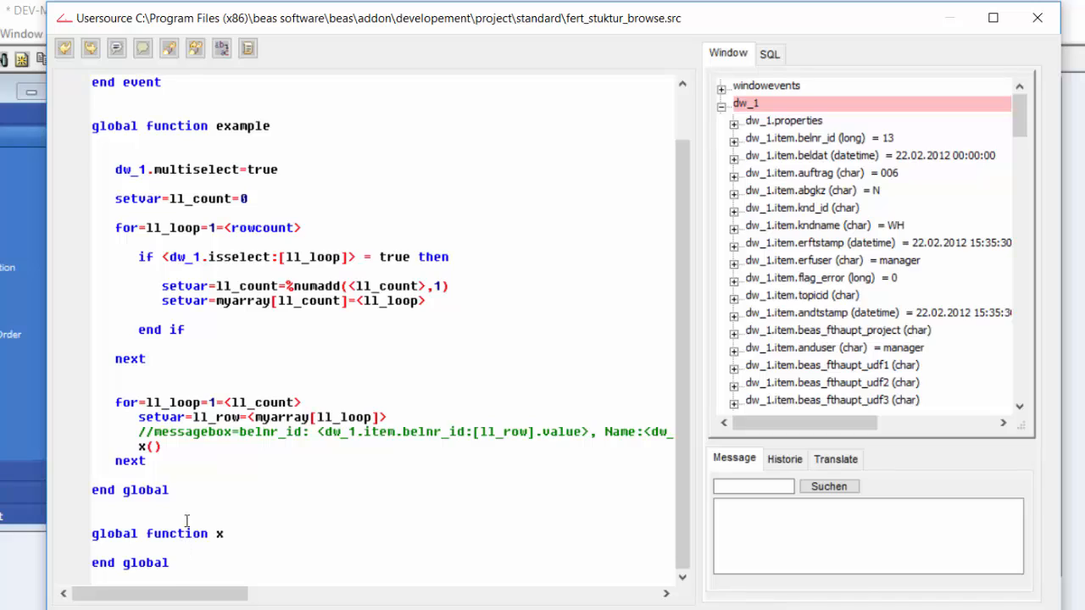